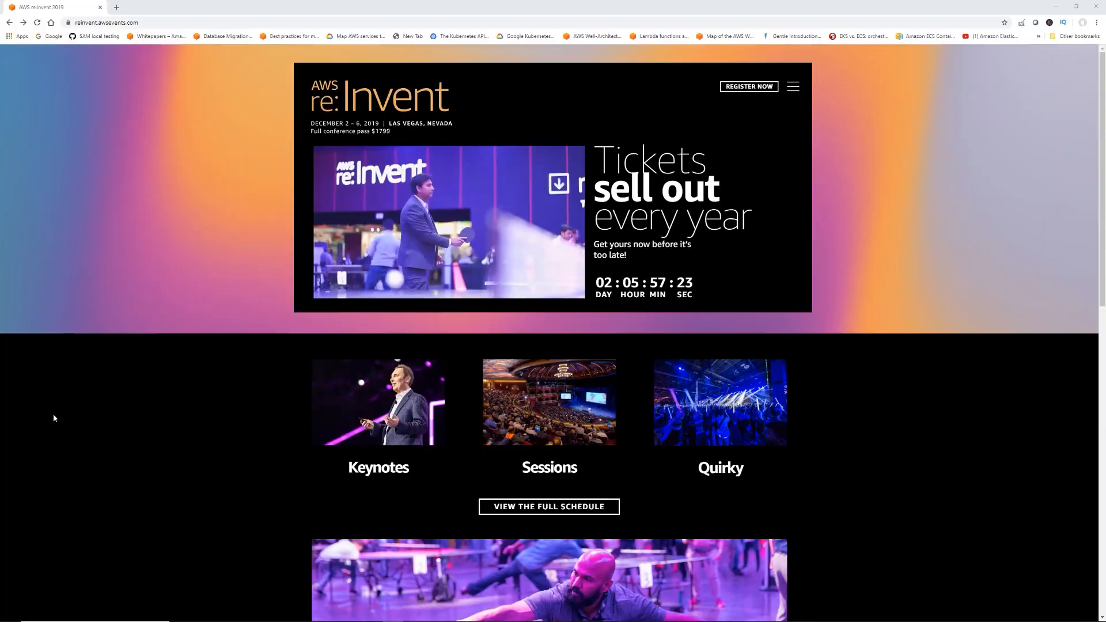
mouse_move(207, 354)
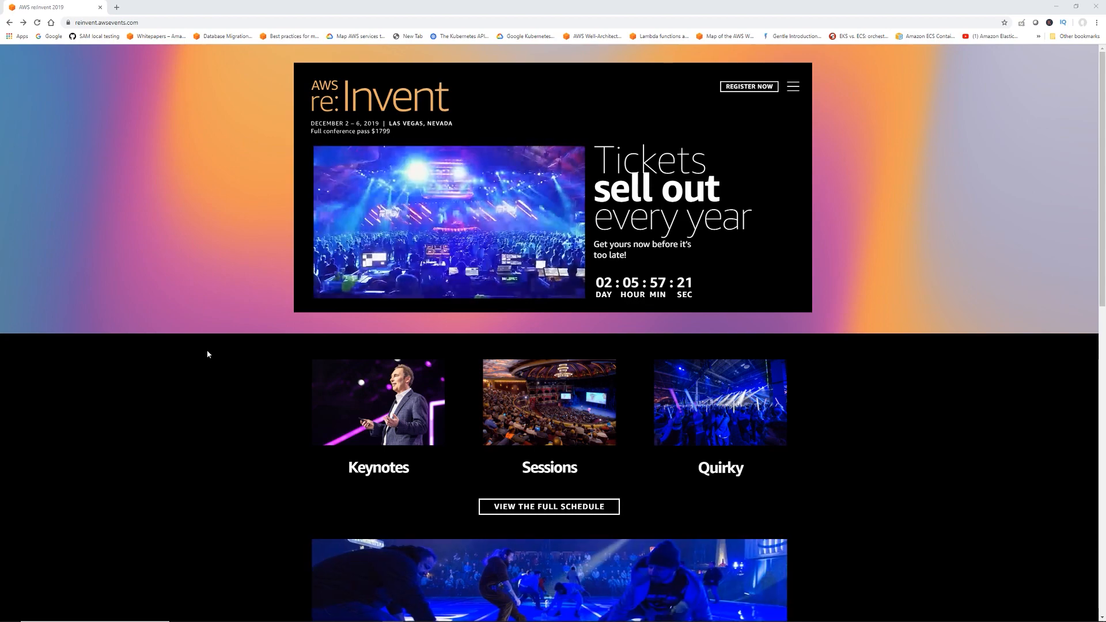
Step: Browse the Functions list and open calculatePrime, showing a designer with no triggers or destinations
scroll(down, 3)
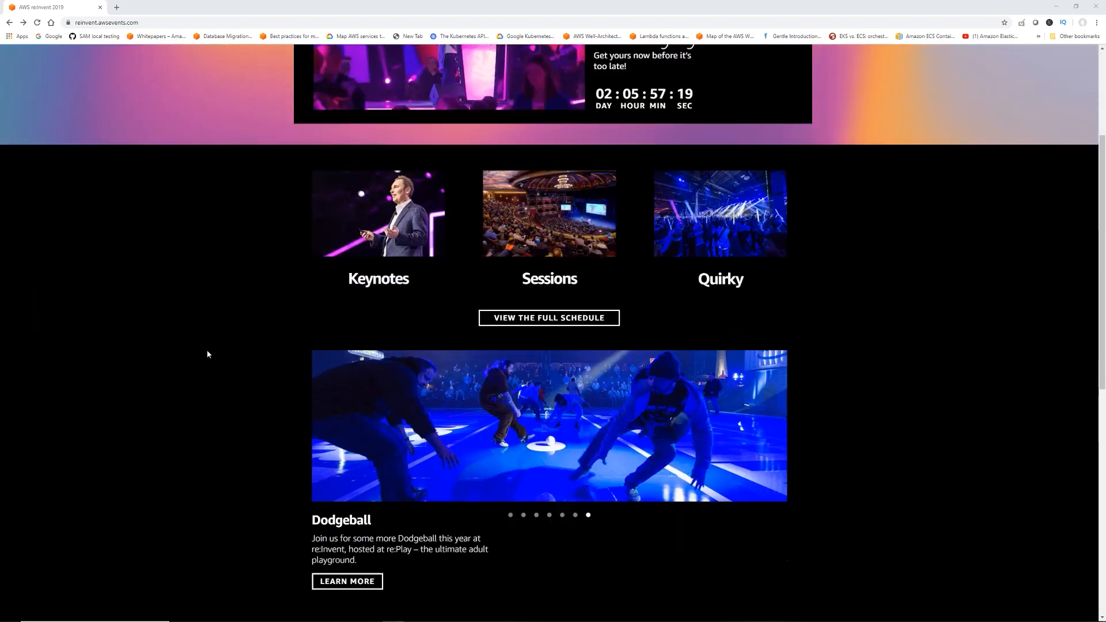
scroll(down, 3)
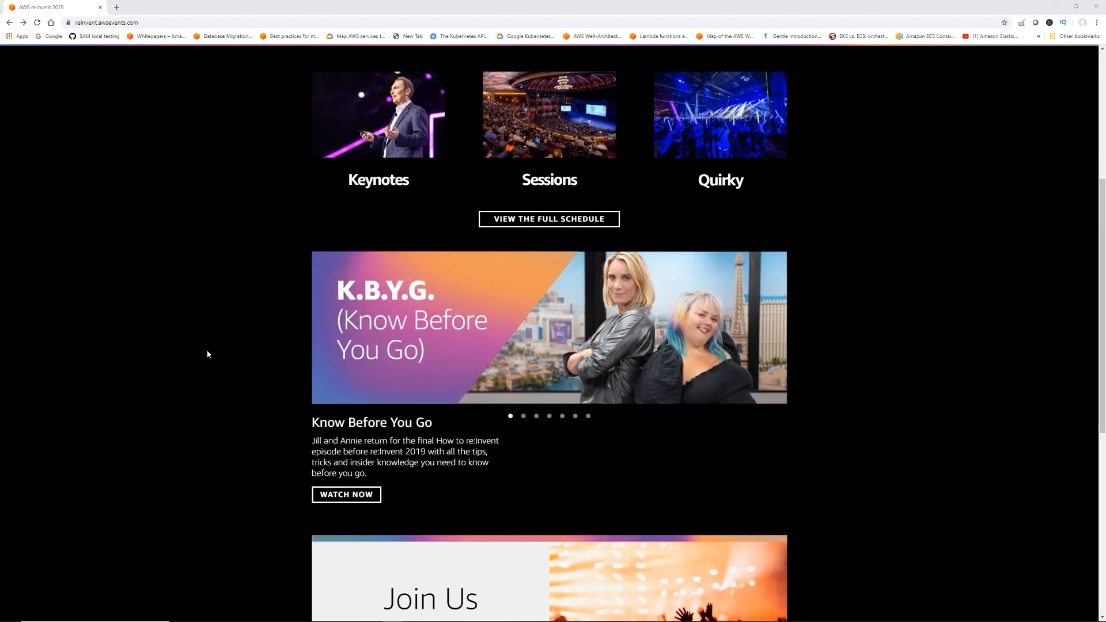
scroll(down, 3)
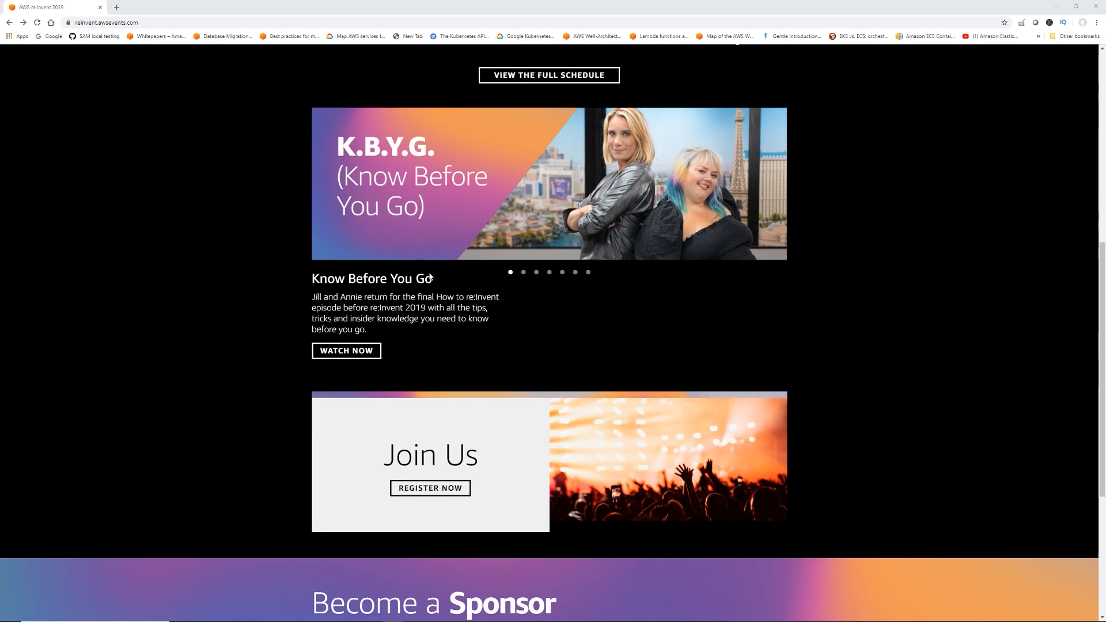
scroll(up, 3)
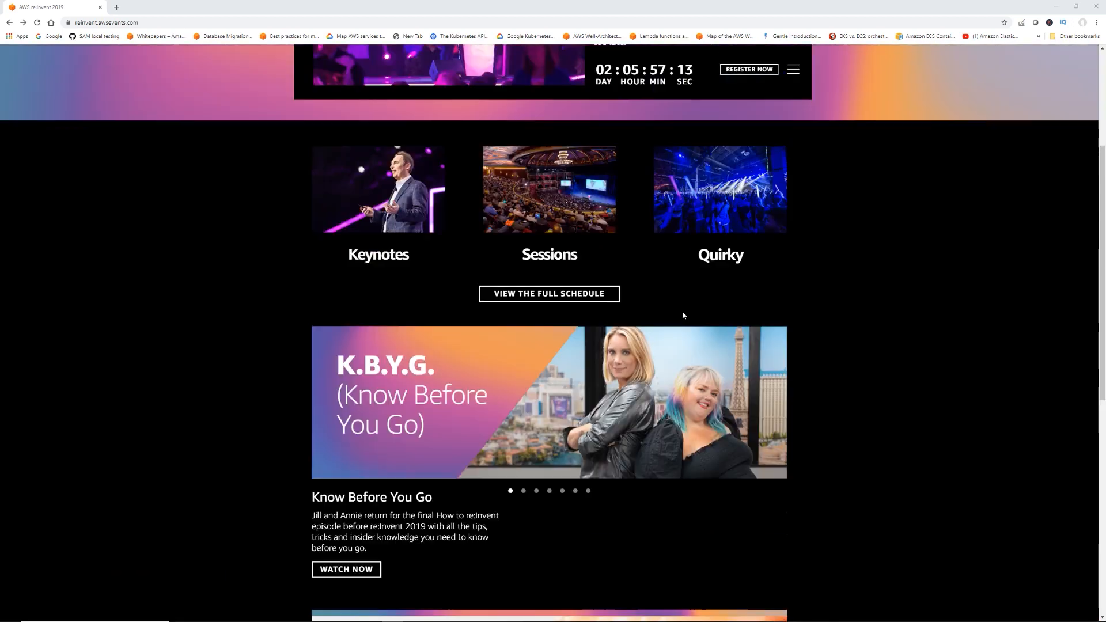
scroll(up, 3)
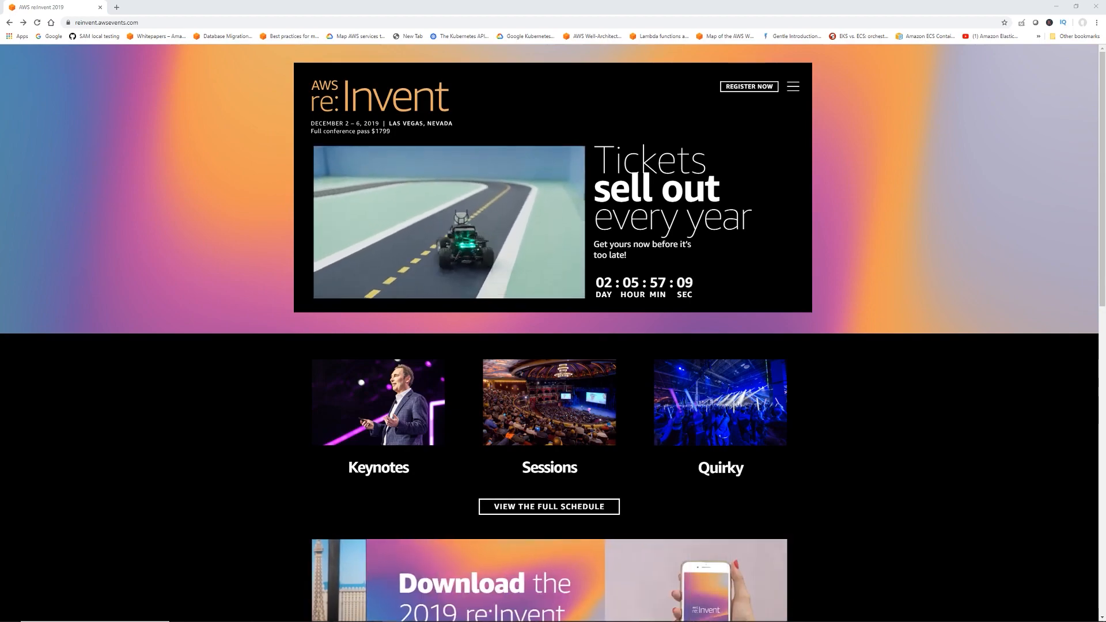
click(363, 7)
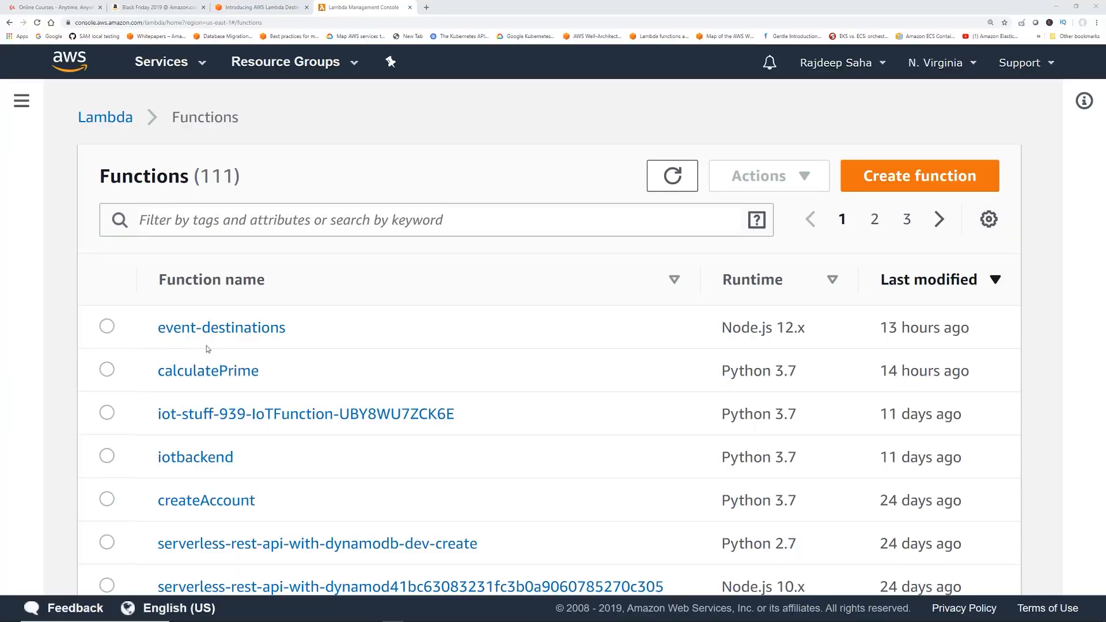
mouse_move(208, 371)
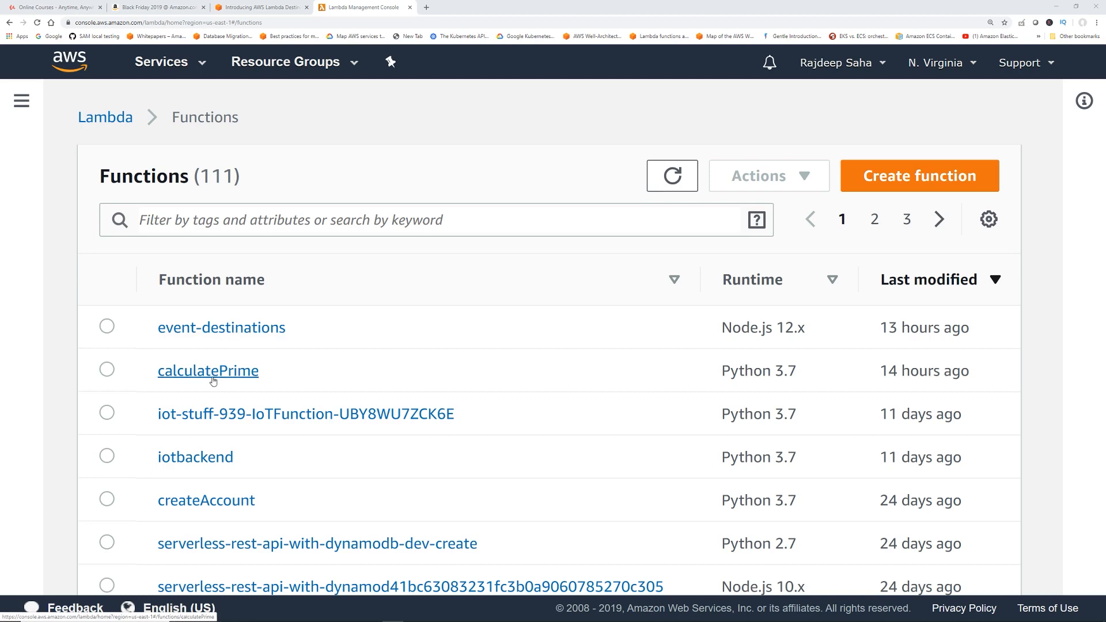
click(207, 370)
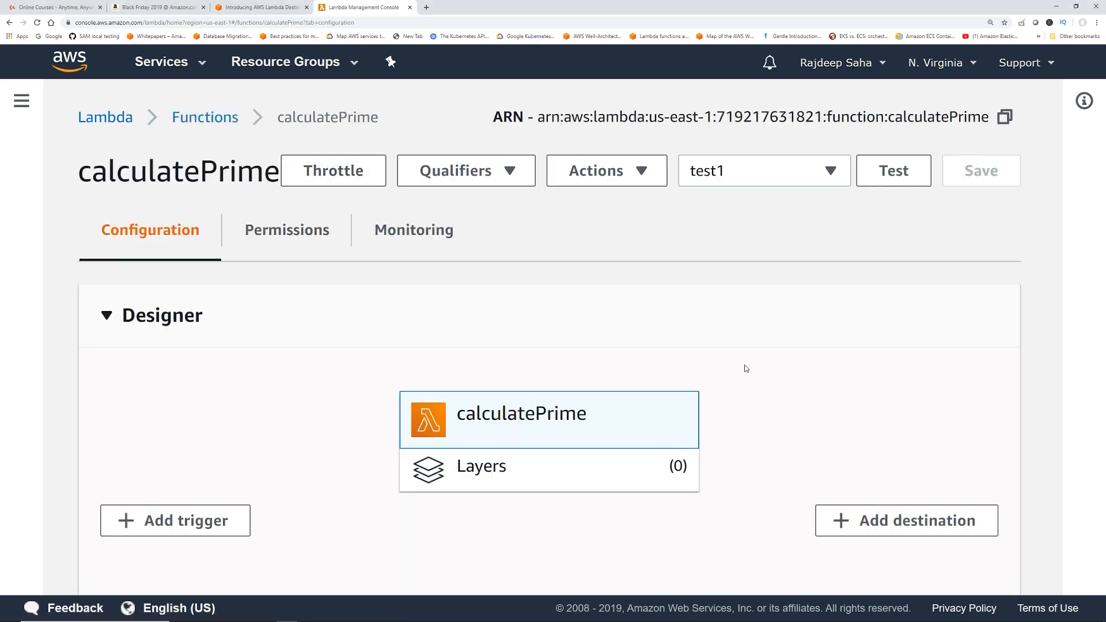
scroll(down, 3)
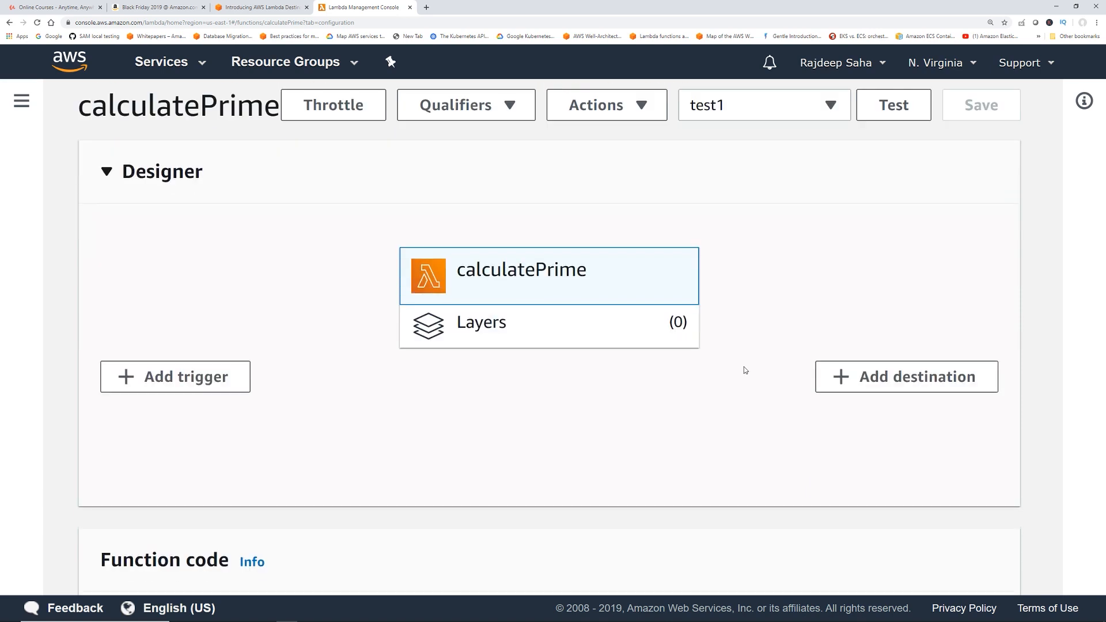
mouse_move(802, 525)
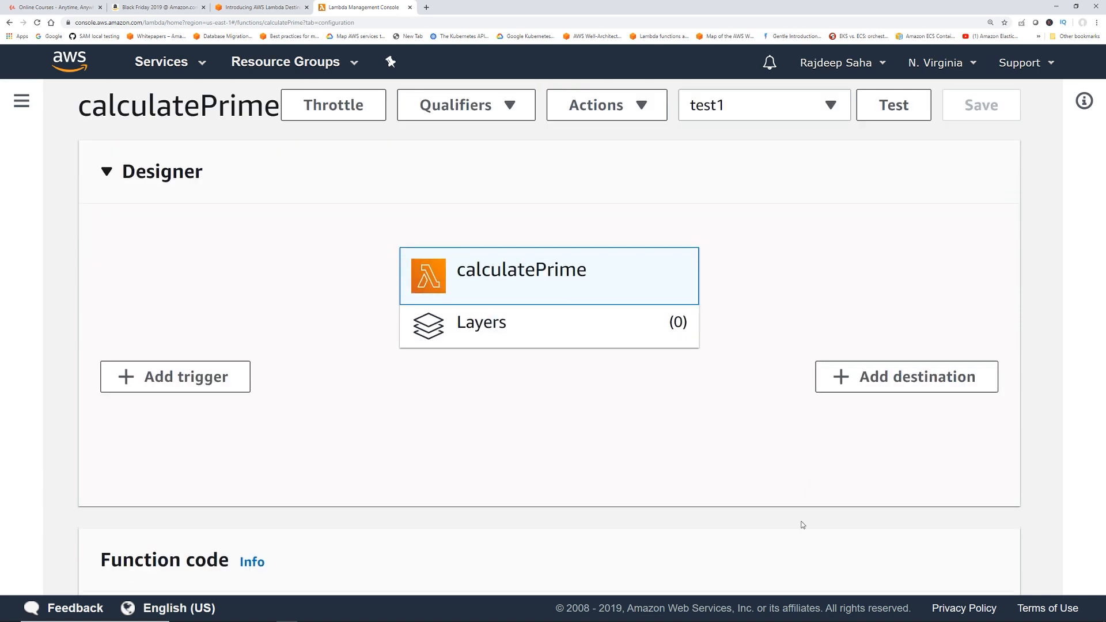
mouse_move(810, 470)
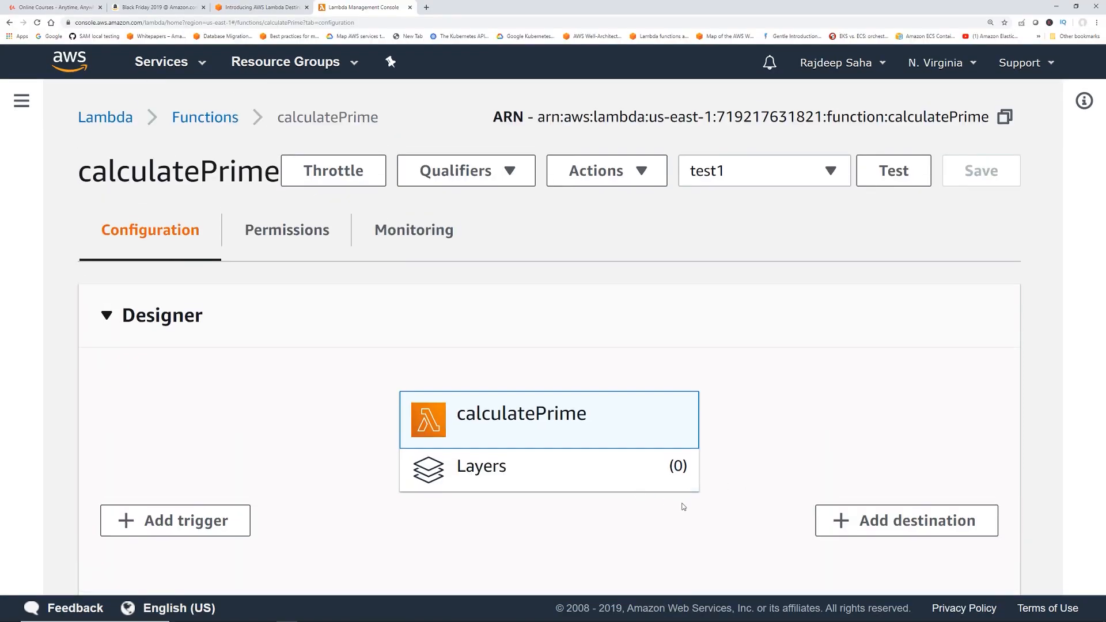
mouse_move(790, 471)
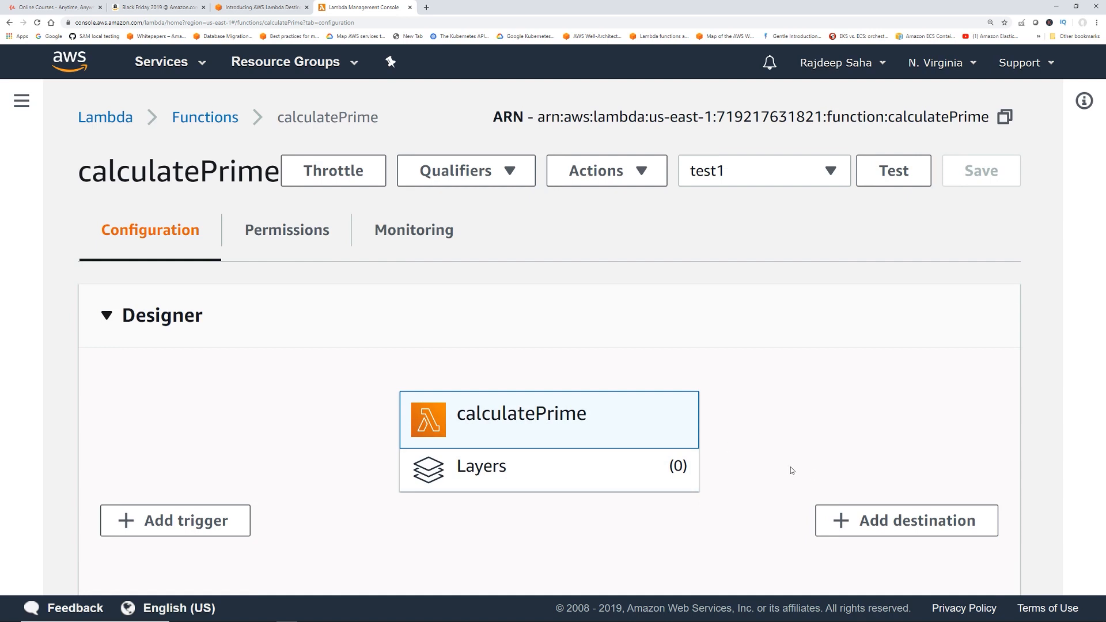
mouse_move(922, 547)
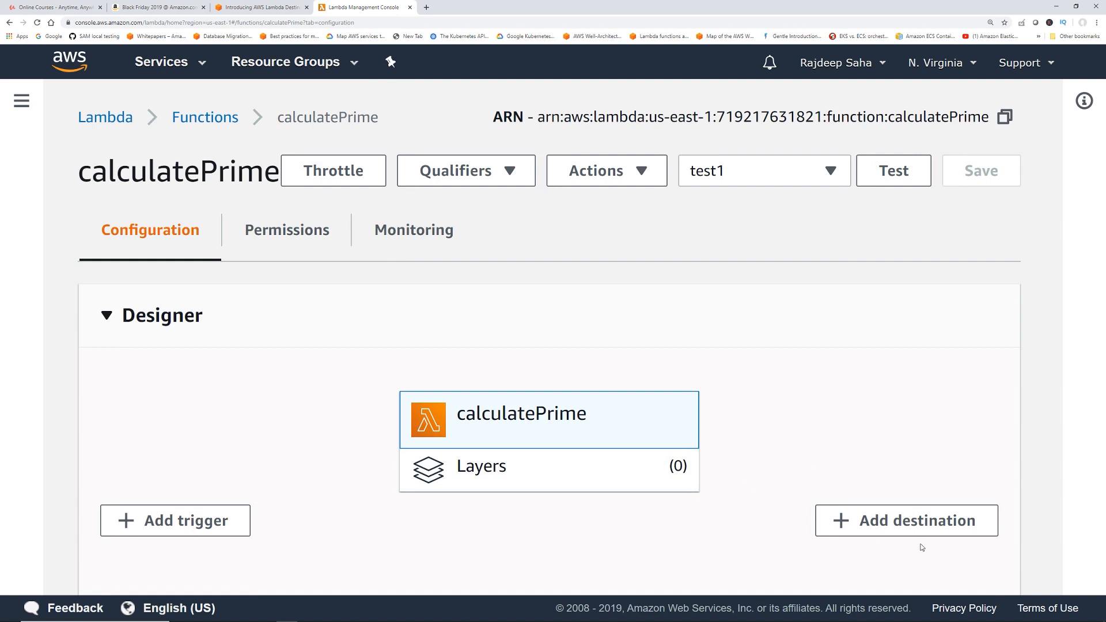
mouse_move(947, 537)
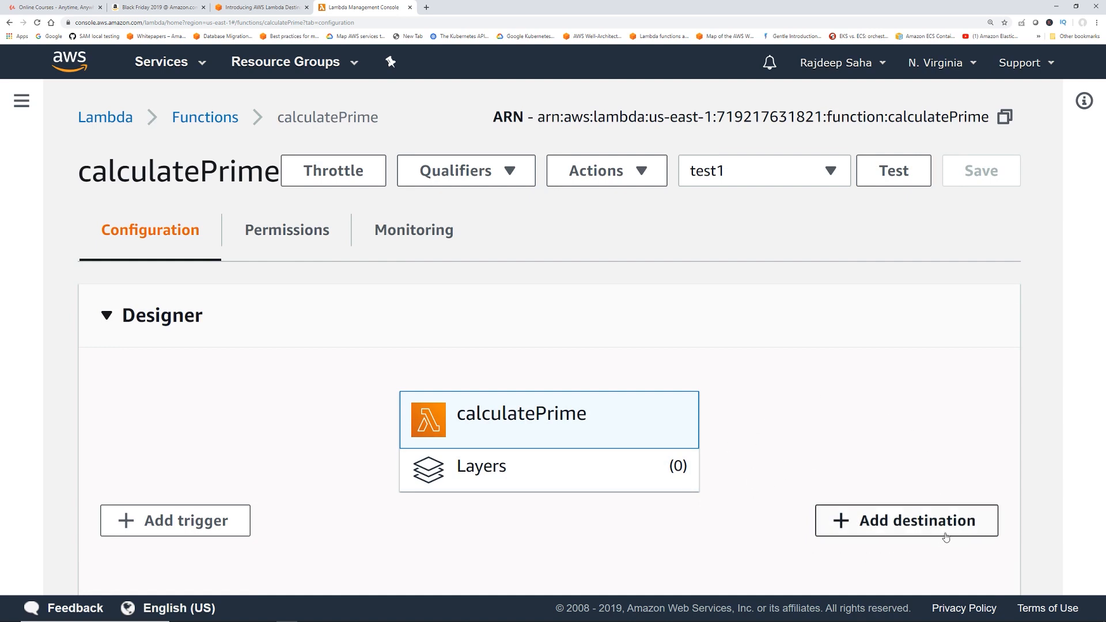
mouse_move(286, 230)
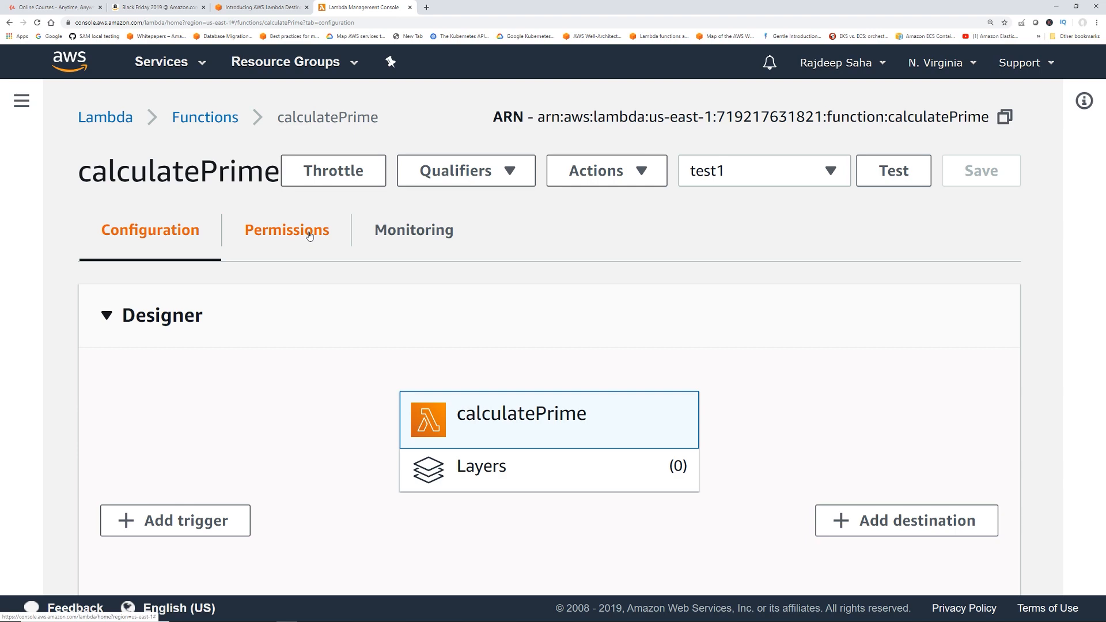
Step: Show calculatePrime's execution-role permissions and browse the resource summary, including Key Management Service
click(286, 229)
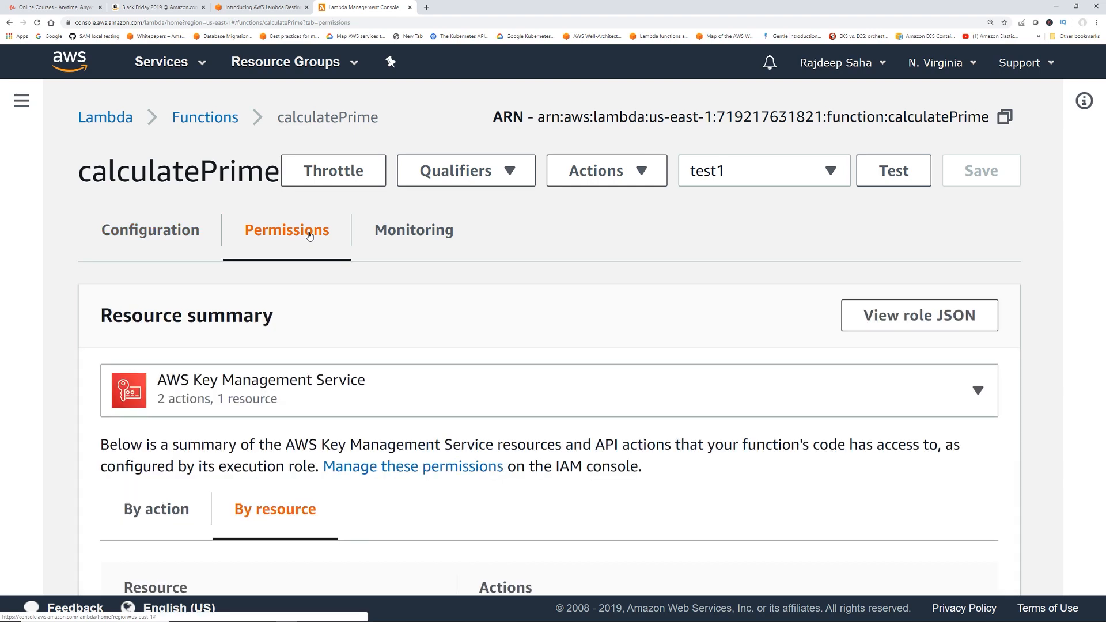
scroll(down, 3)
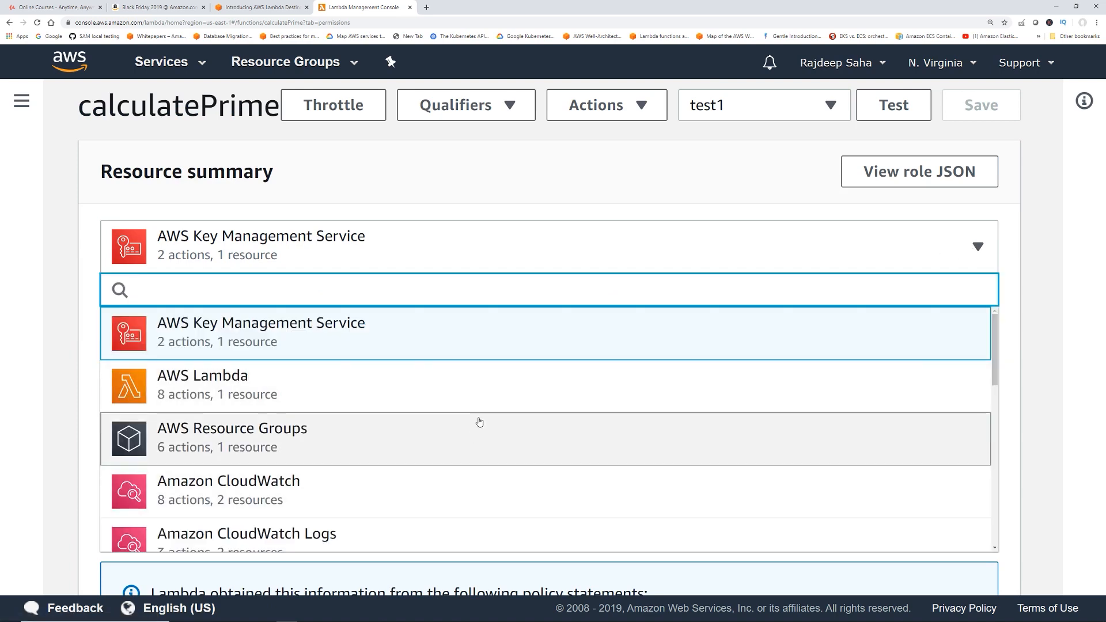
scroll(down, 3)
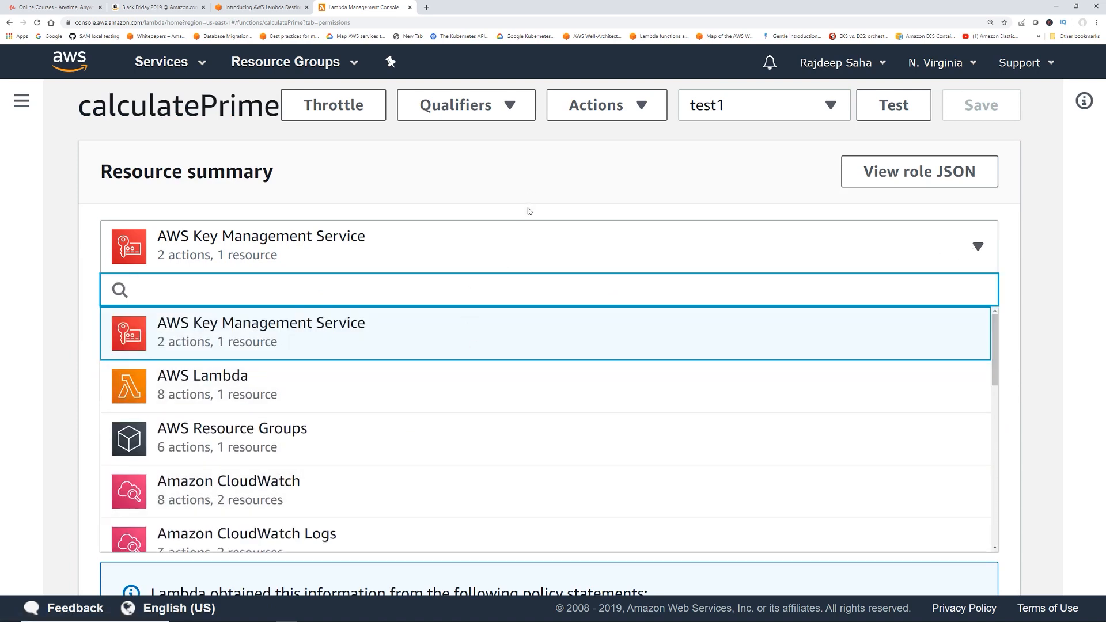
scroll(down, 3)
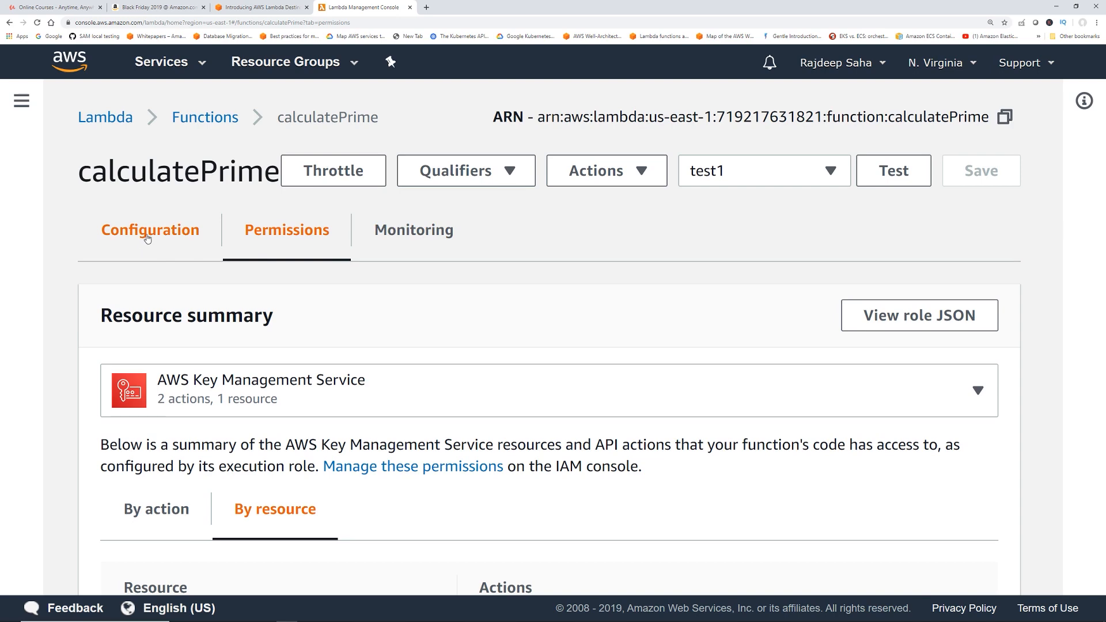
Step: Assign the existing lambda_basic_execution role to calculatePrime and save the function successfully
click(150, 229)
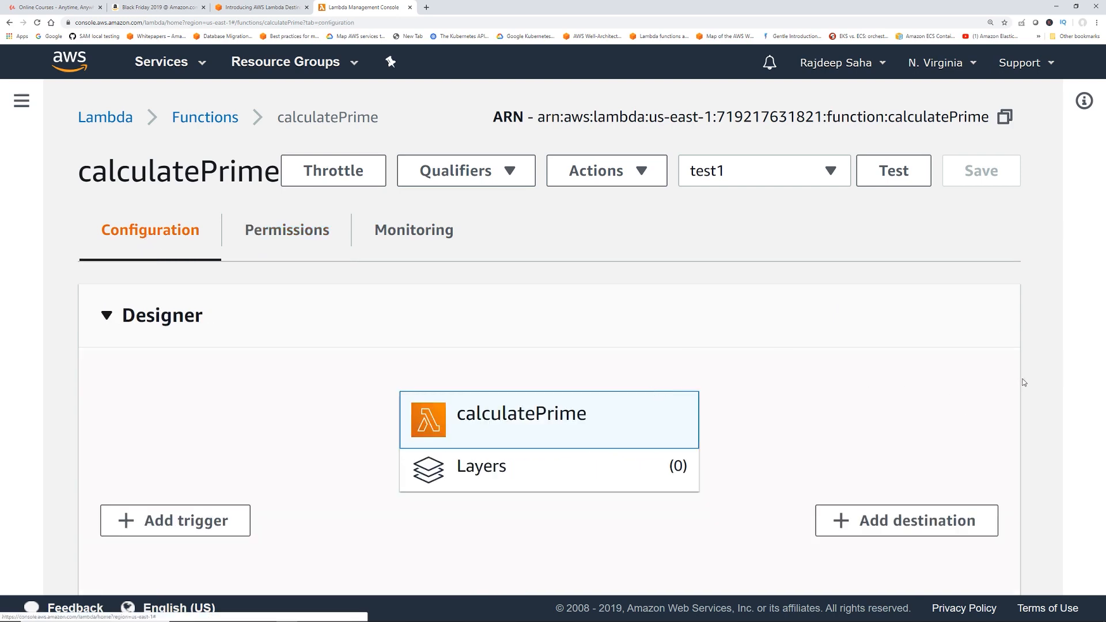
scroll(down, 3)
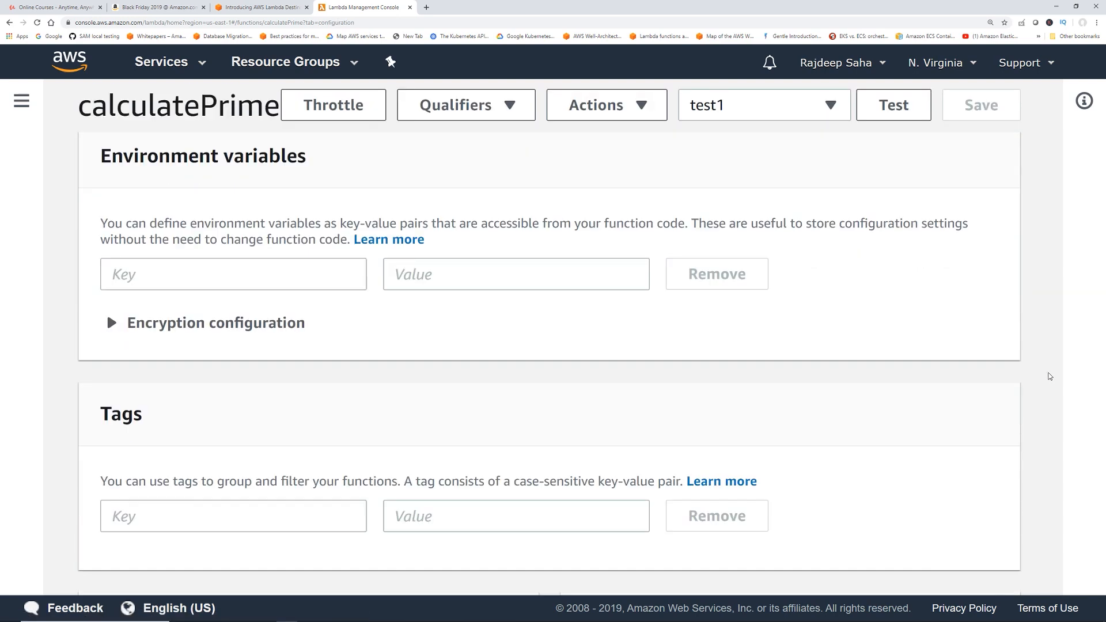
scroll(up, 3)
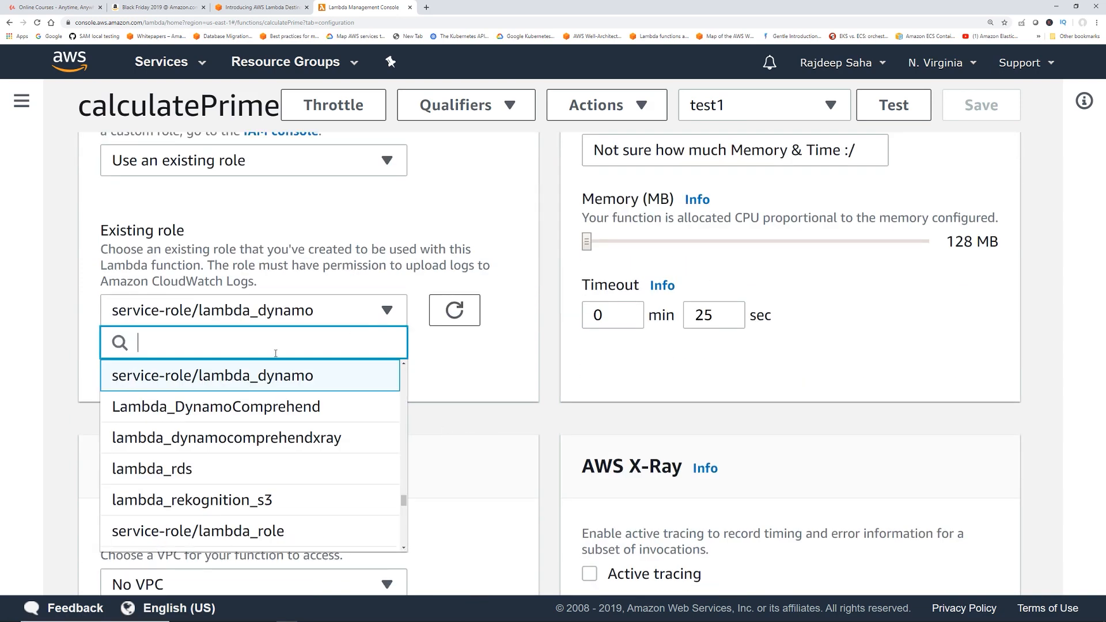
text(basic)
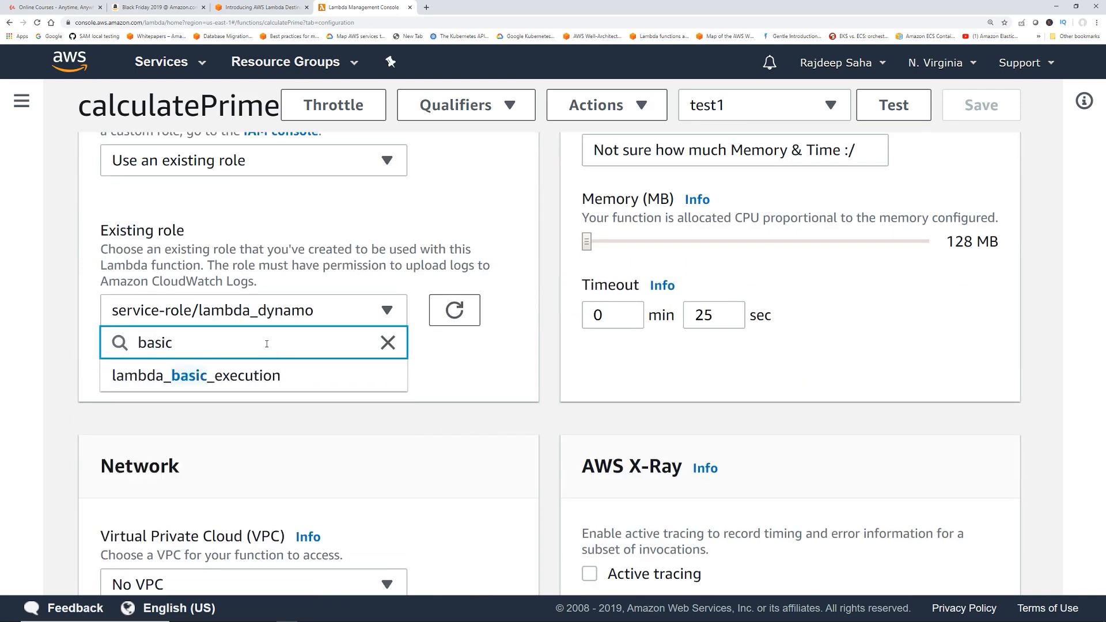
click(195, 375)
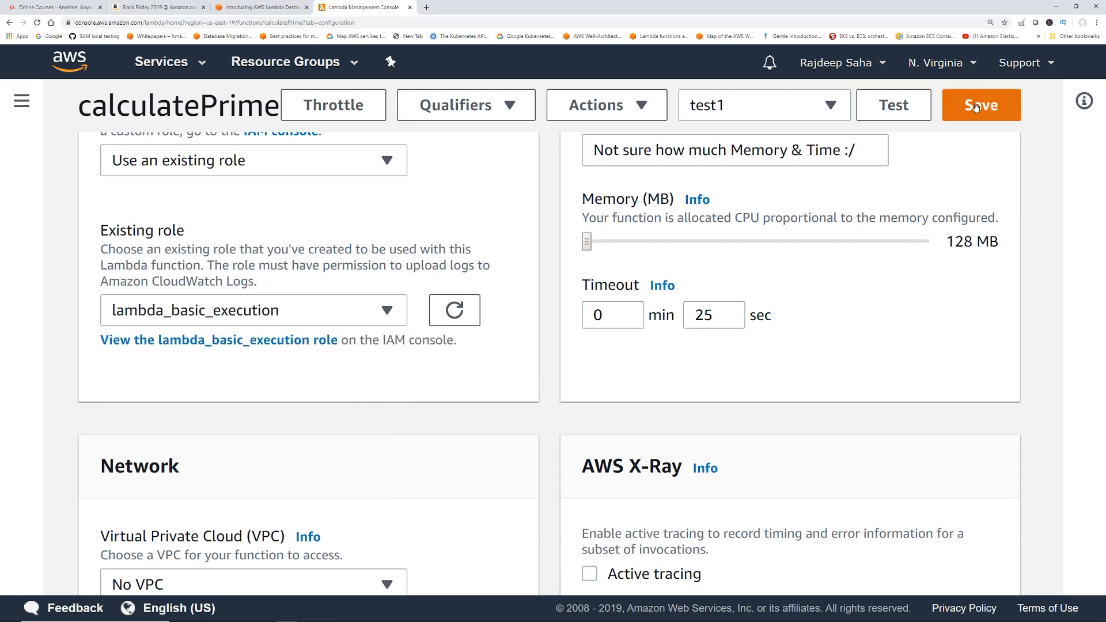
click(980, 104)
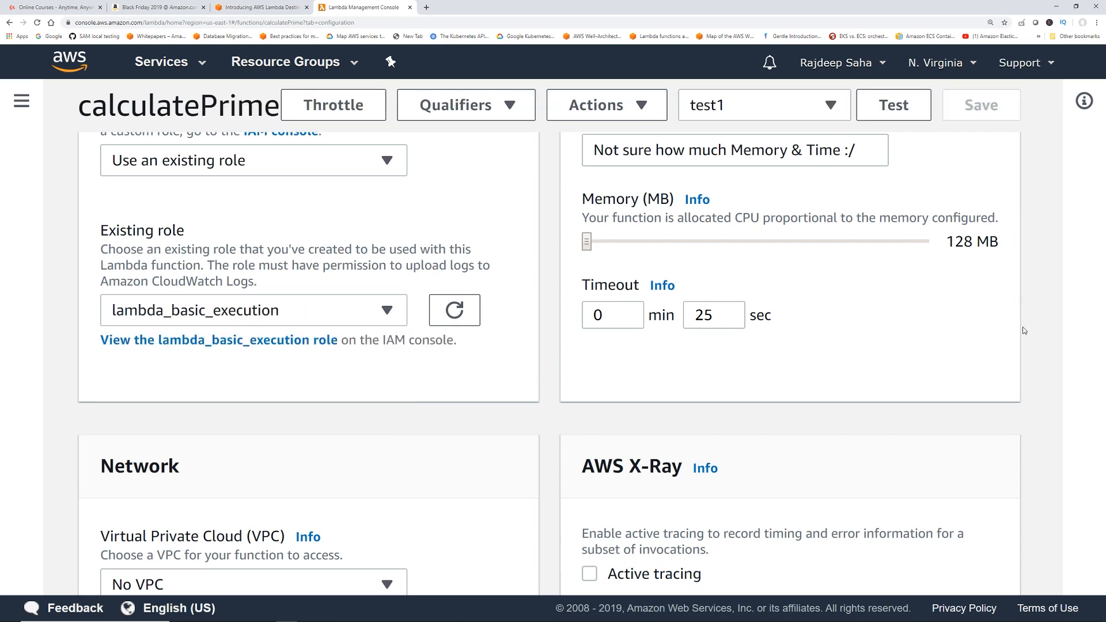
scroll(up, 3)
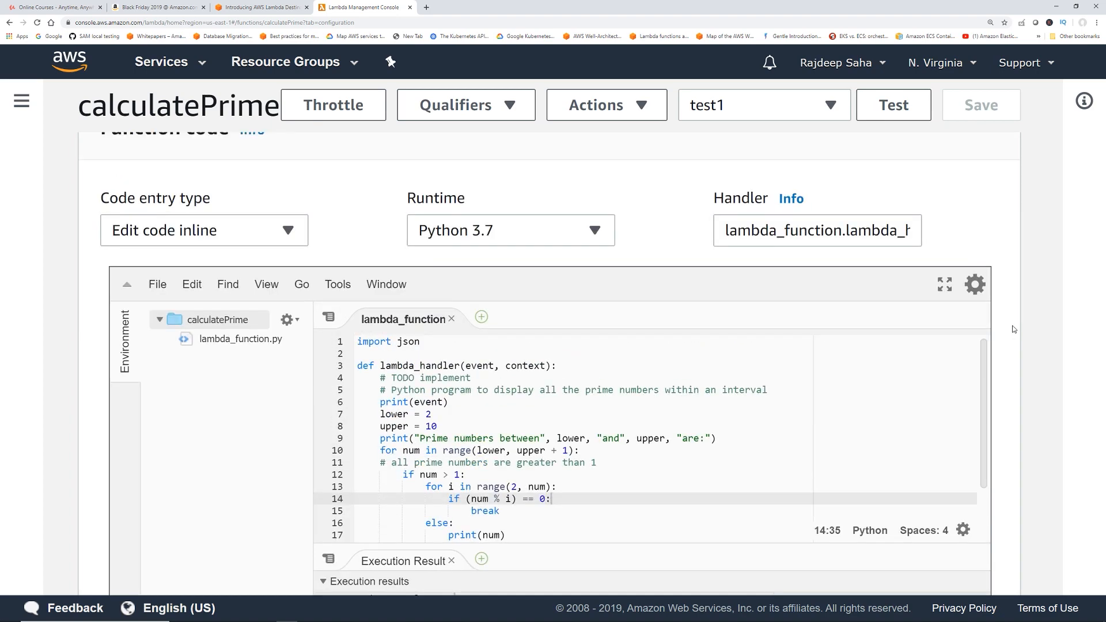
click(980, 104)
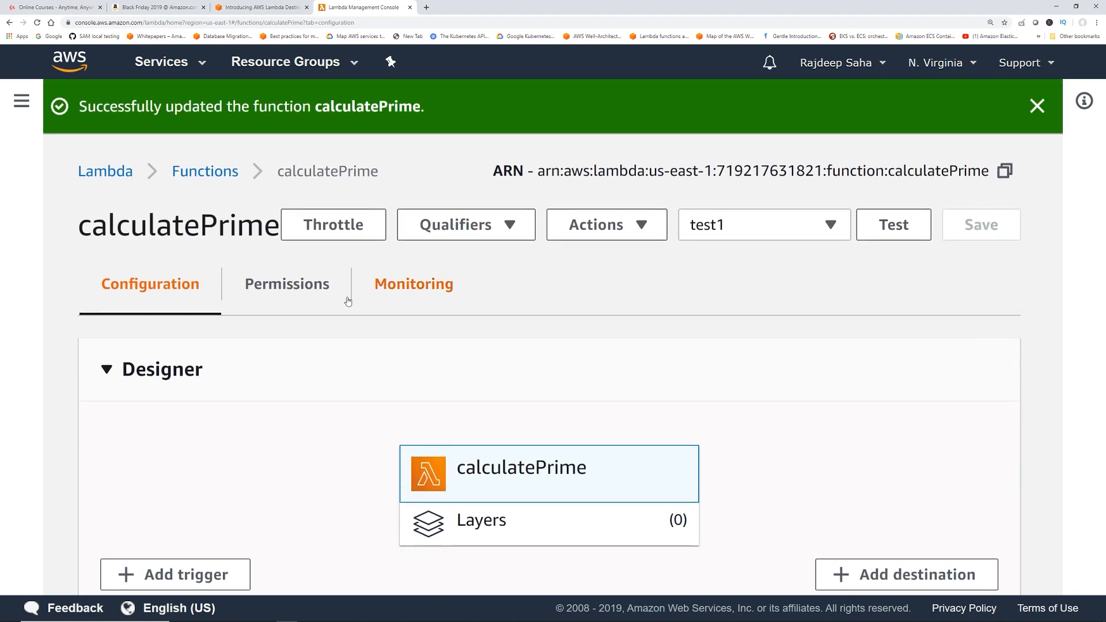
click(287, 284)
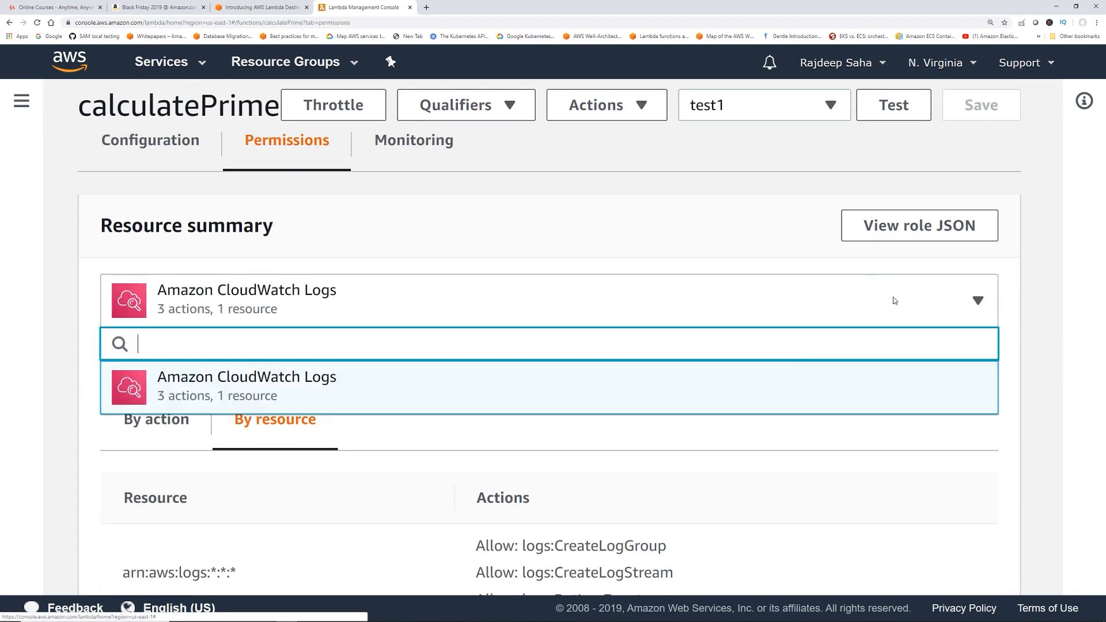
mouse_move(483, 402)
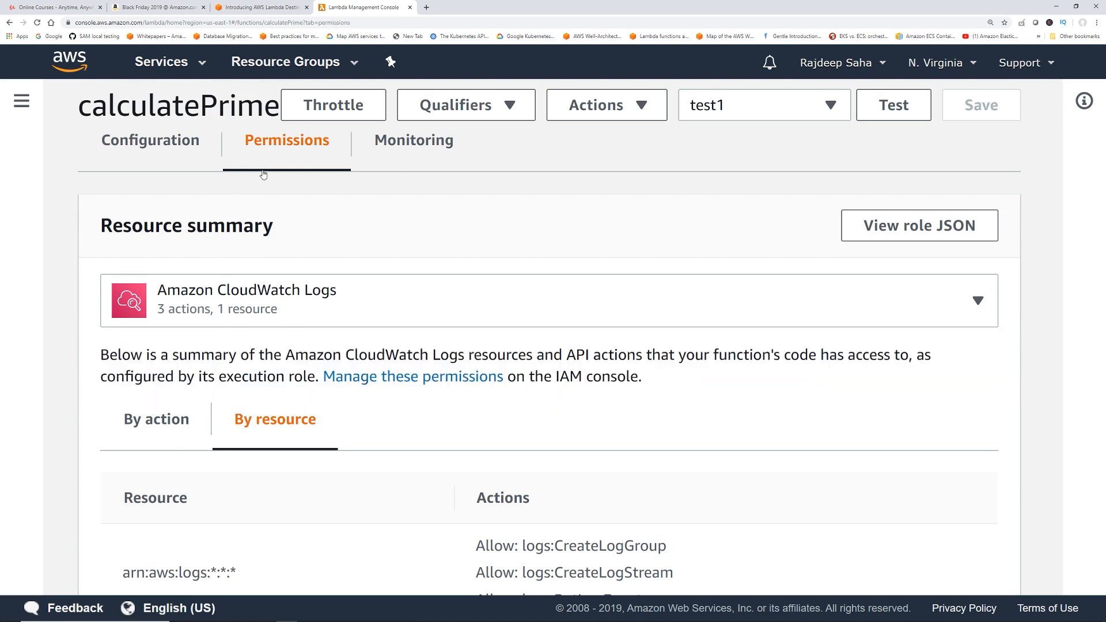
click(150, 139)
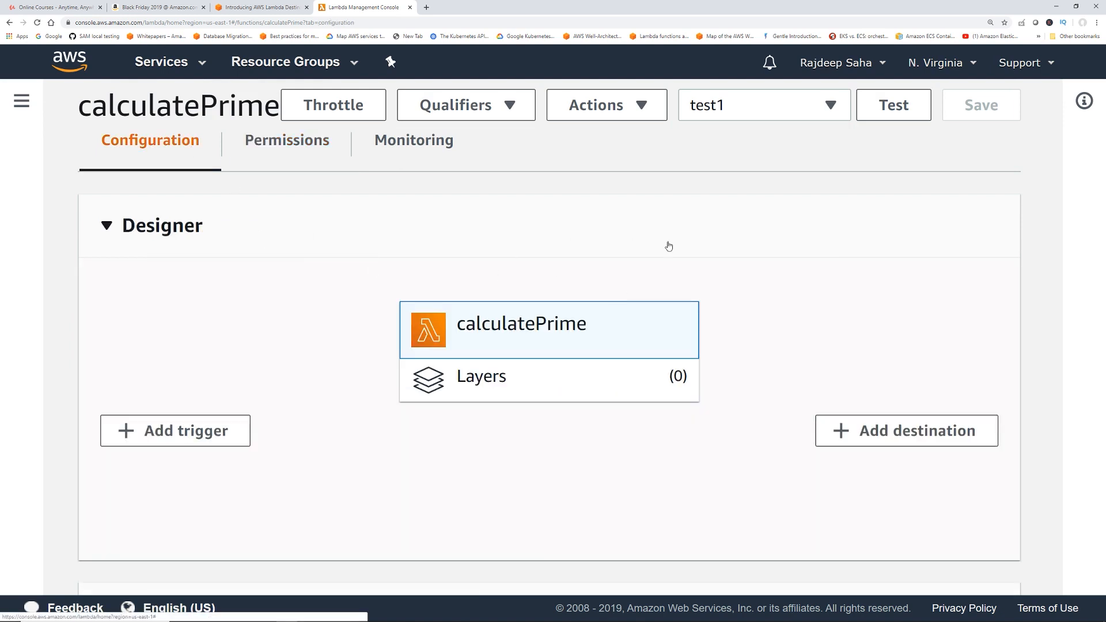
mouse_move(941, 441)
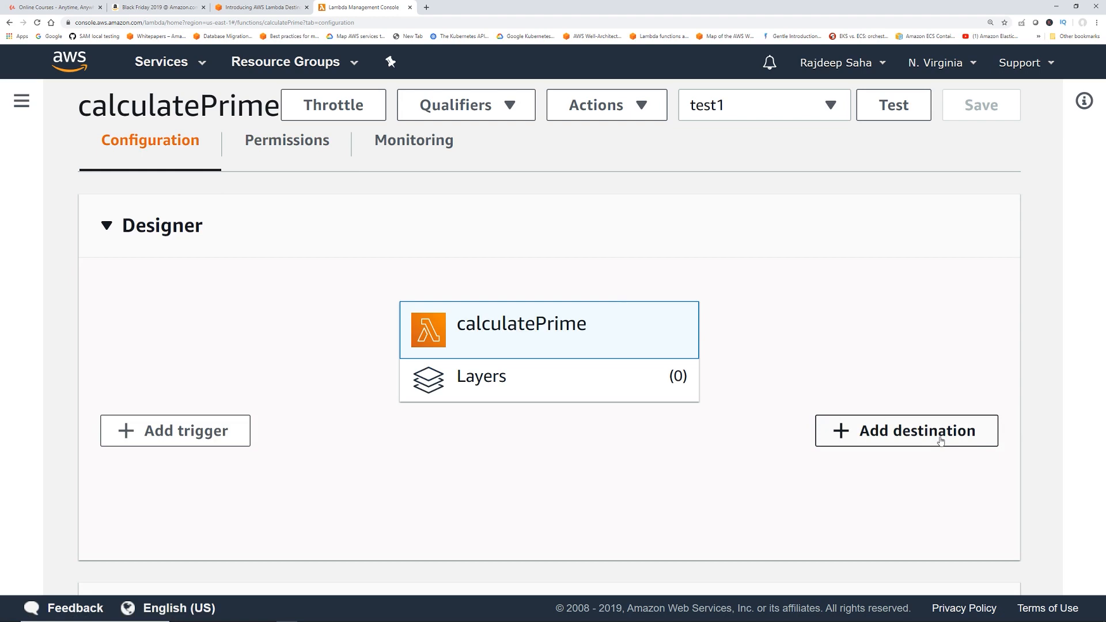
Step: Open the Introducing AWS Lambda Destinations post, highlight its date, and scroll through the walkthrough
click(261, 6)
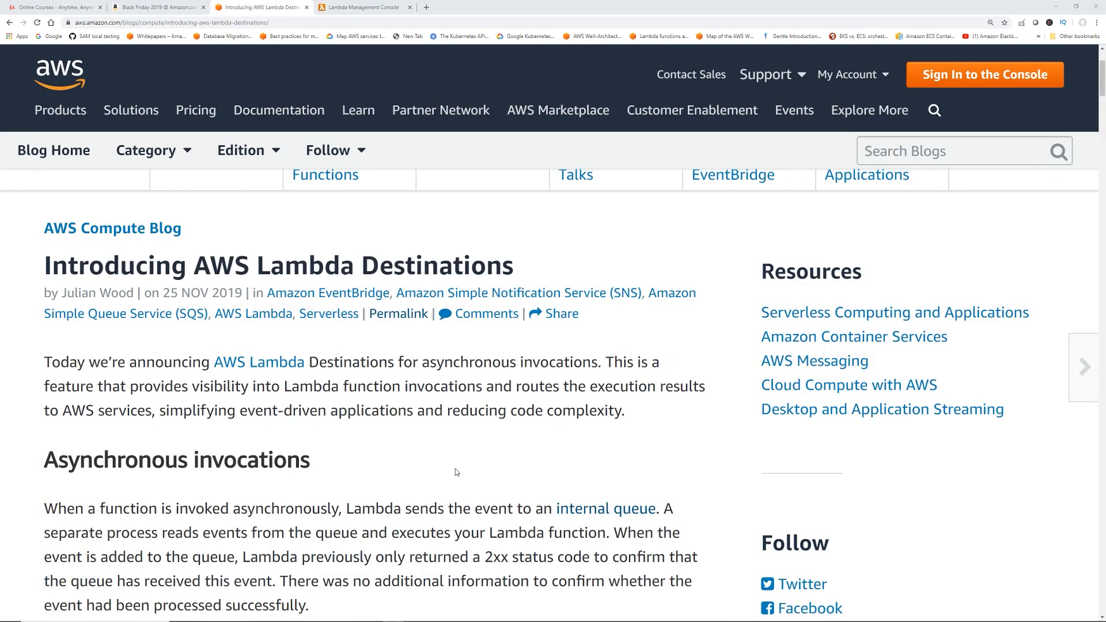
mouse_move(164, 295)
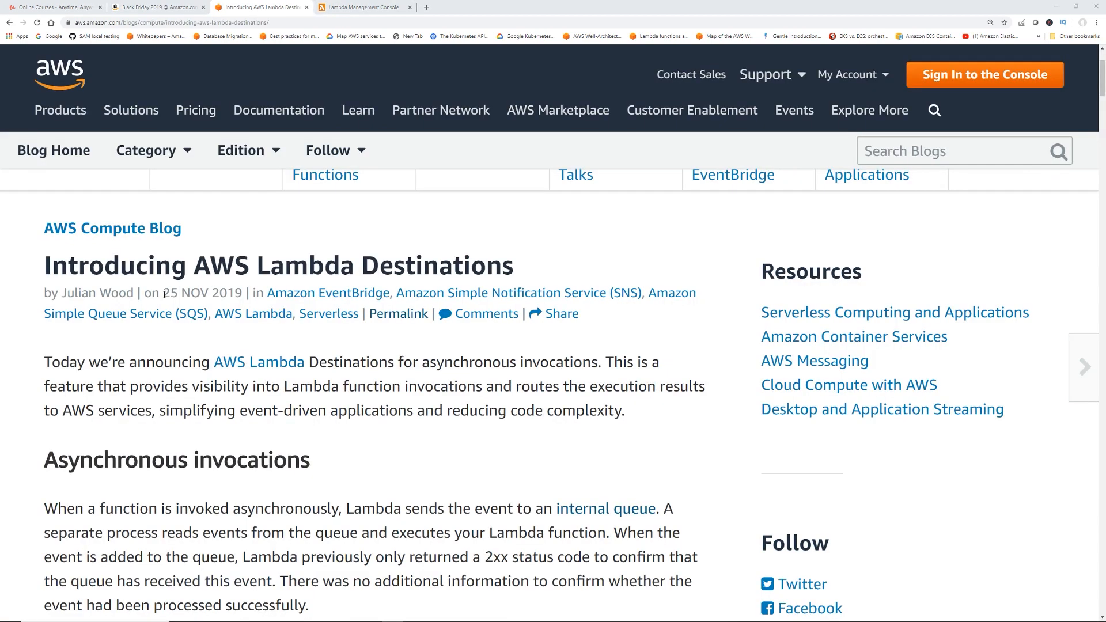
double_click(202, 293)
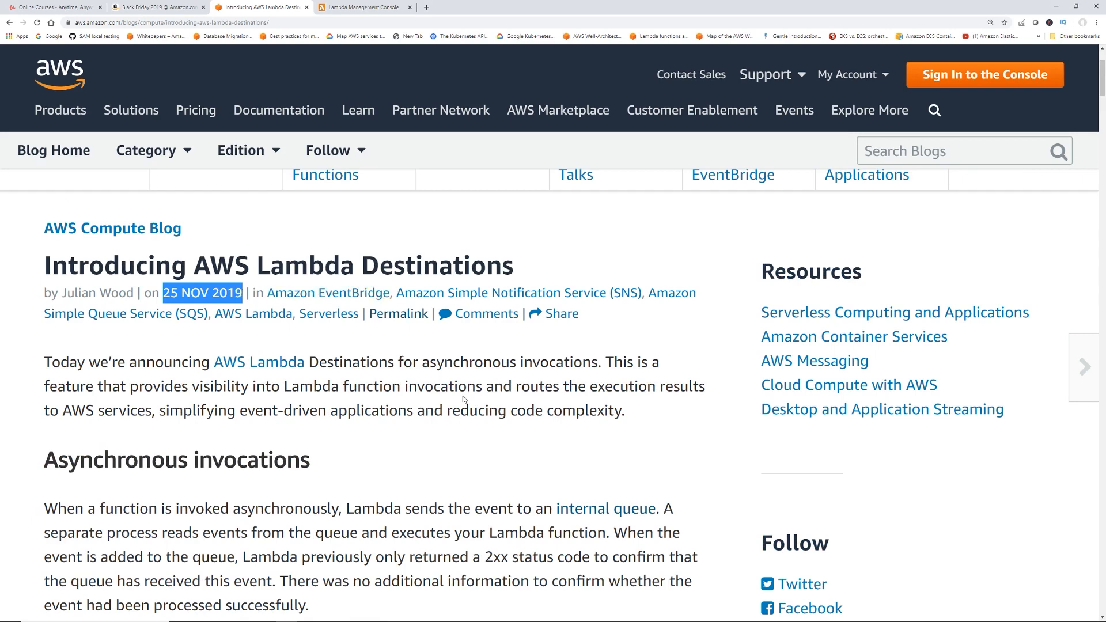
mouse_move(468, 392)
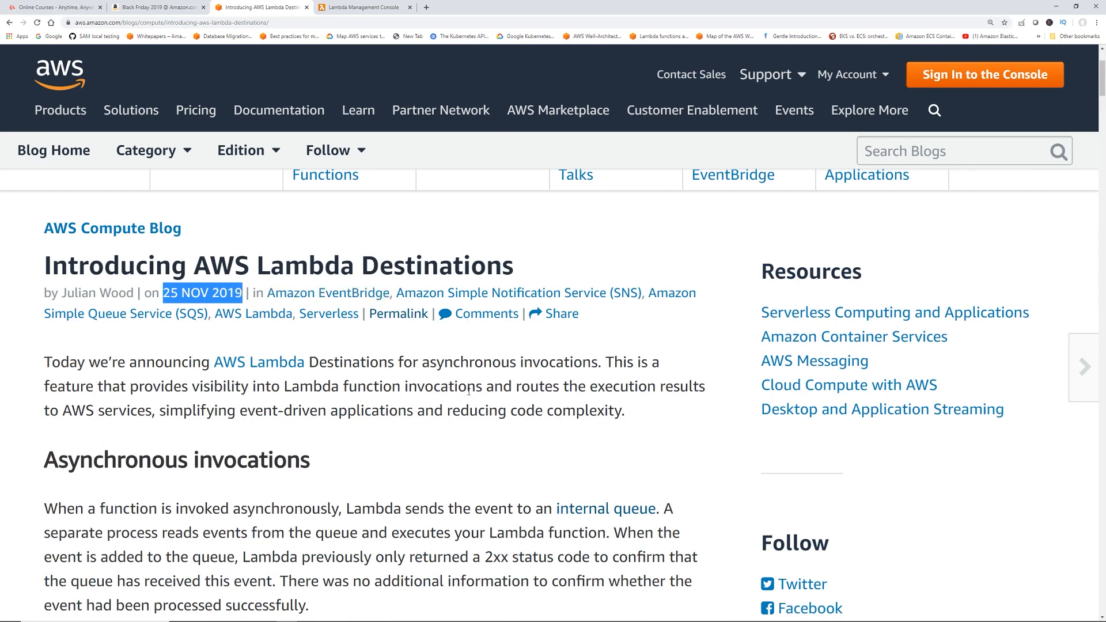
mouse_move(542, 418)
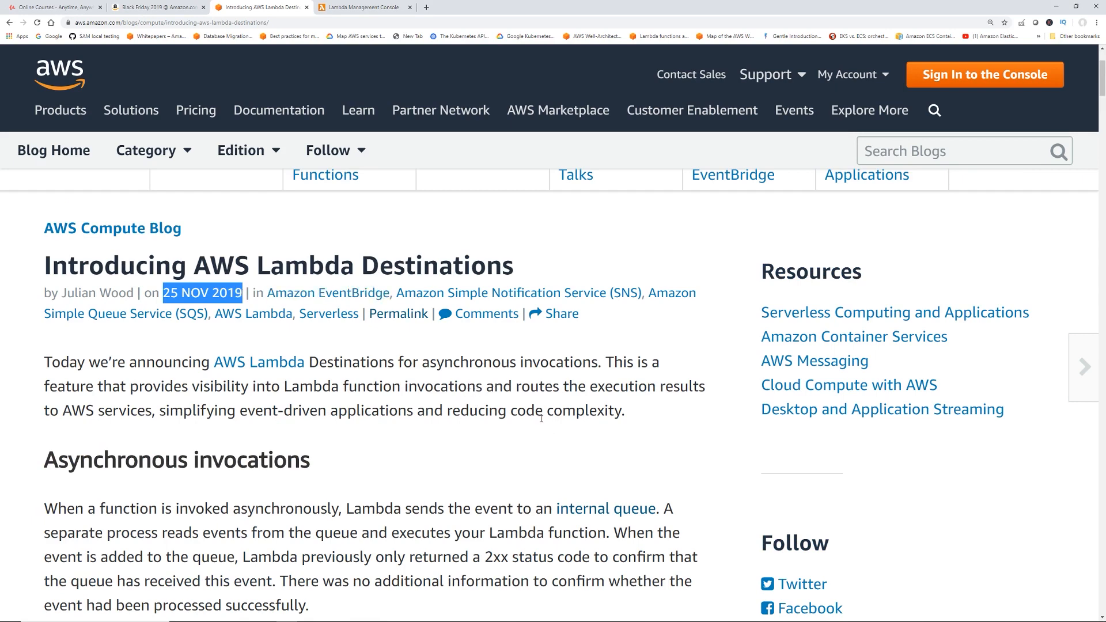
scroll(down, 3)
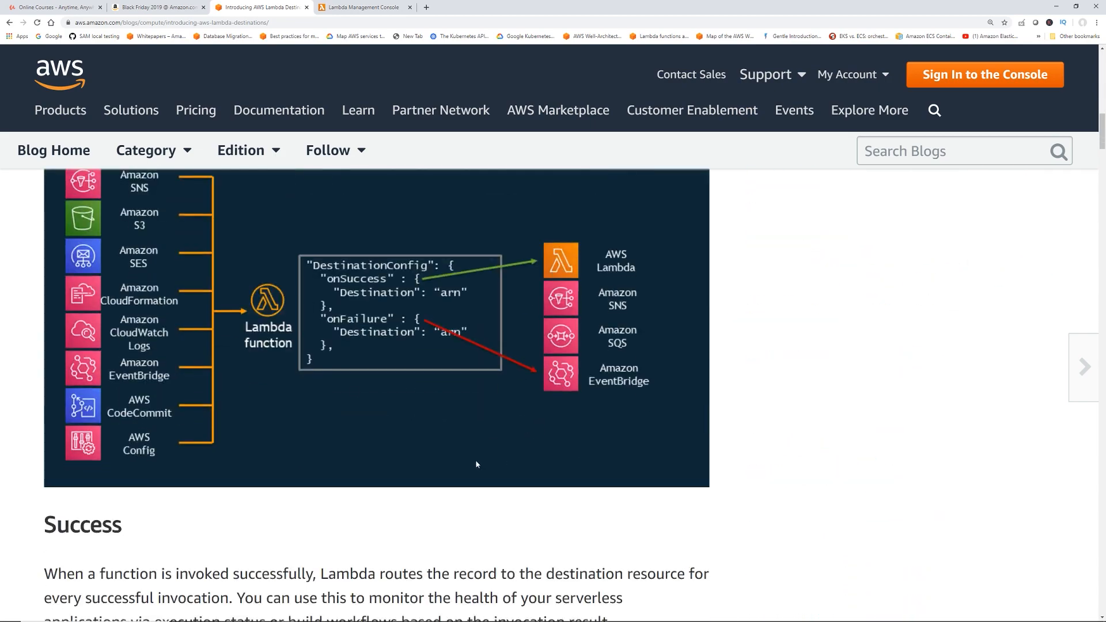
mouse_move(550, 406)
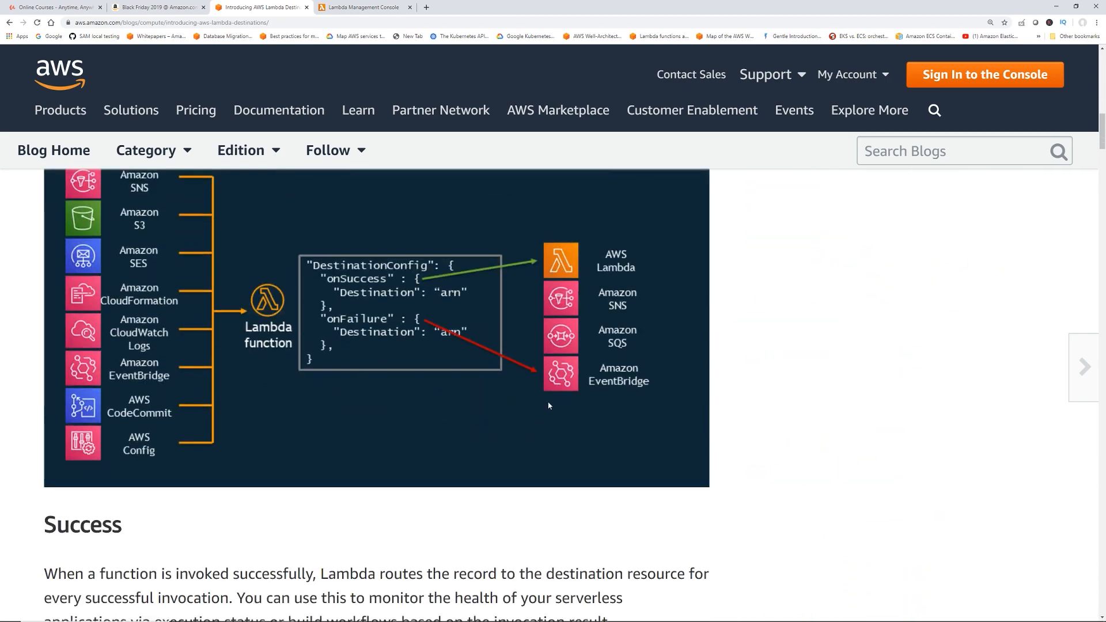
scroll(down, 3)
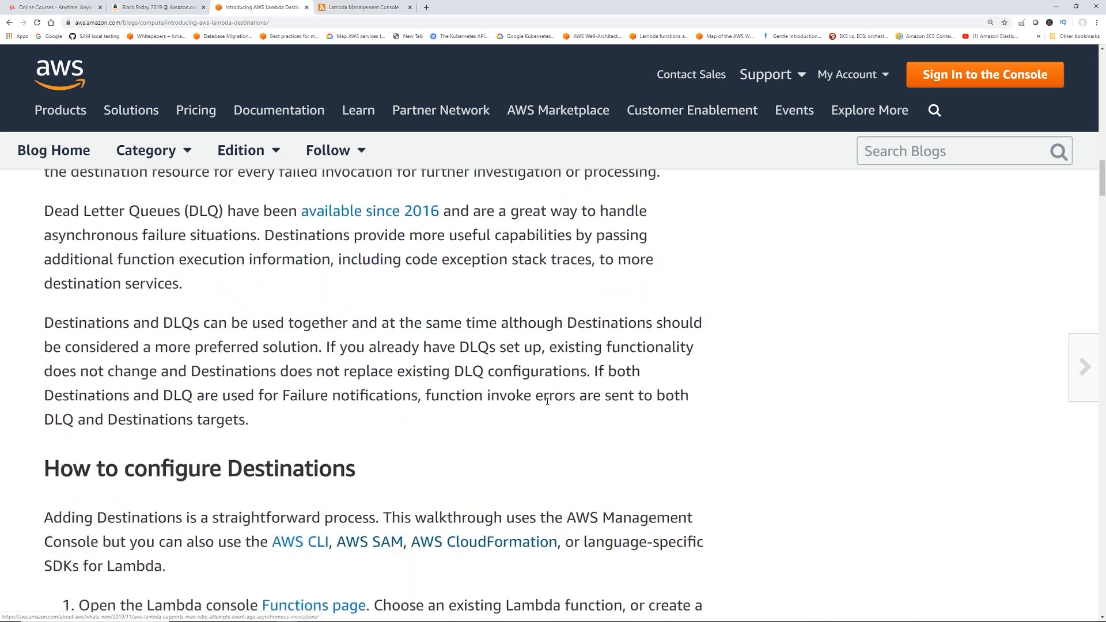
scroll(down, 3)
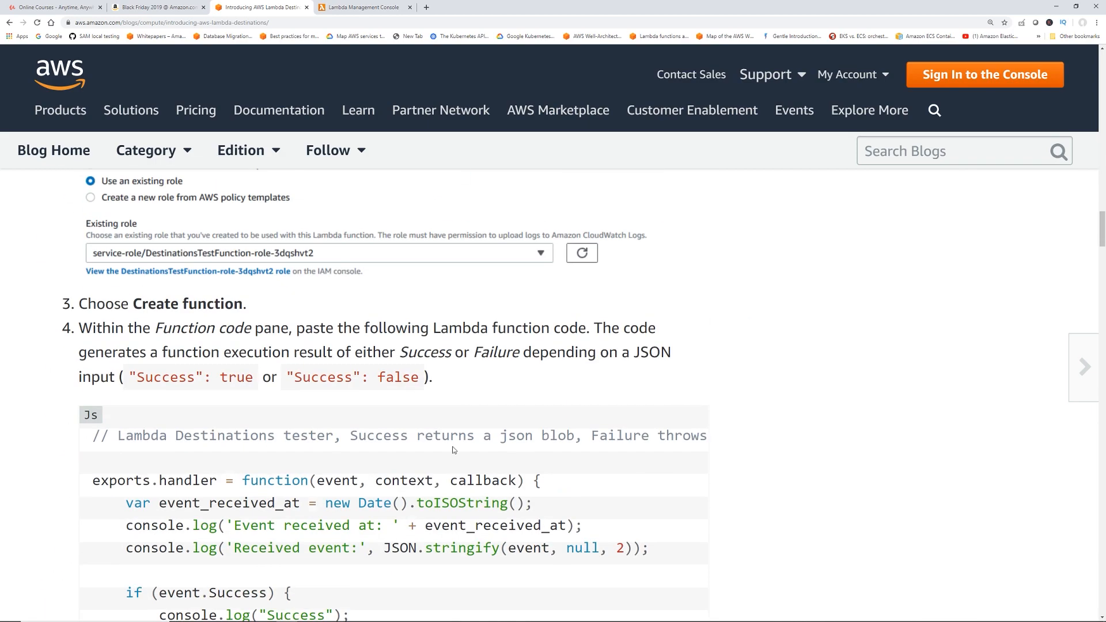
scroll(down, 3)
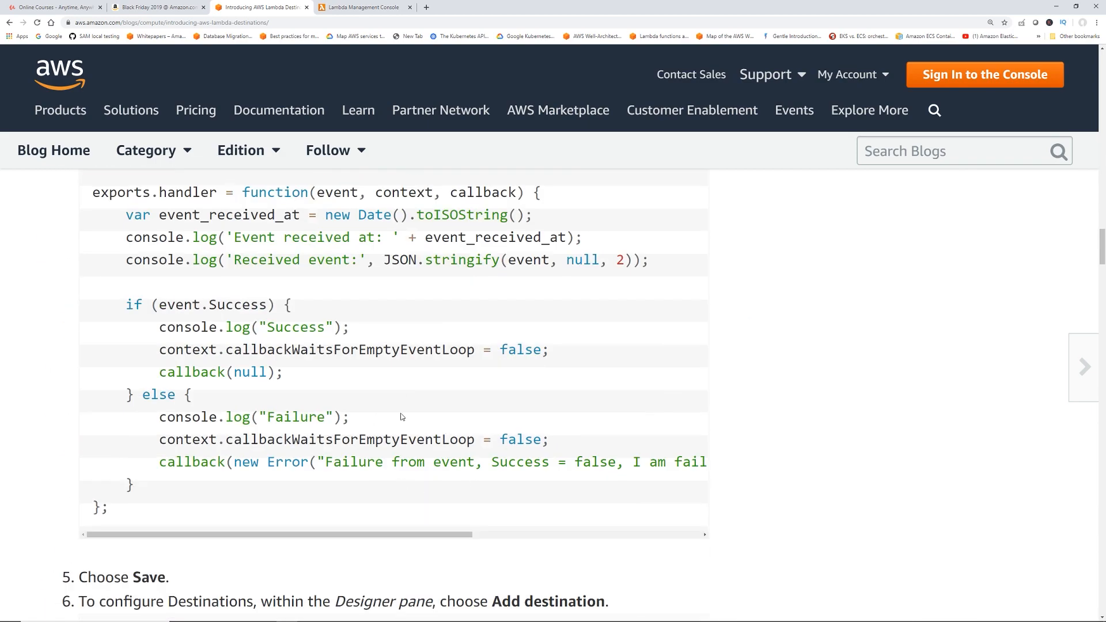
scroll(down, 3)
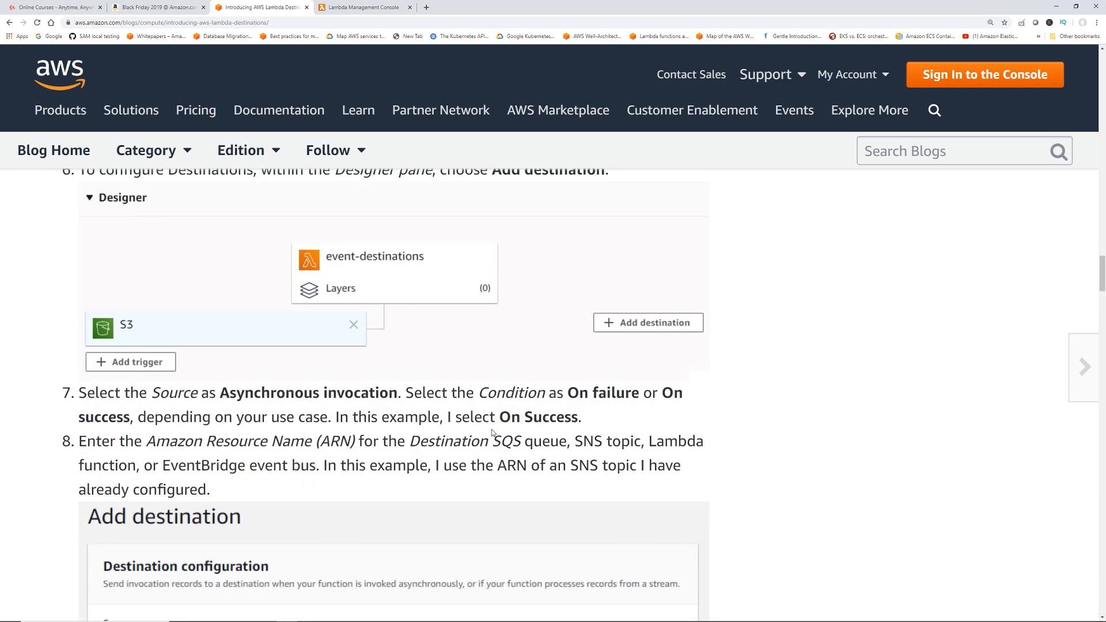
scroll(down, 3)
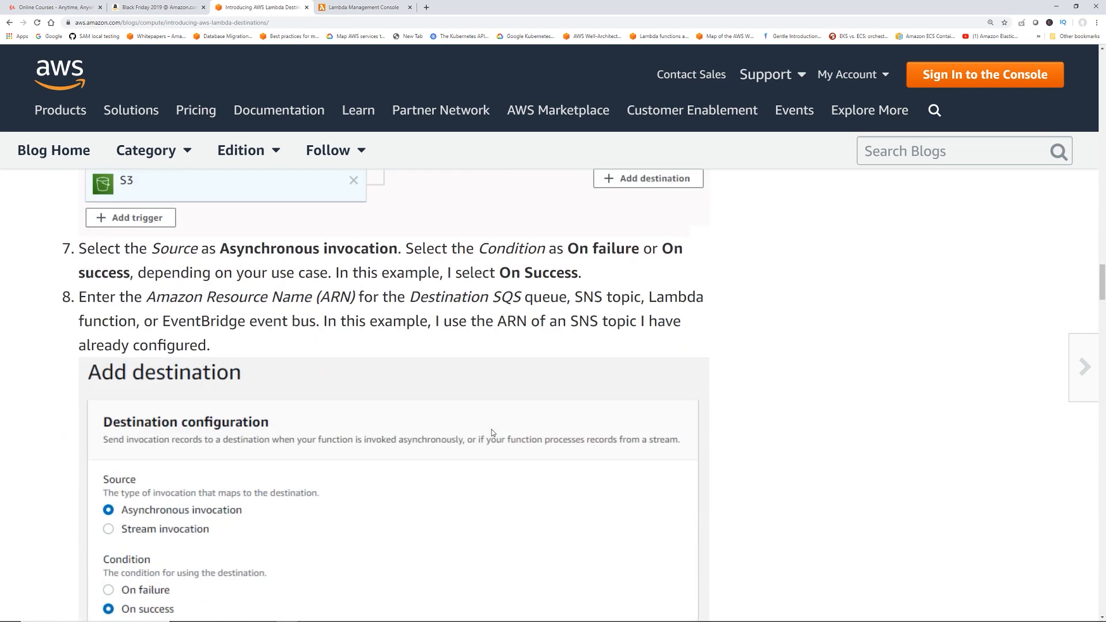
mouse_move(715, 365)
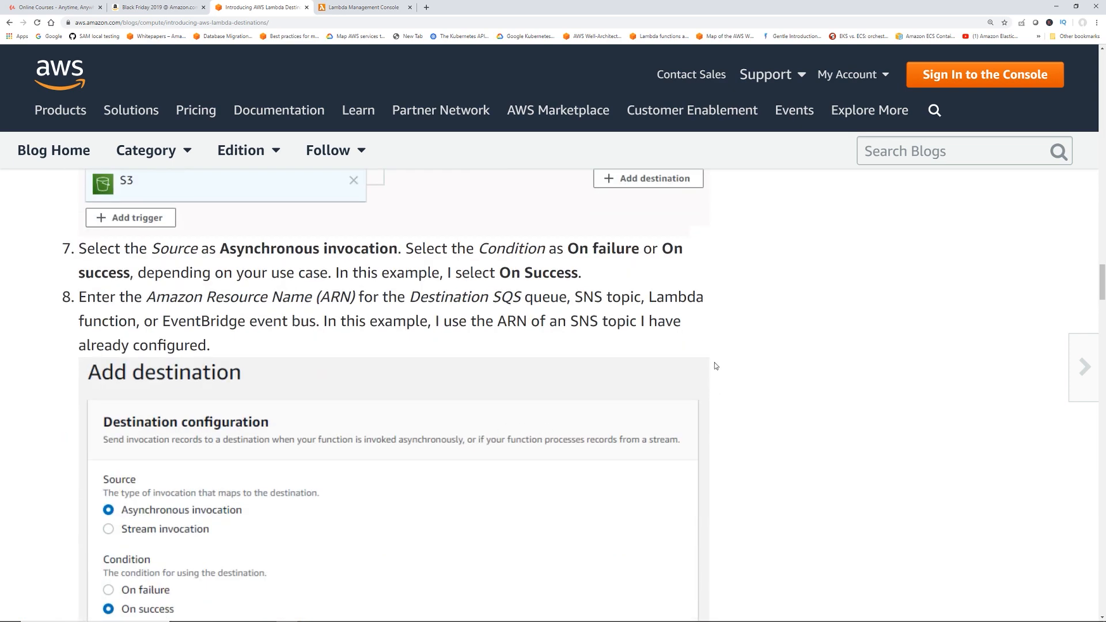
scroll(up, 3)
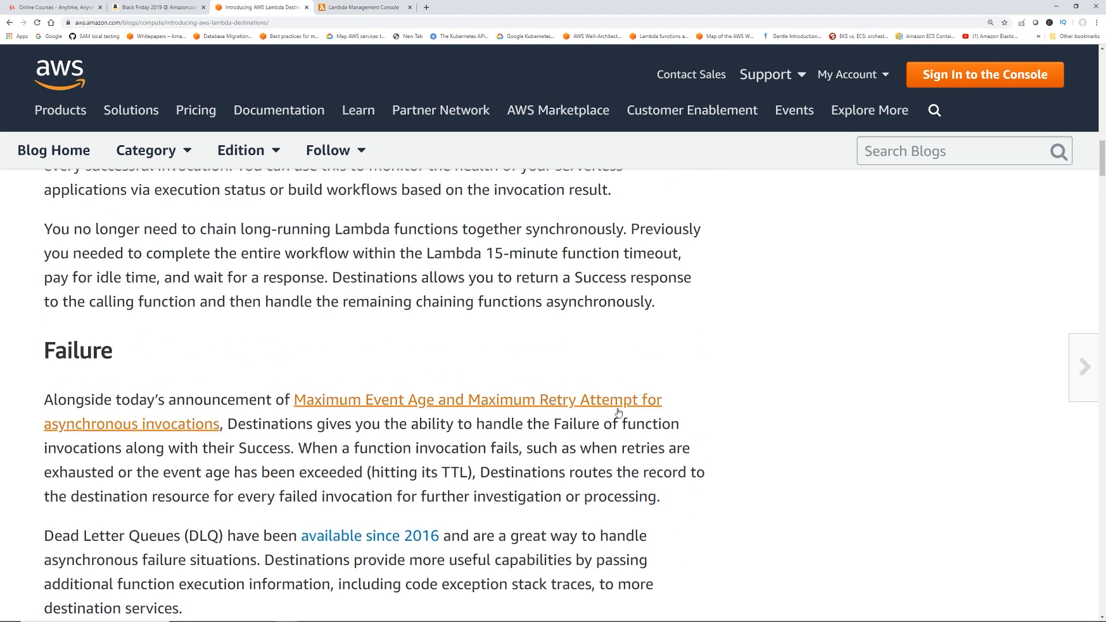
Step: Return to Asynchronous invocations and highlight the sentence about no processing confirmation
scroll(up, 3)
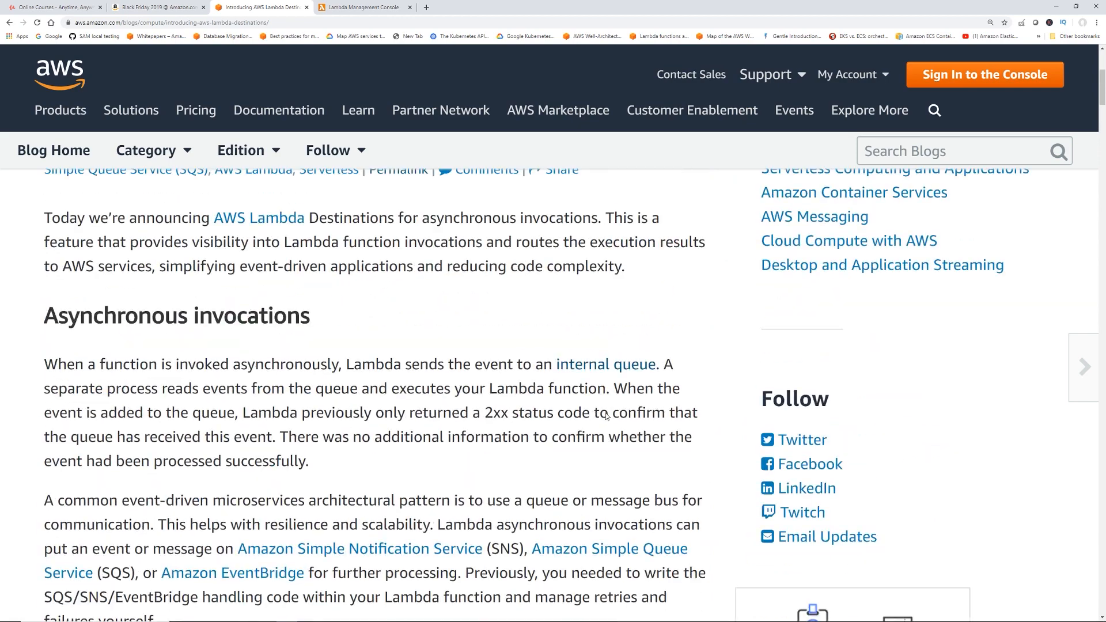
scroll(down, 3)
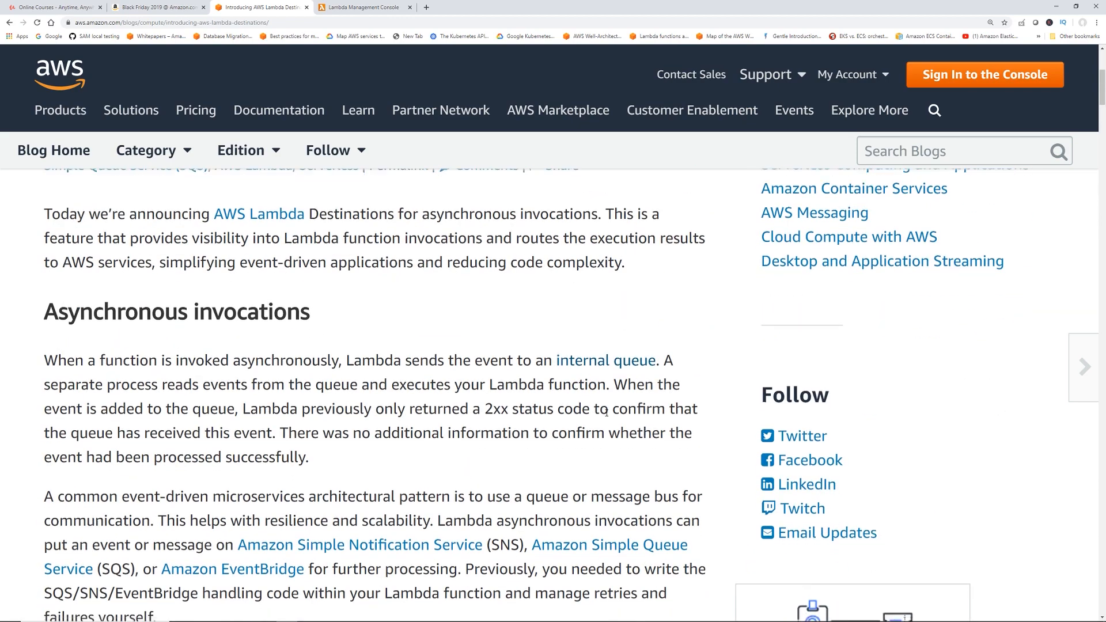
scroll(up, 3)
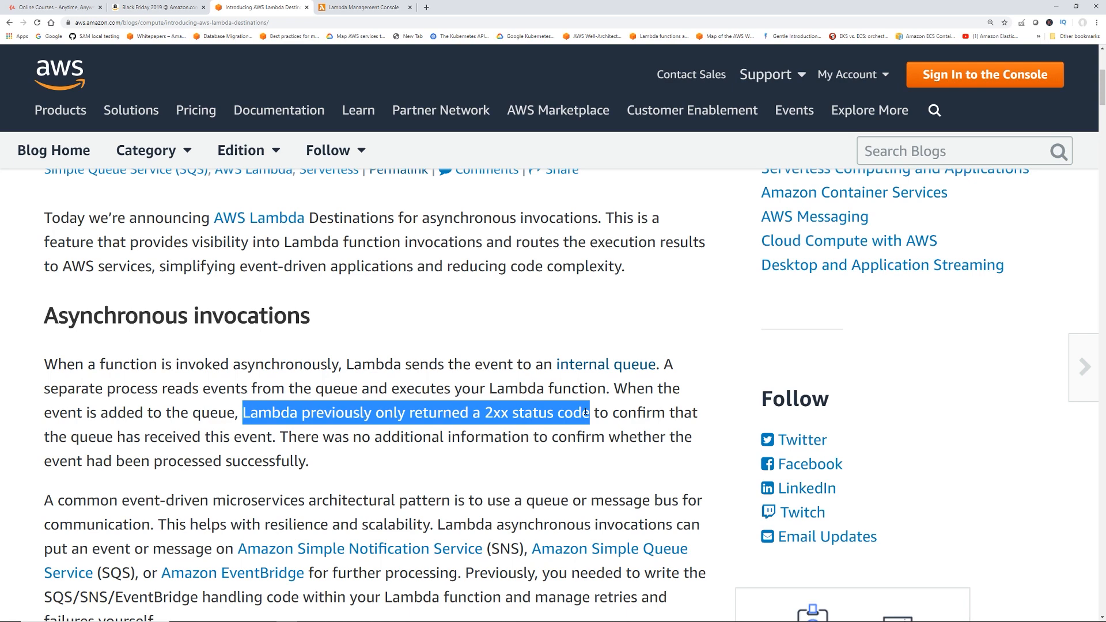
click(280, 438)
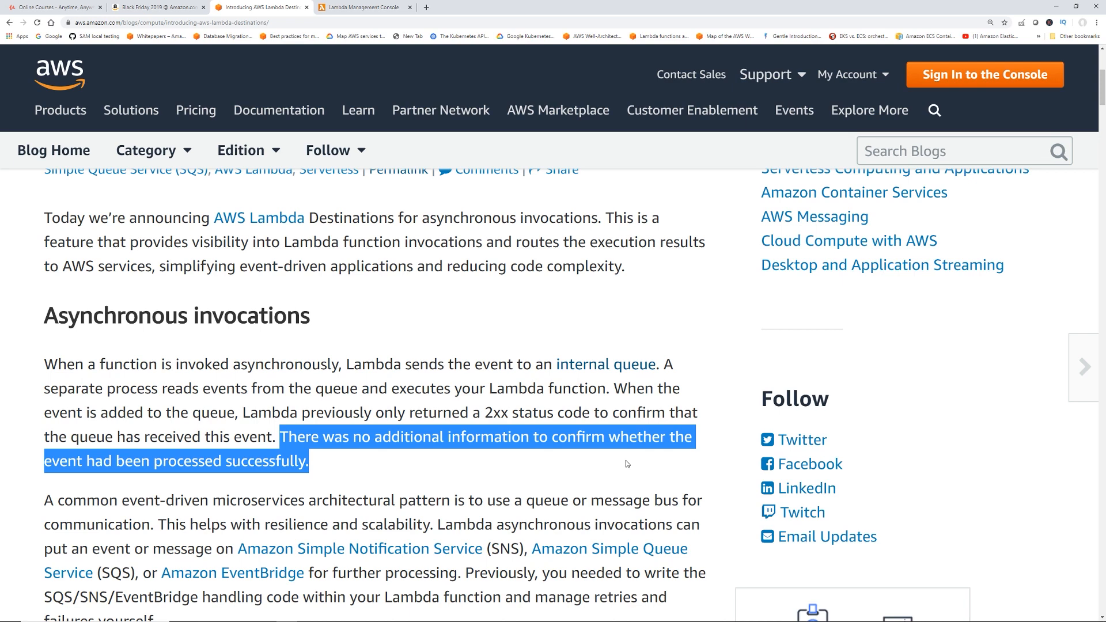
scroll(down, 3)
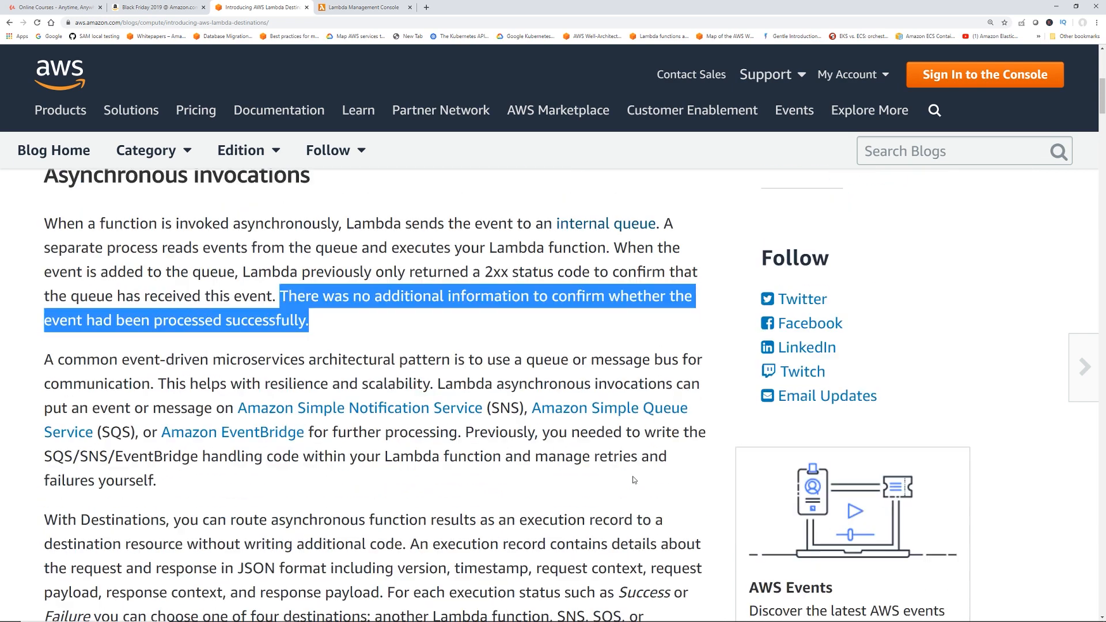
Step: Scroll down to the diagram showing onSuccess and onFailure destinations
scroll(down, 3)
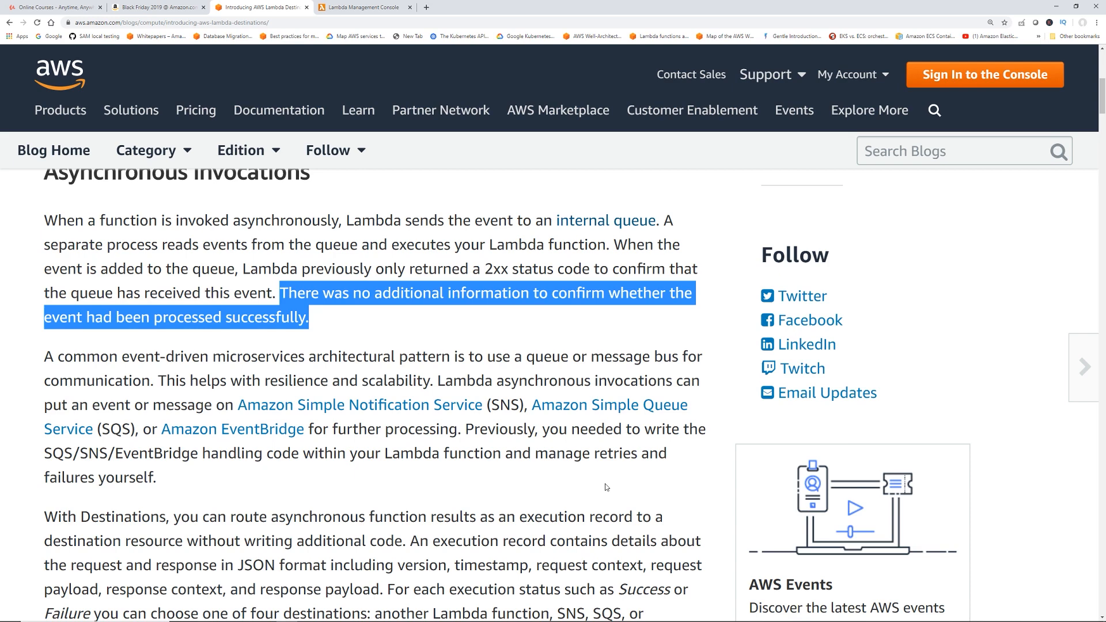
mouse_move(601, 485)
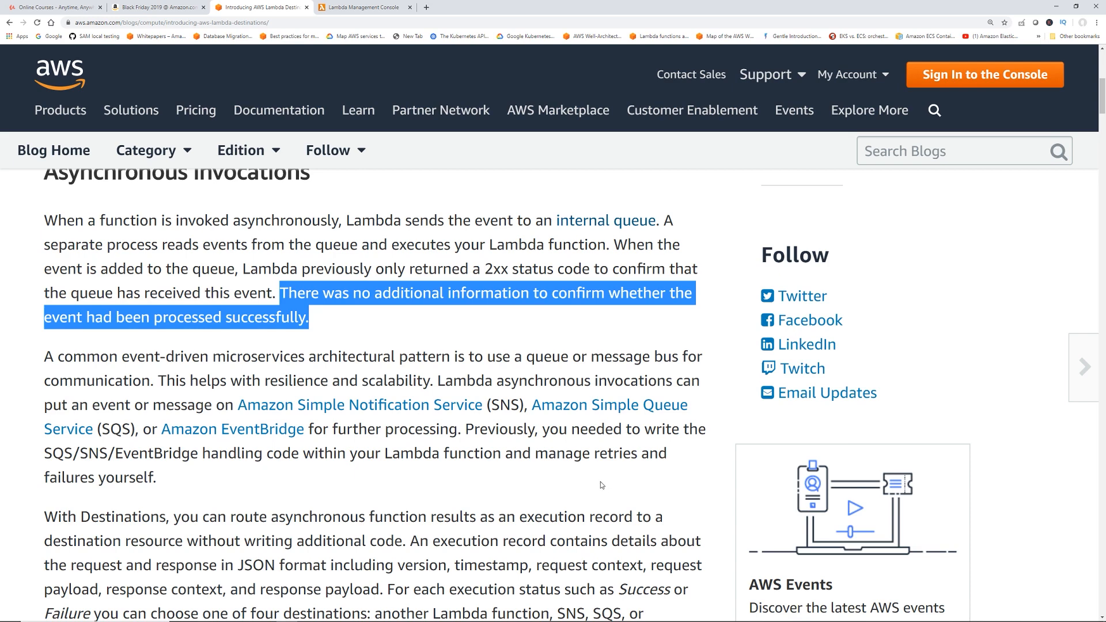
mouse_move(504, 471)
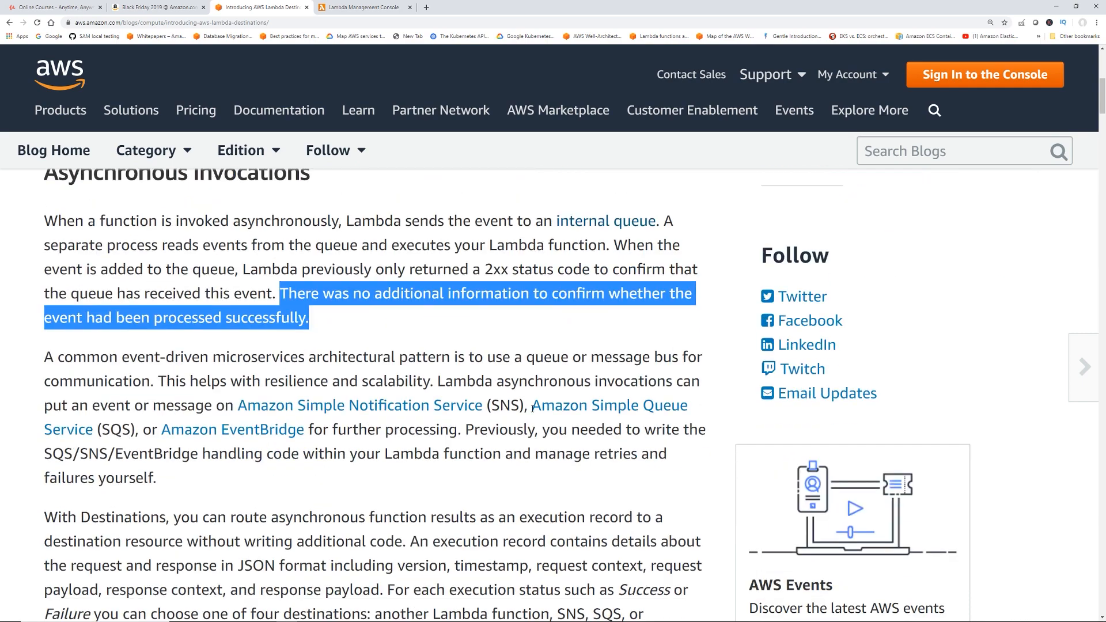
scroll(down, 3)
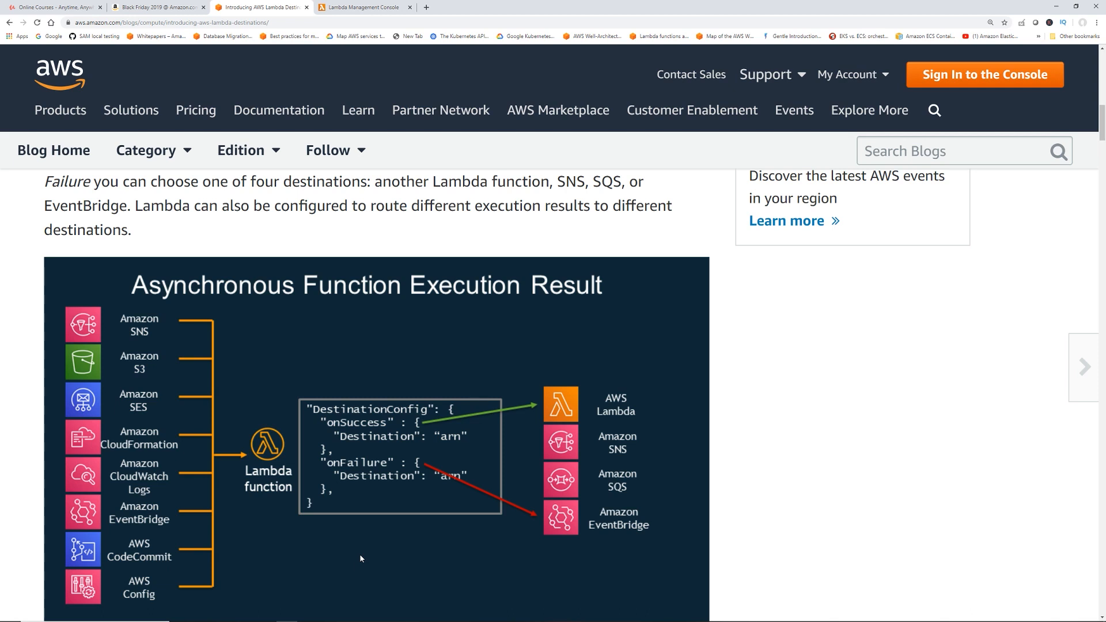
mouse_move(396, 449)
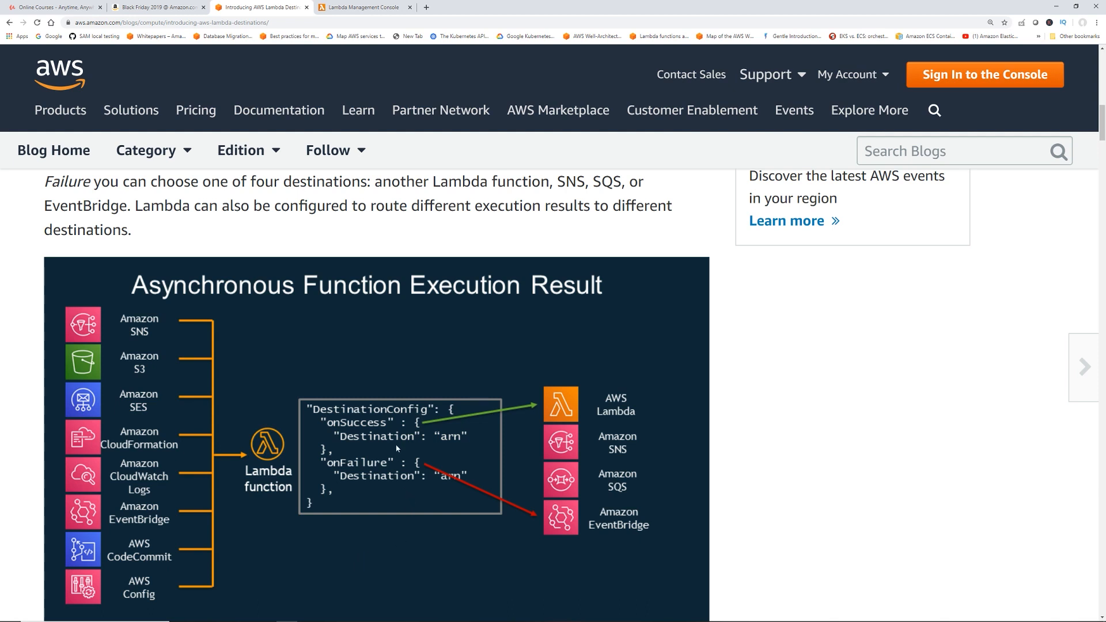
mouse_move(452, 438)
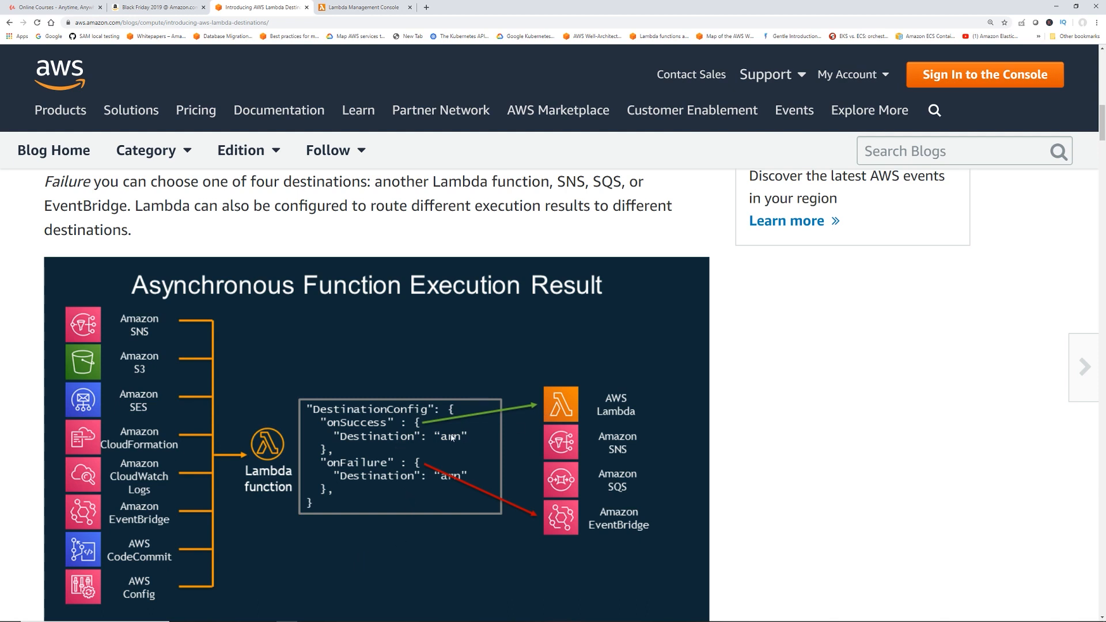
mouse_move(416, 484)
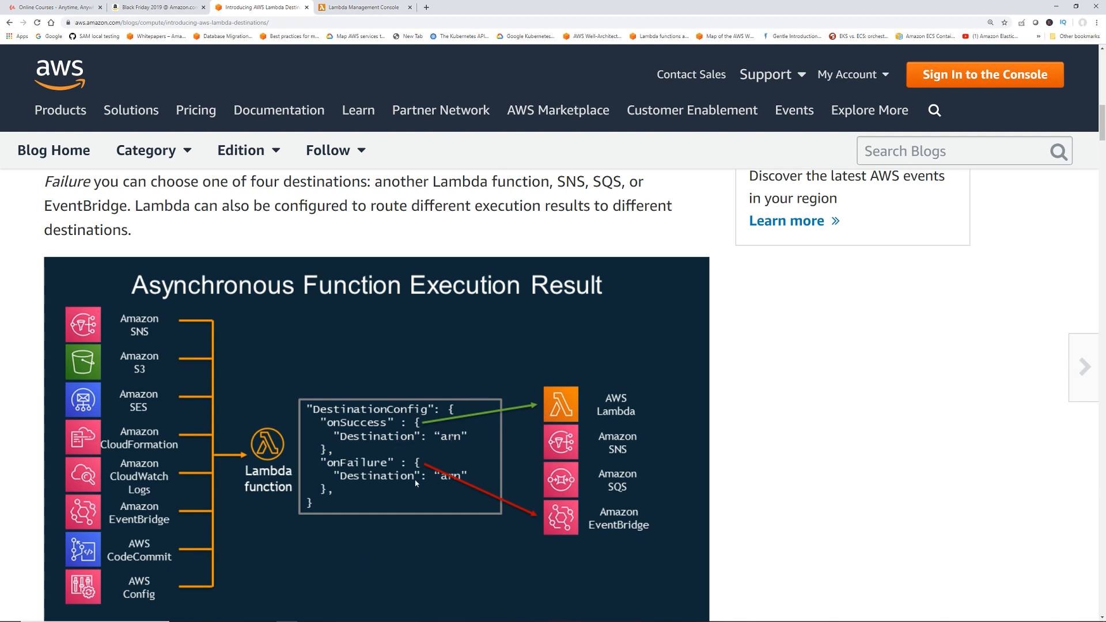
mouse_move(532, 532)
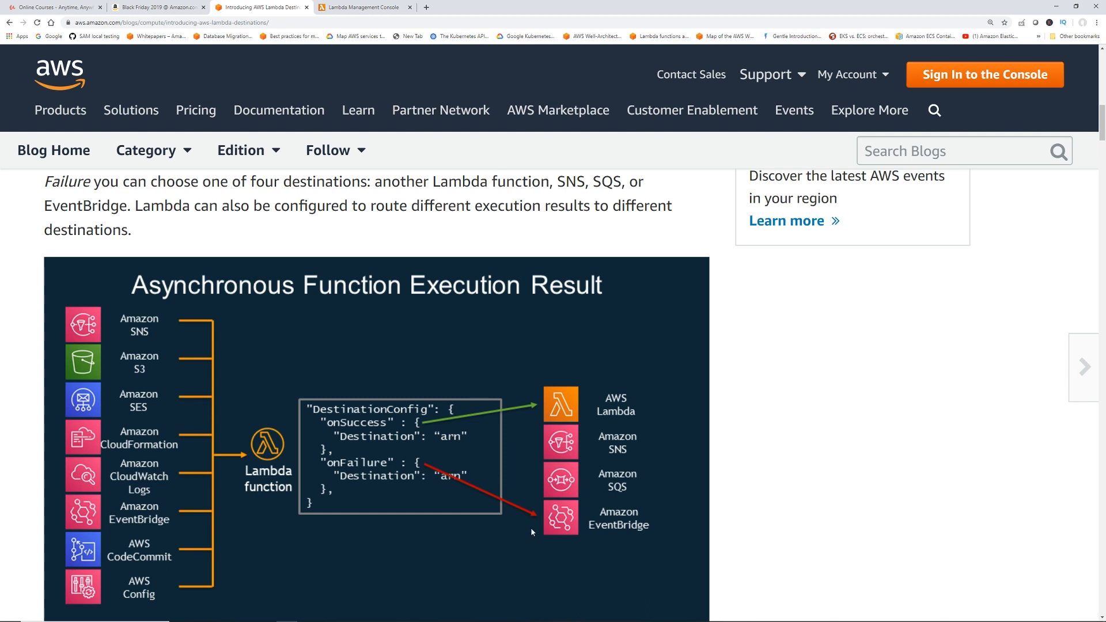
mouse_move(624, 472)
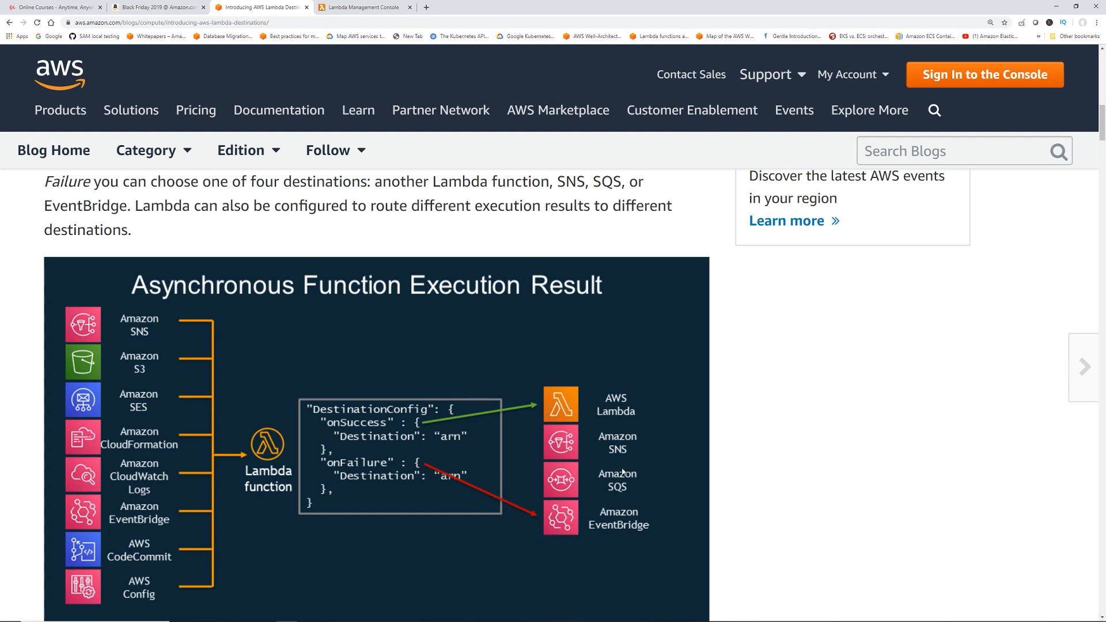
mouse_move(624, 529)
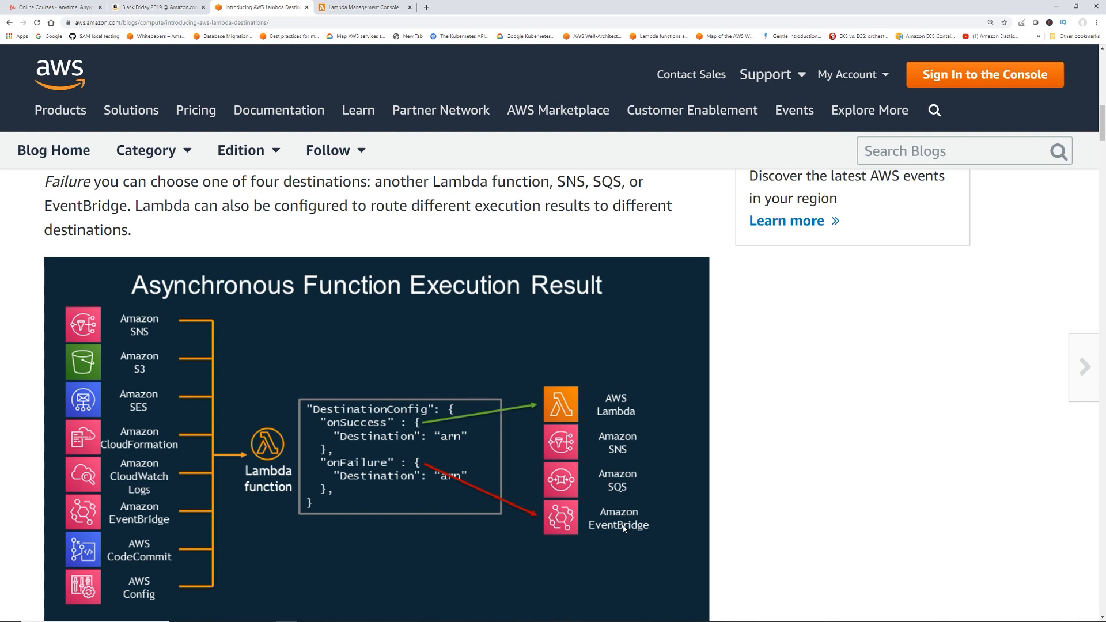
Step: Study the execution result diagram, then return to calculatePrime's Asynchronous invocation settings
scroll(down, 3)
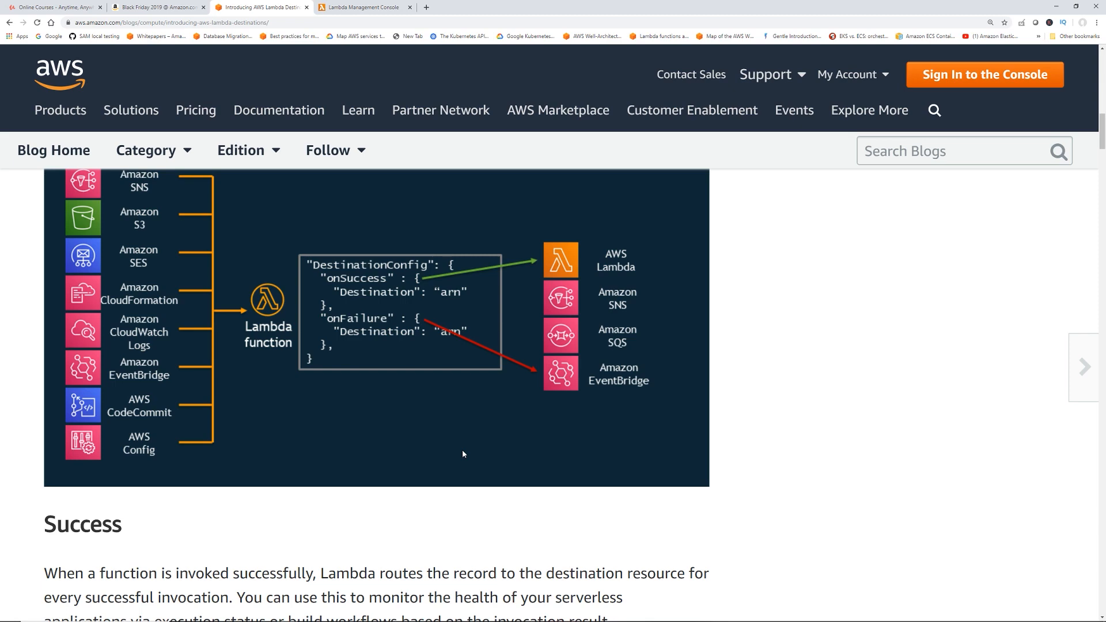
scroll(up, 3)
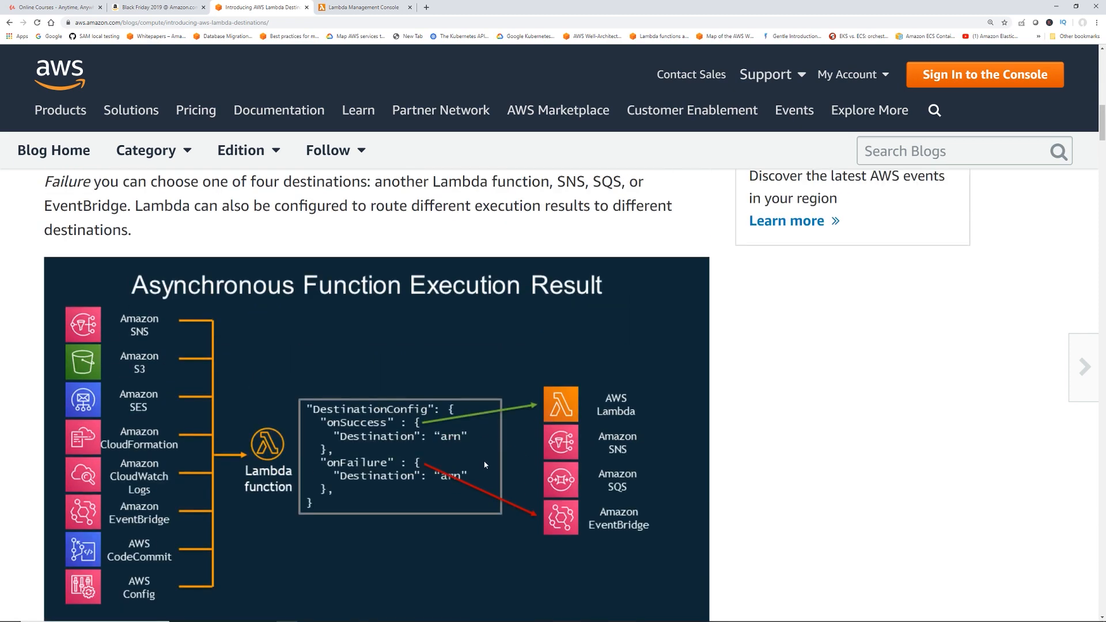
mouse_move(601, 510)
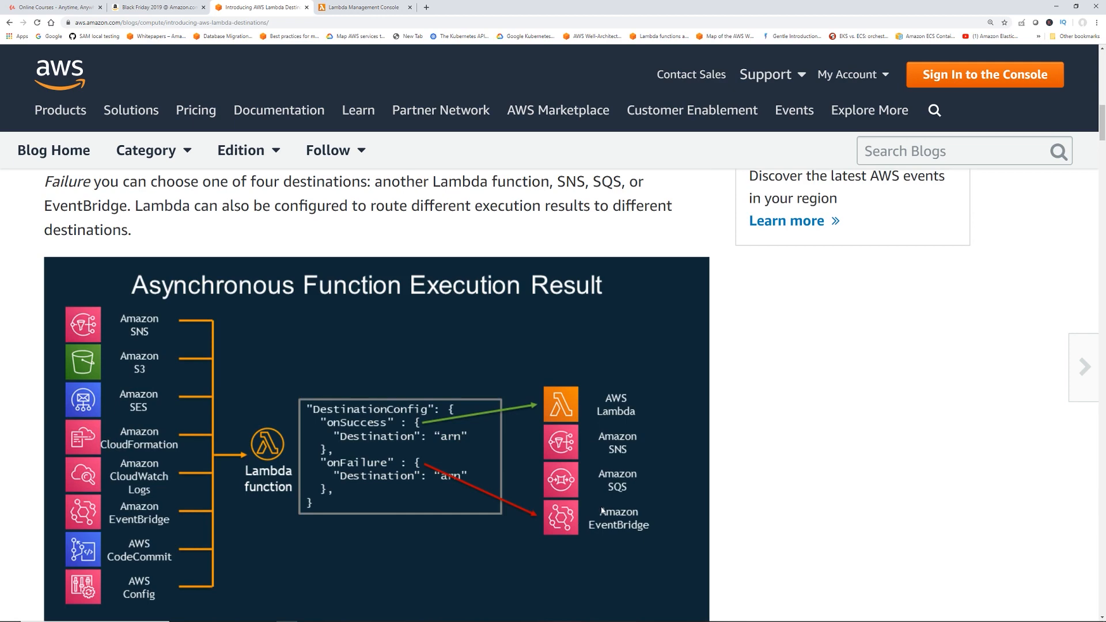
scroll(down, 3)
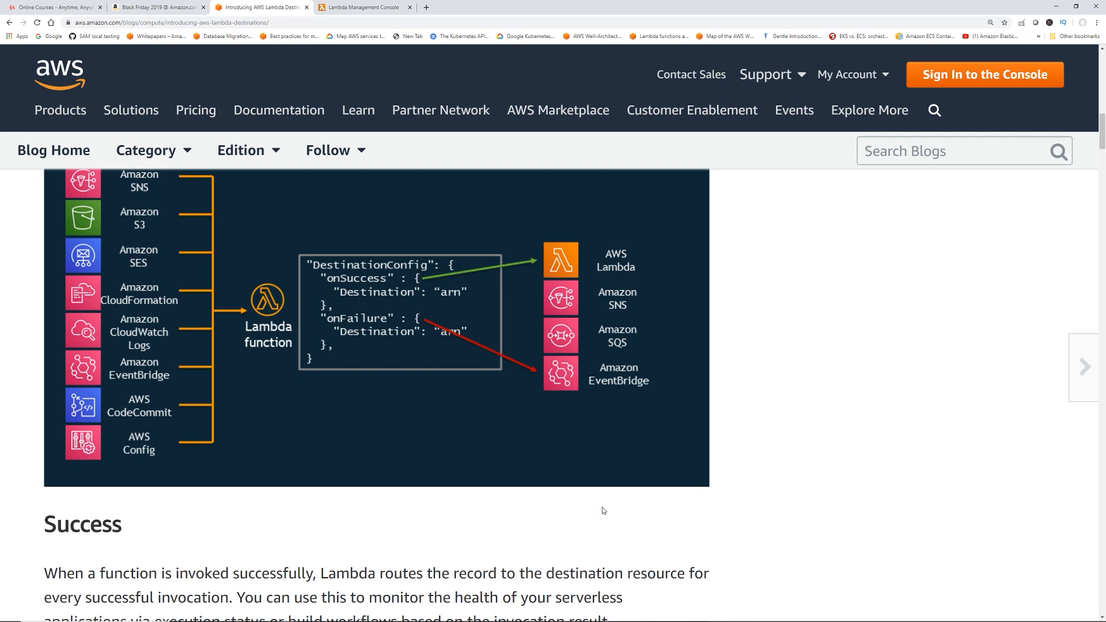
click(362, 7)
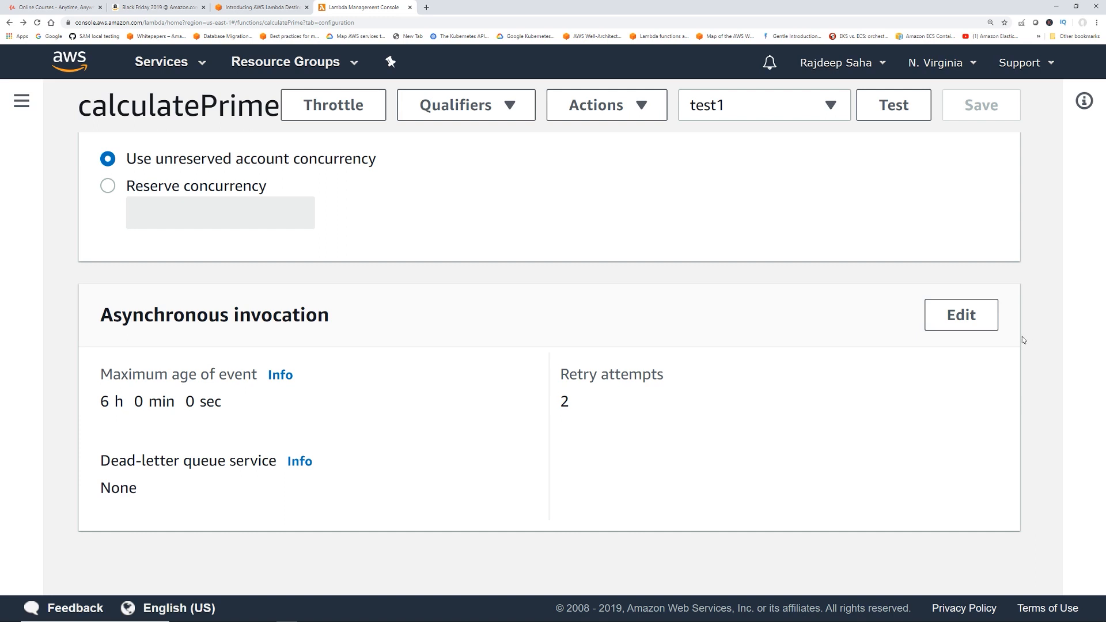
mouse_move(491, 369)
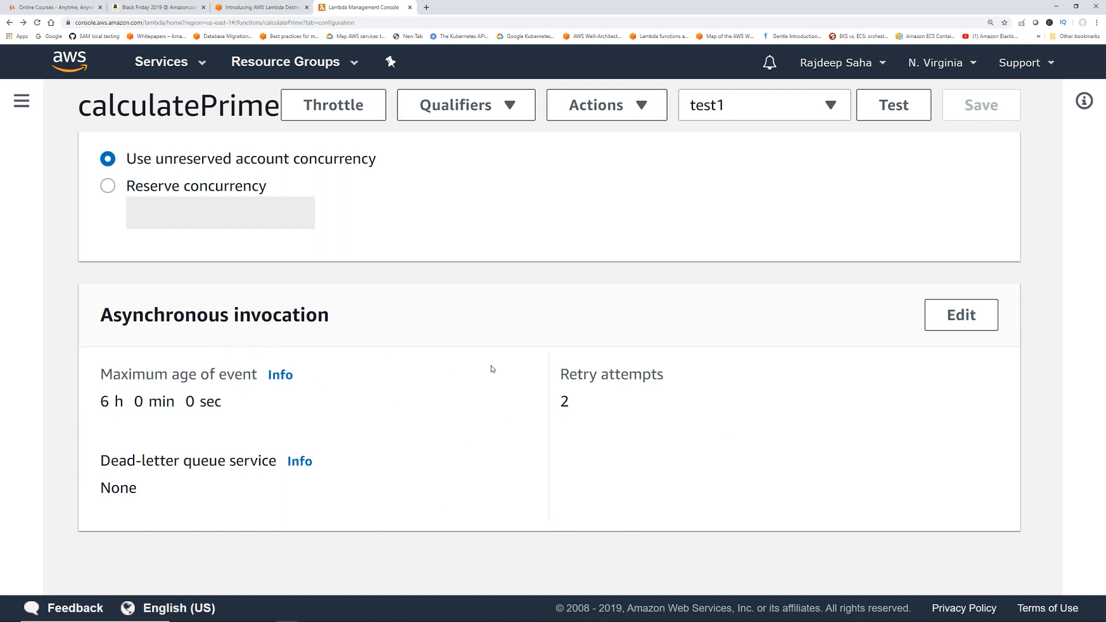
mouse_move(461, 468)
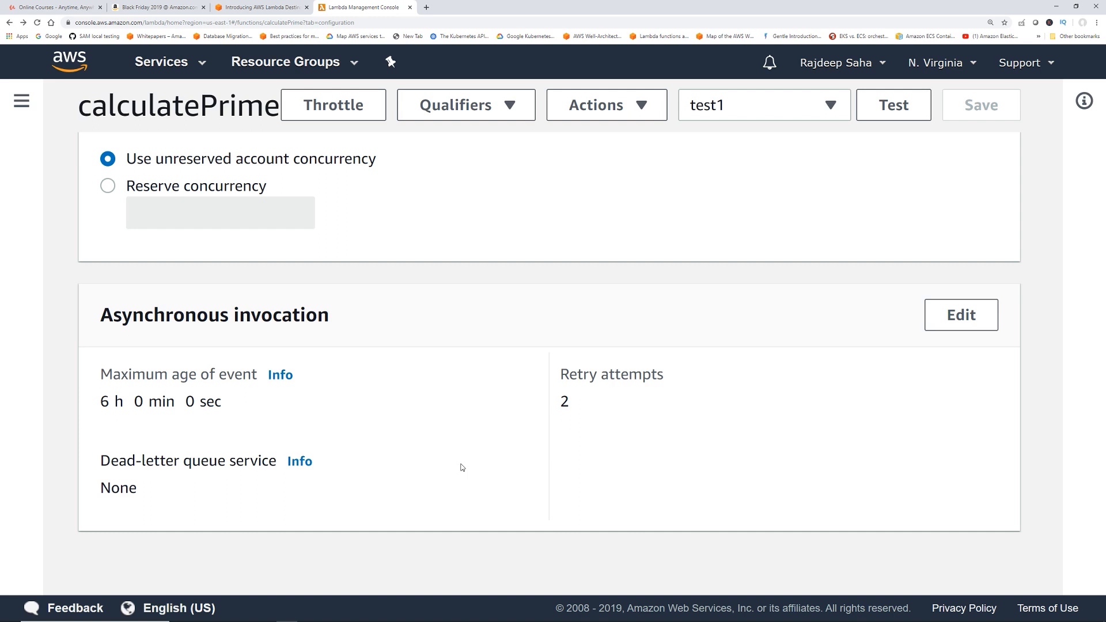
mouse_move(525, 340)
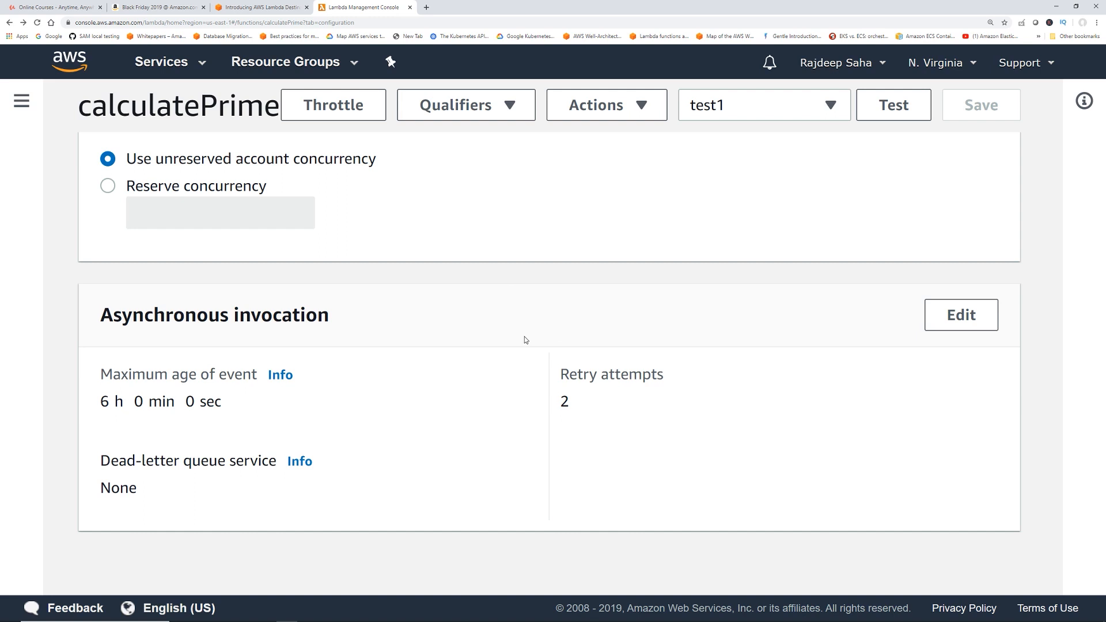
mouse_move(213, 308)
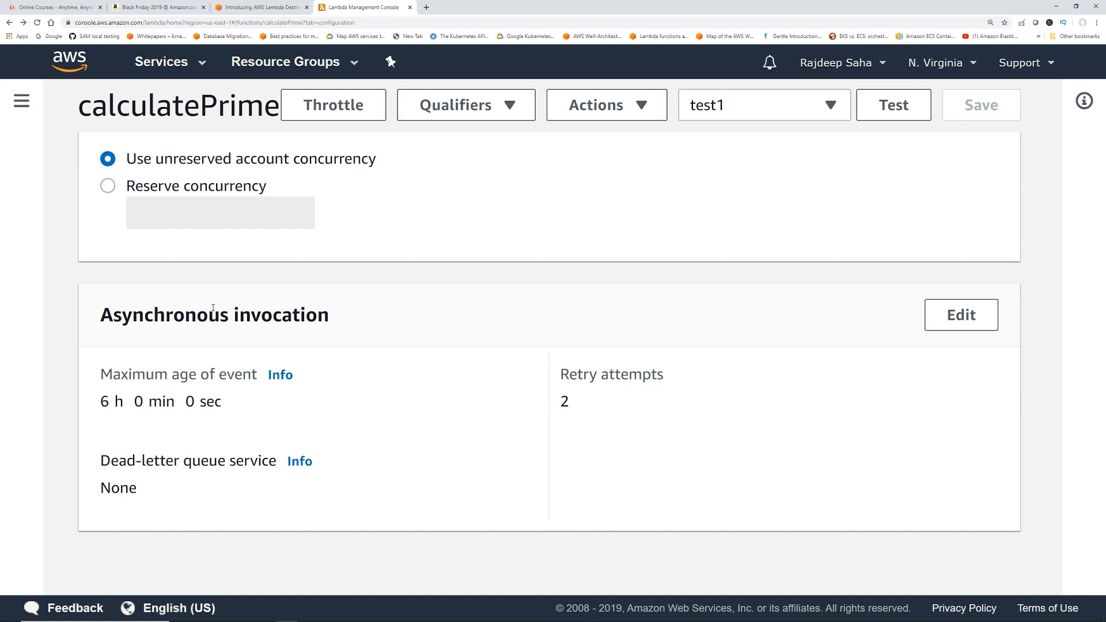
mouse_move(157, 351)
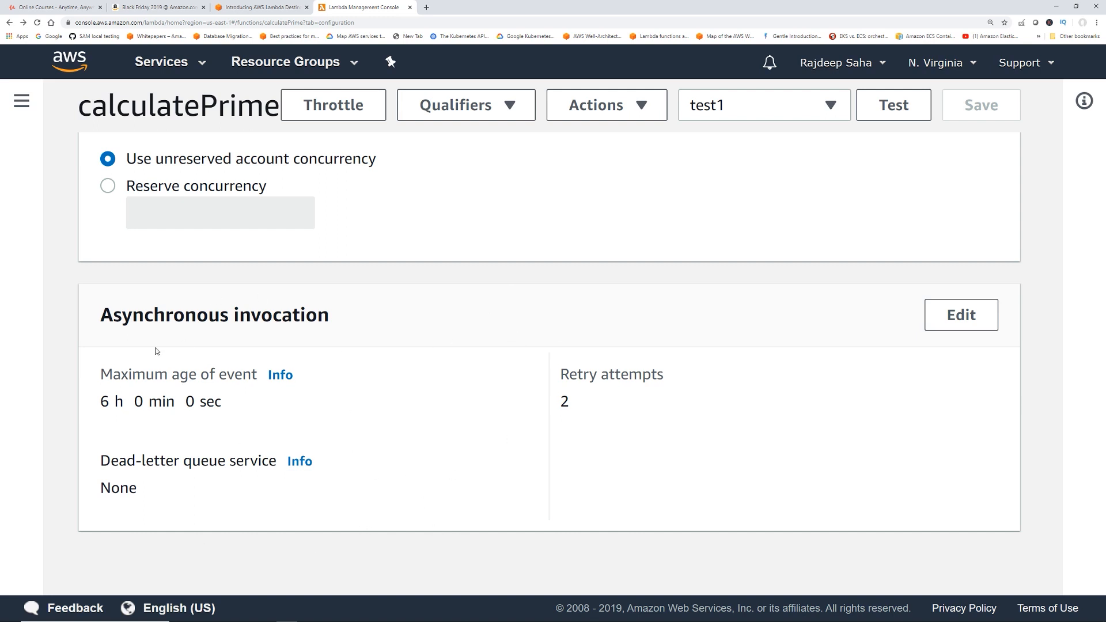
mouse_move(223, 332)
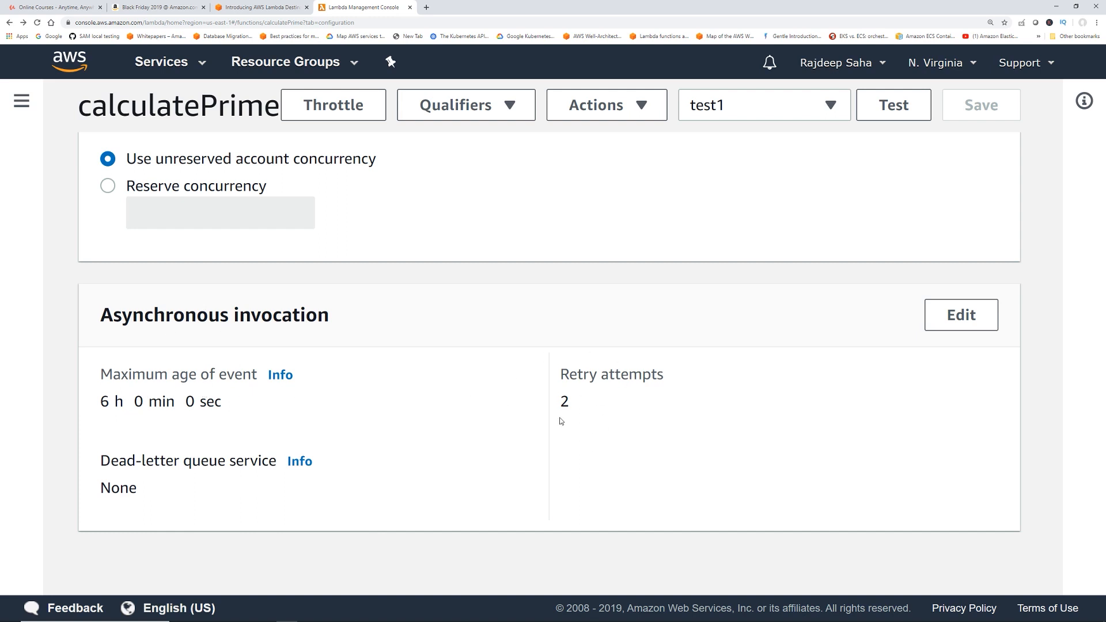
mouse_move(602, 406)
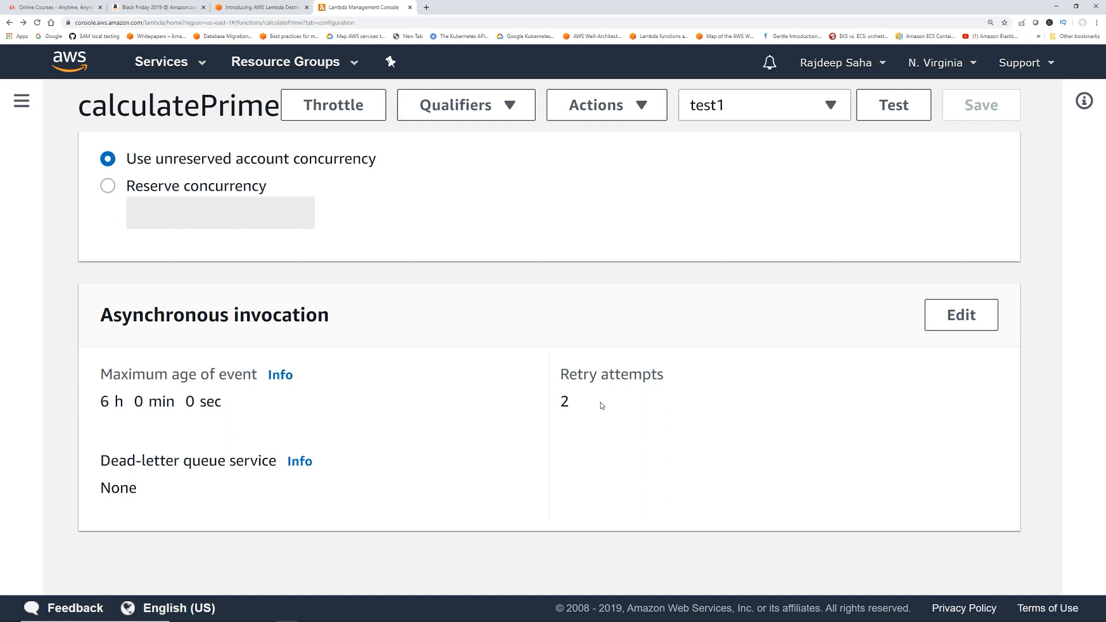
mouse_move(676, 396)
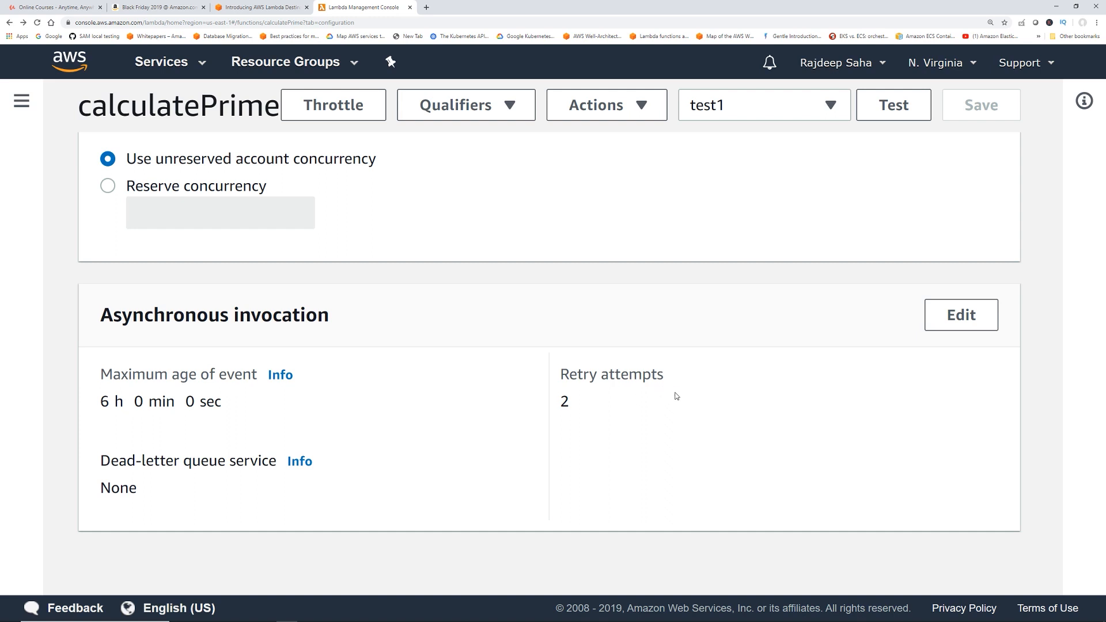
mouse_move(675, 381)
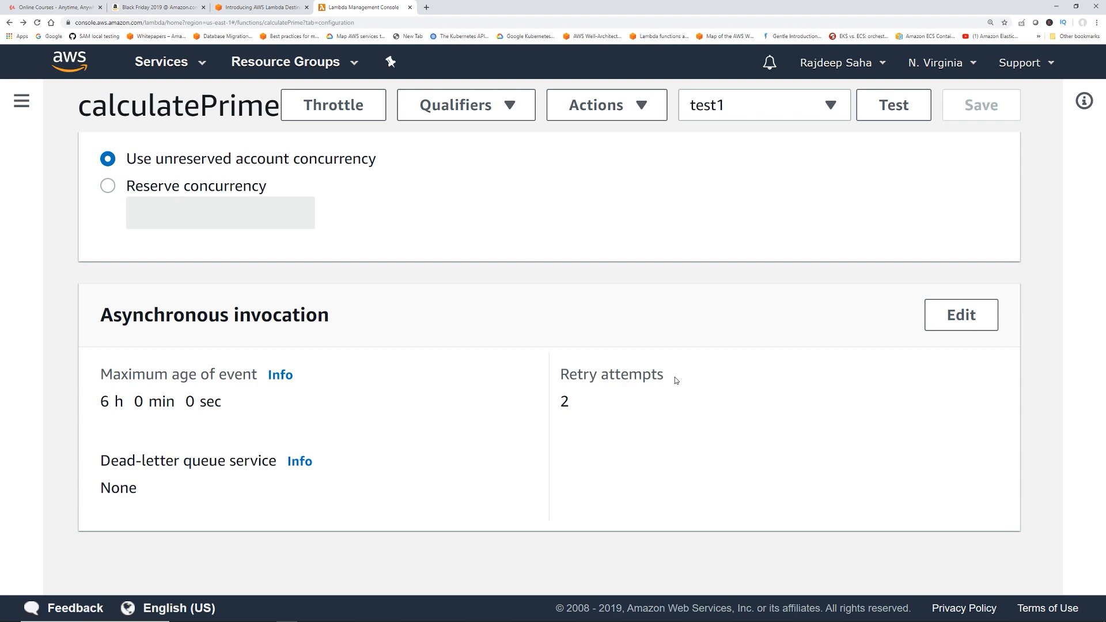
Step: Return to the blog, scroll to the Destinations tester code, and clear the selection
click(261, 7)
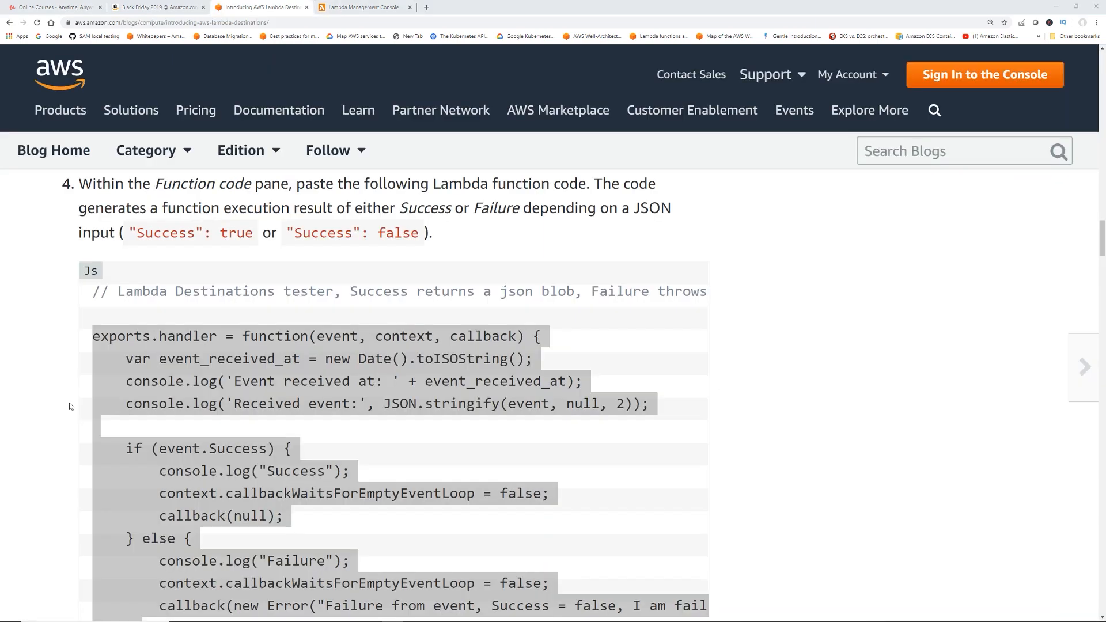
mouse_move(568, 420)
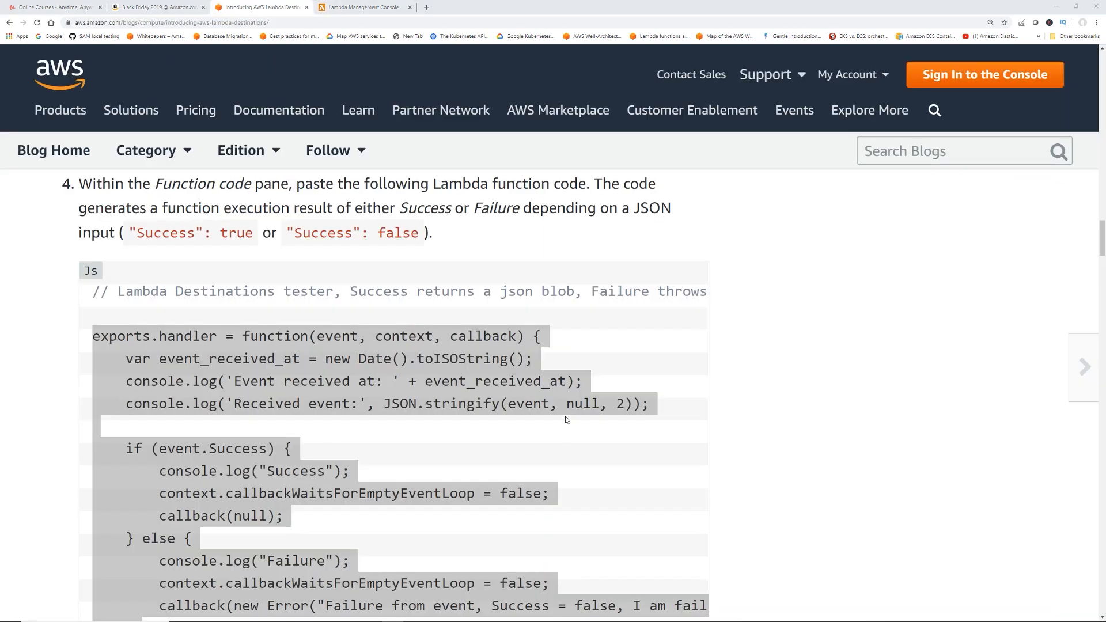
mouse_move(279, 371)
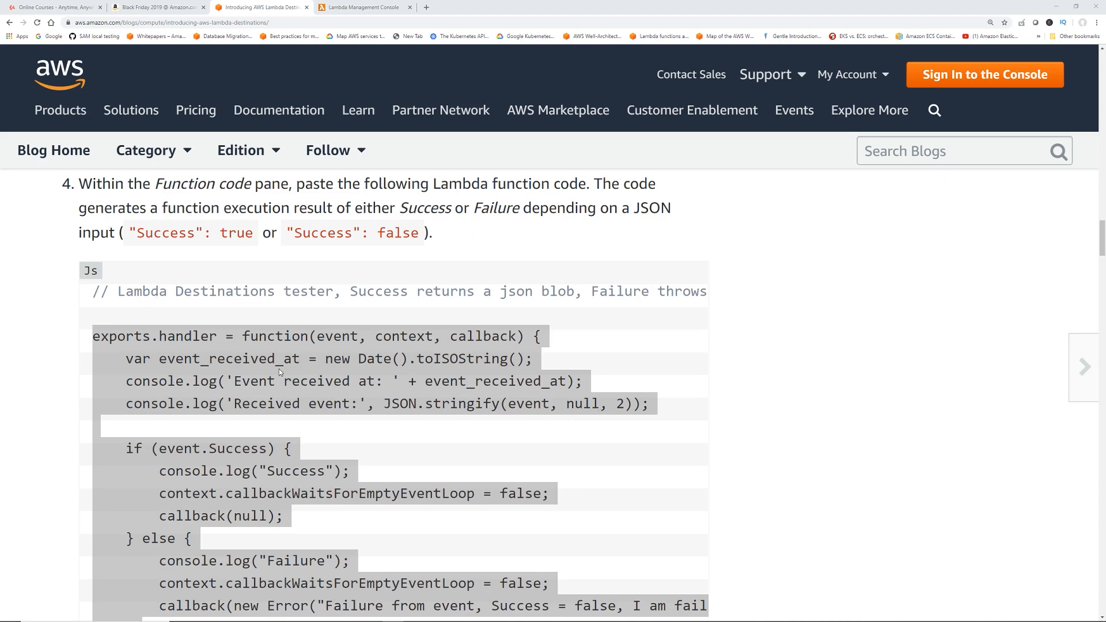
scroll(down, 3)
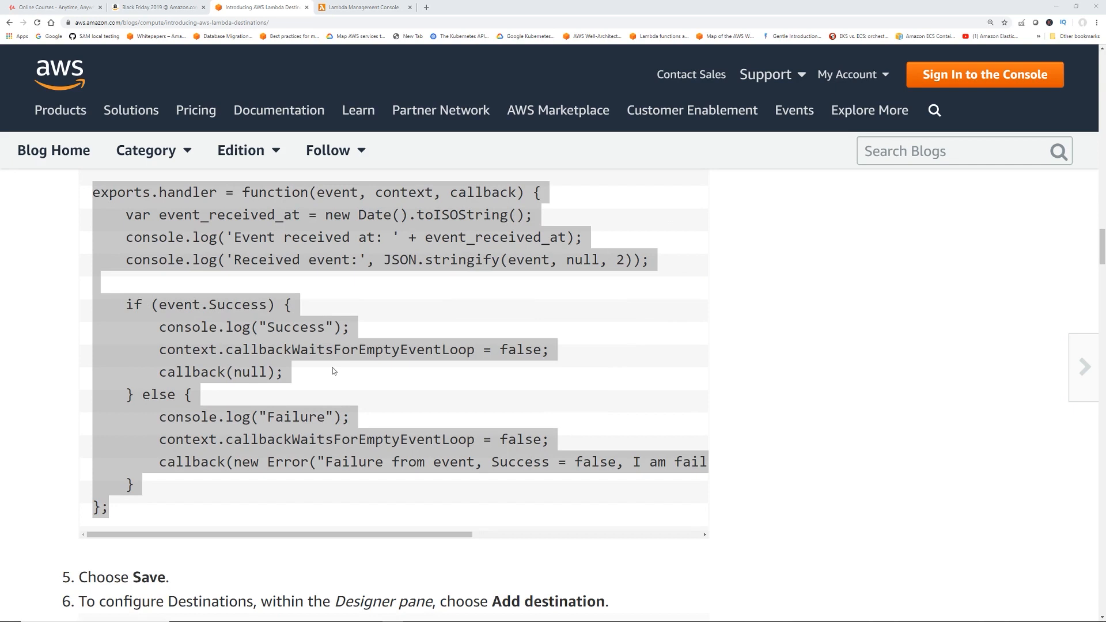
mouse_move(334, 371)
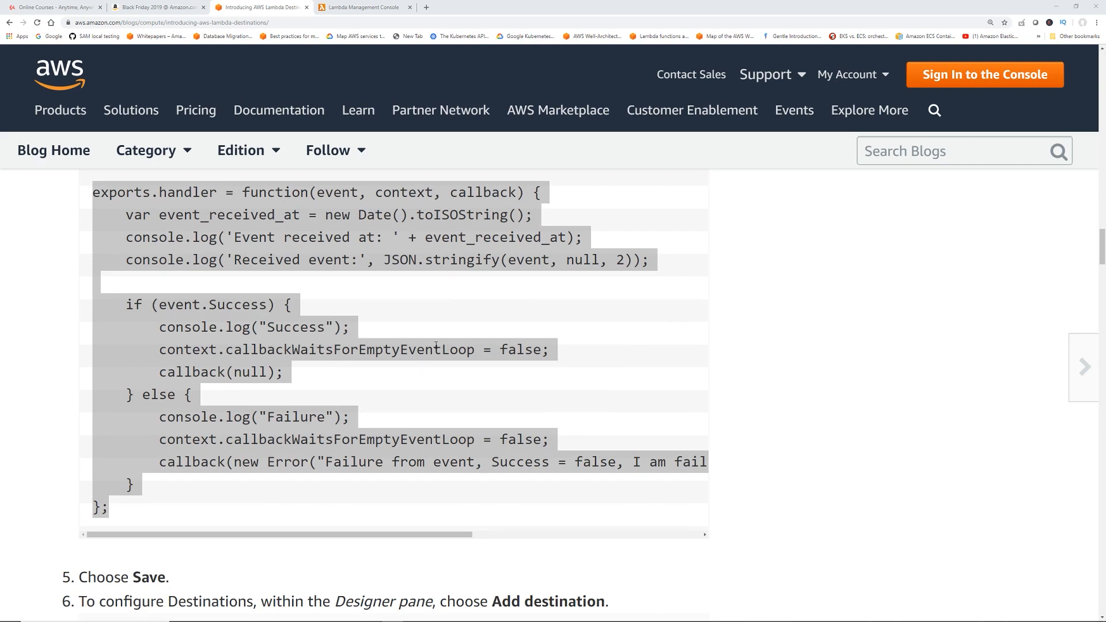
click(307, 392)
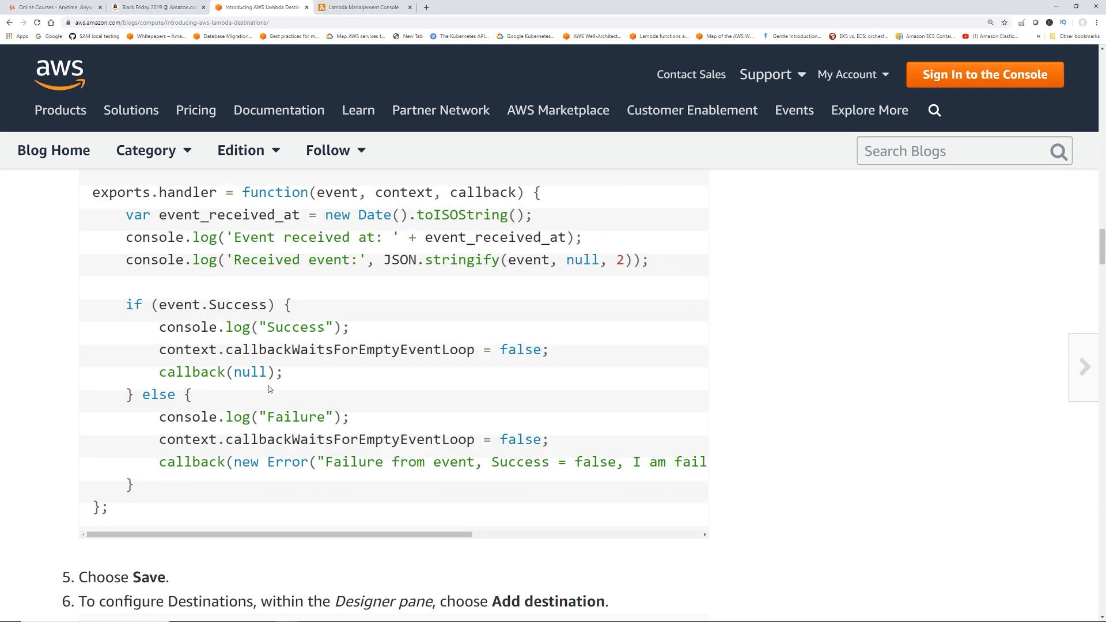
mouse_move(242, 343)
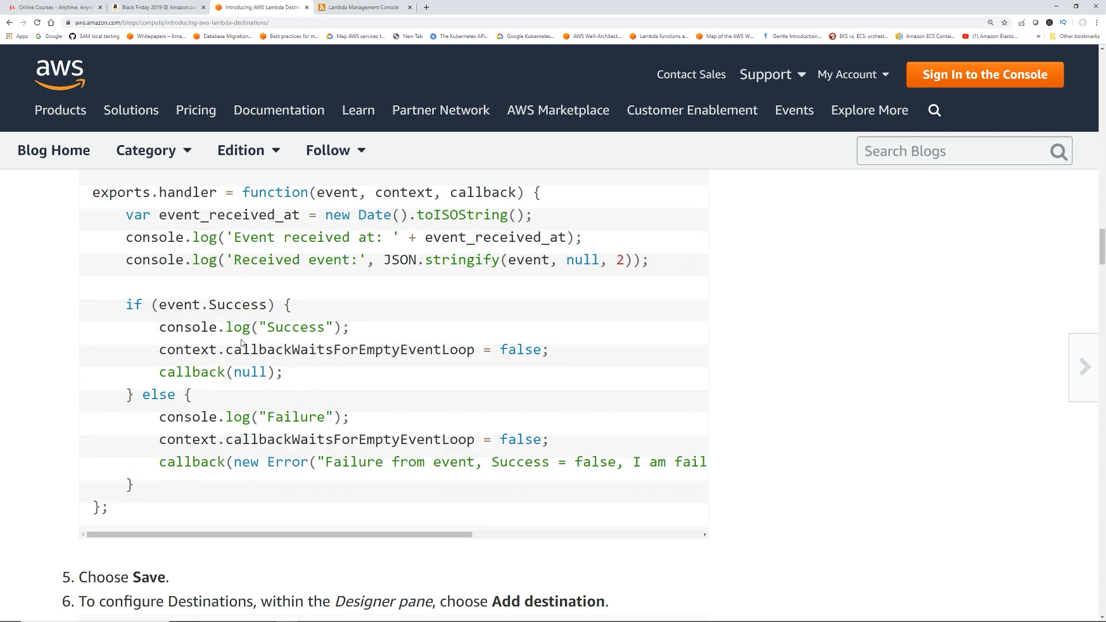
mouse_move(414, 348)
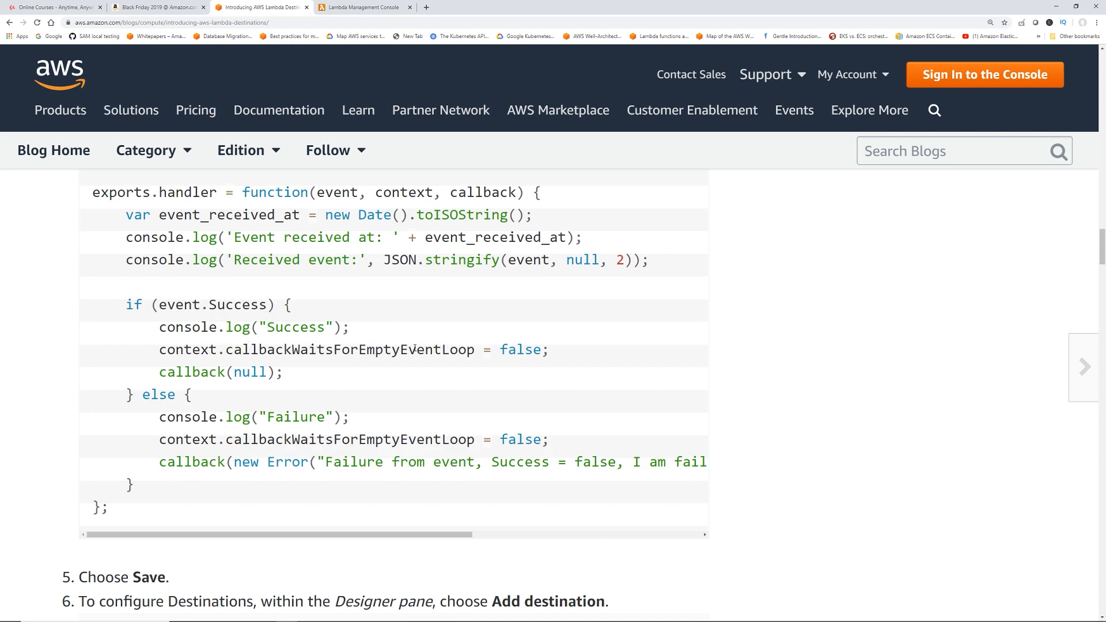
mouse_move(417, 457)
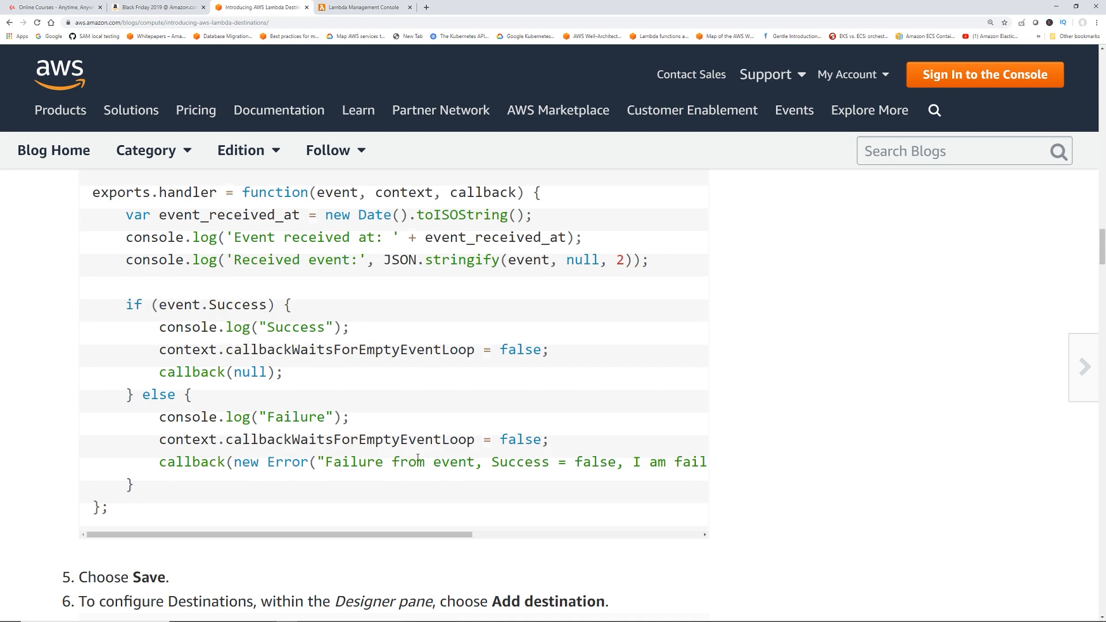
mouse_move(431, 482)
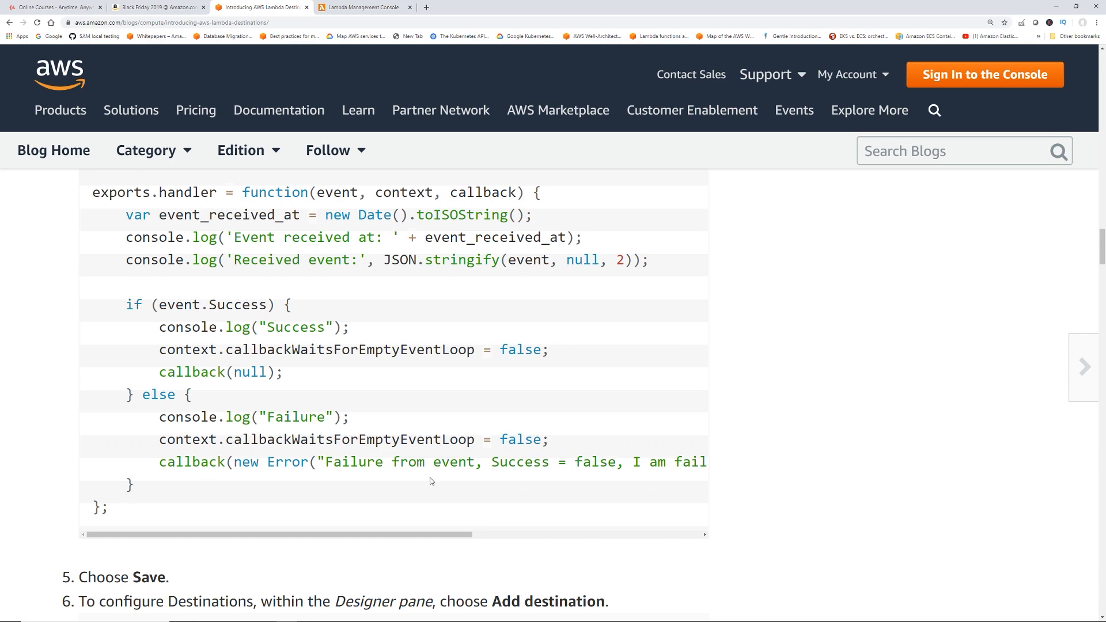
Step: Inspect event-destinations' index.js, highlighting event.Success, the null callback error and 'baby yoda rocks'
click(362, 7)
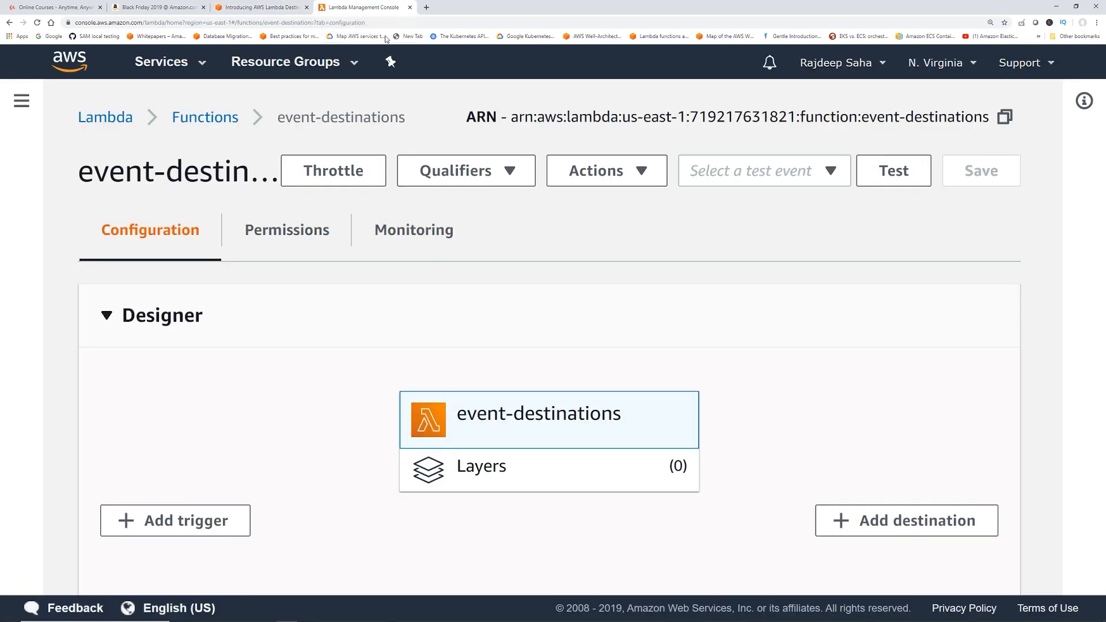
scroll(down, 3)
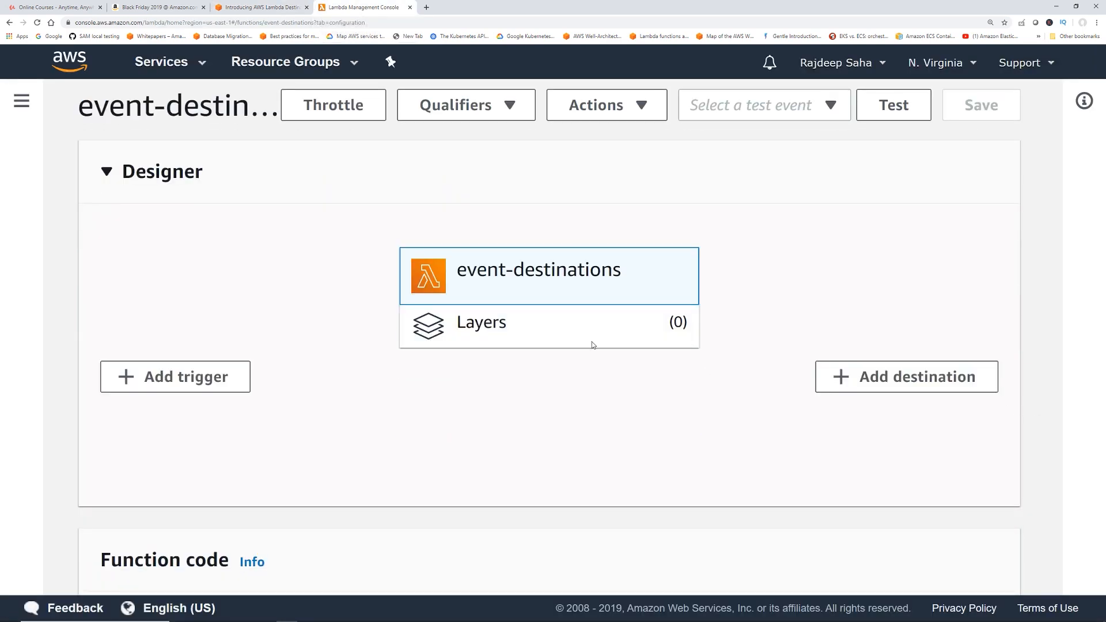
scroll(down, 3)
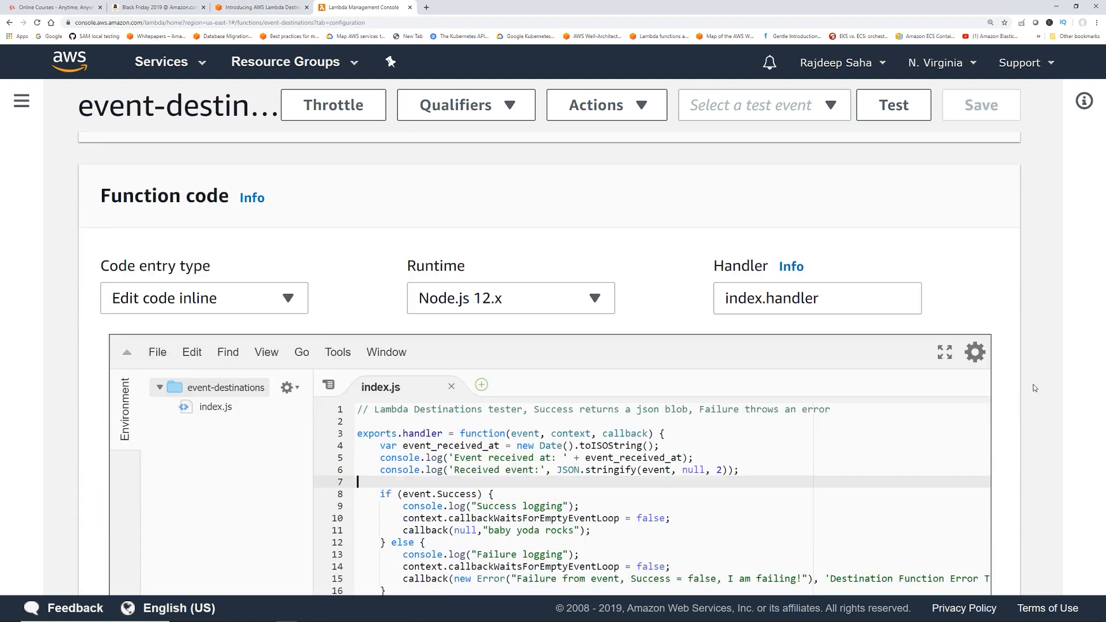
scroll(down, 3)
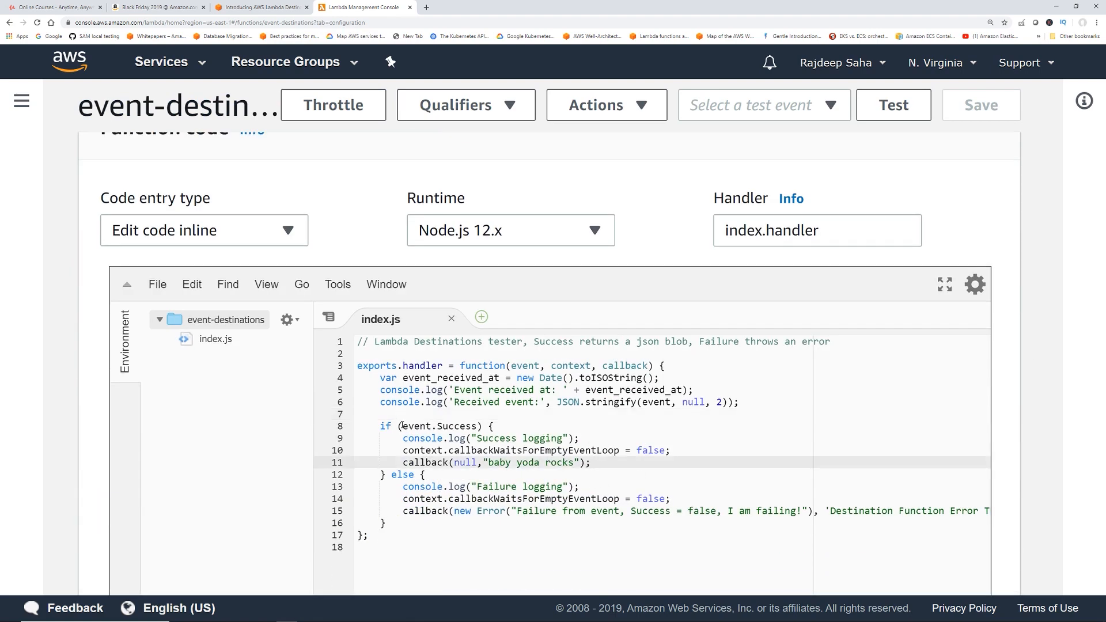
double_click(437, 426)
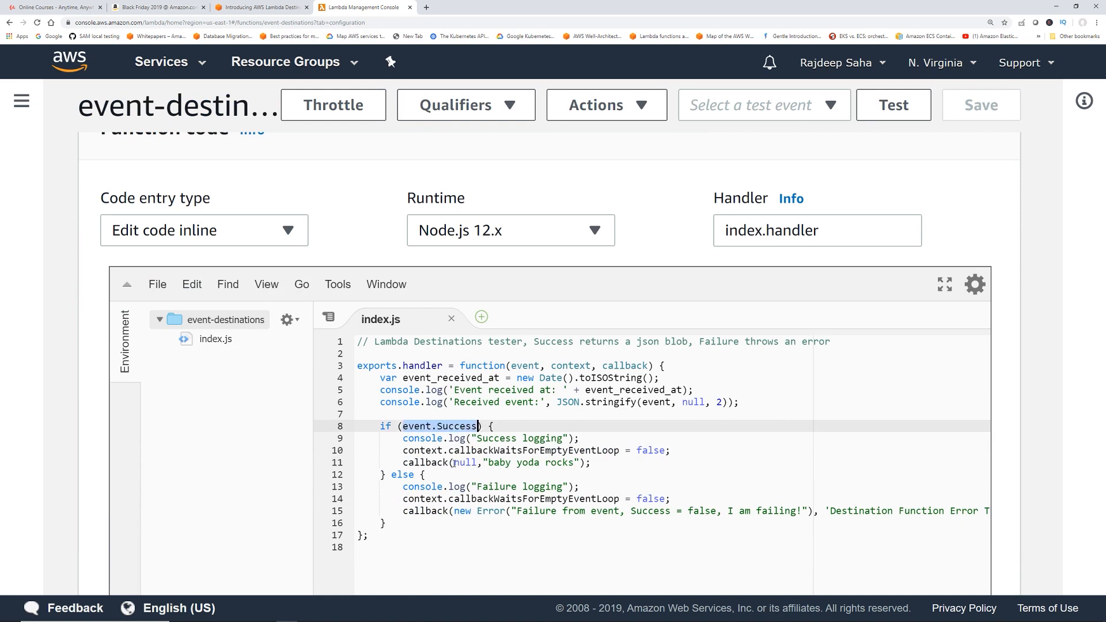
click(479, 462)
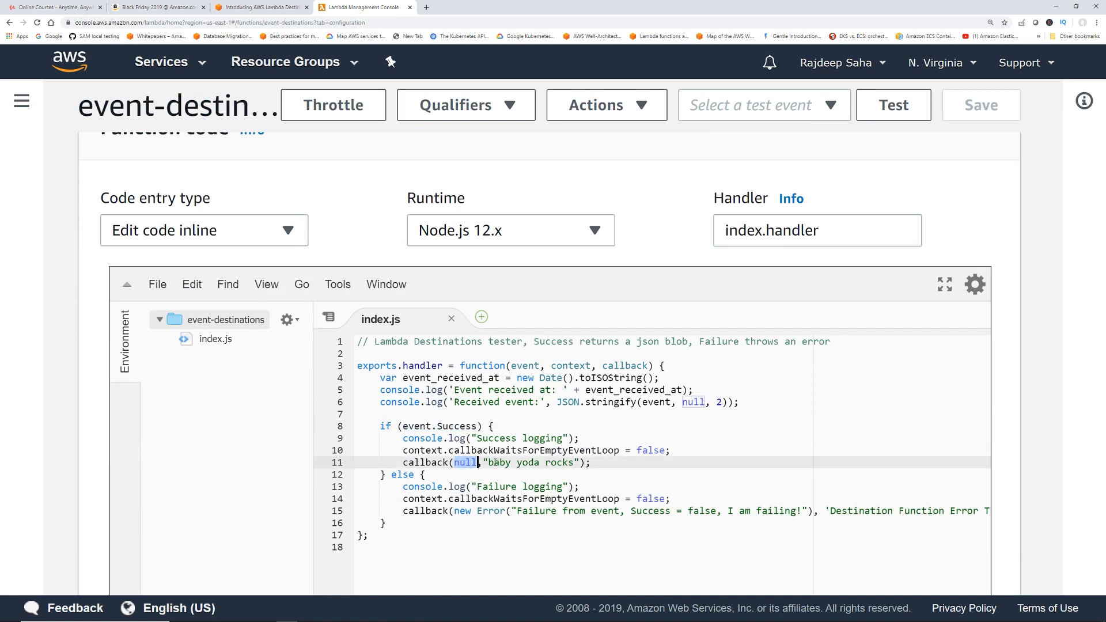
double_click(532, 462)
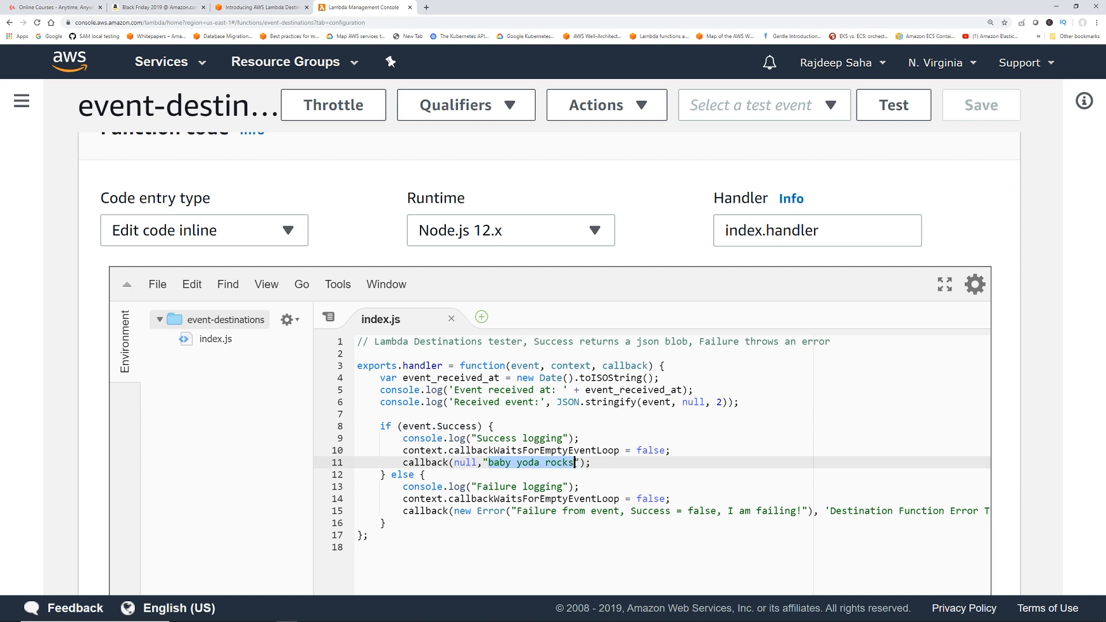
mouse_move(597, 488)
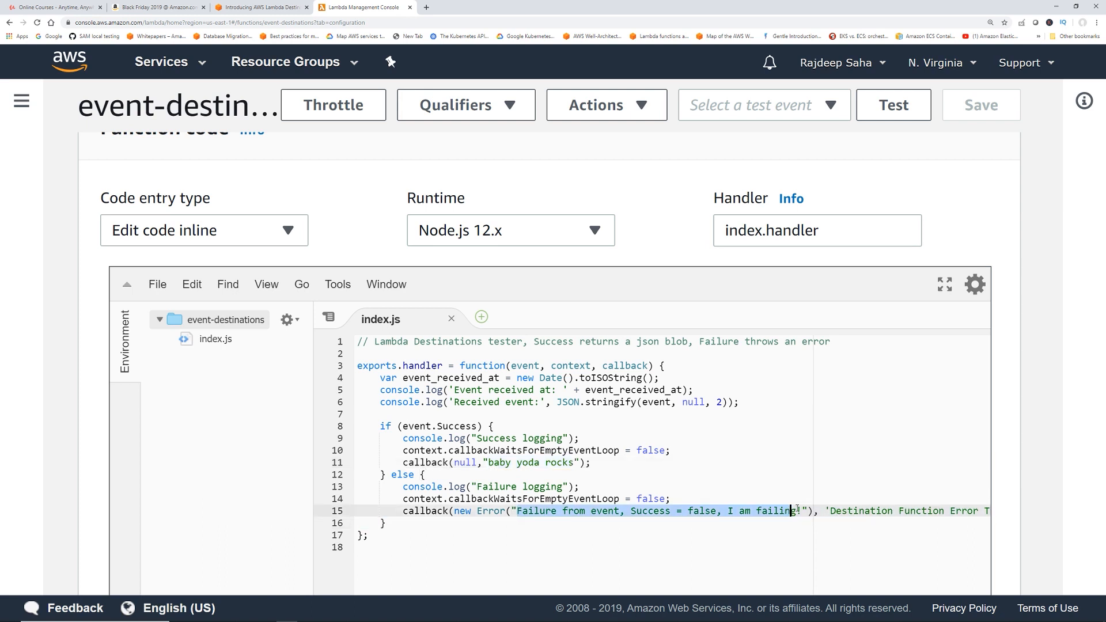
scroll(up, 3)
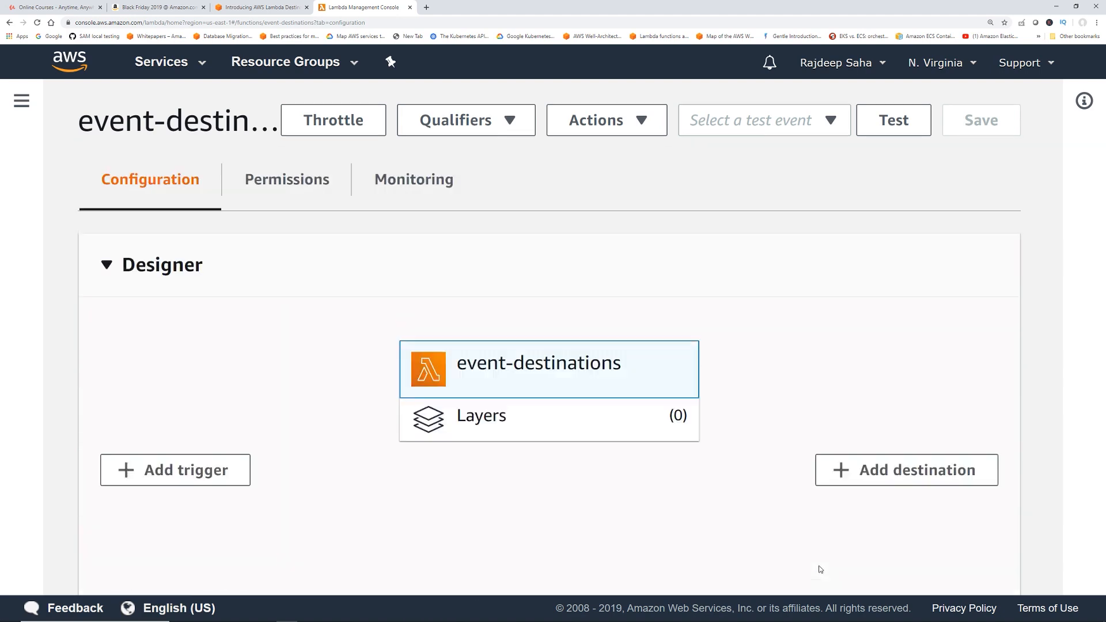
scroll(down, 3)
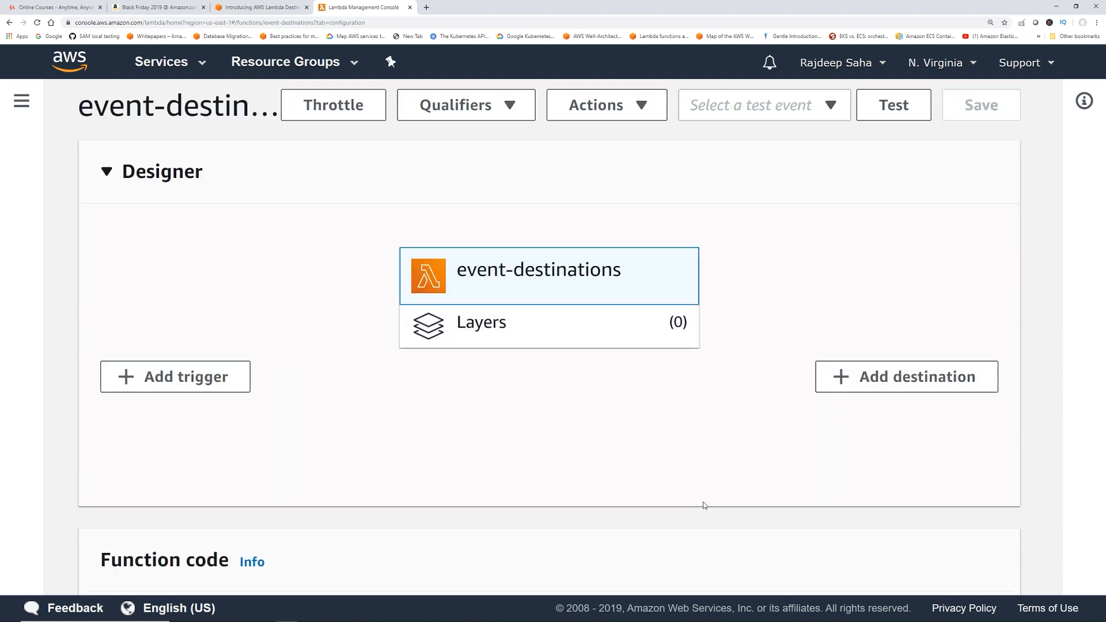
mouse_move(782, 427)
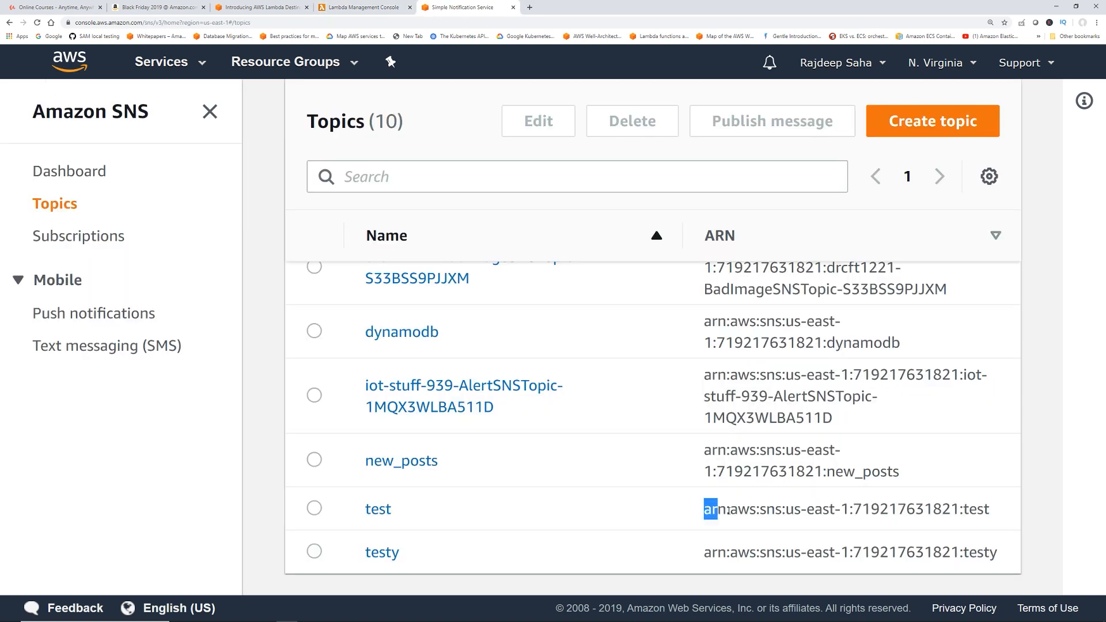
Step: Select the test topic's ARN, check its confirmed email subscription, and return to event-destinations
triple_click(846, 509)
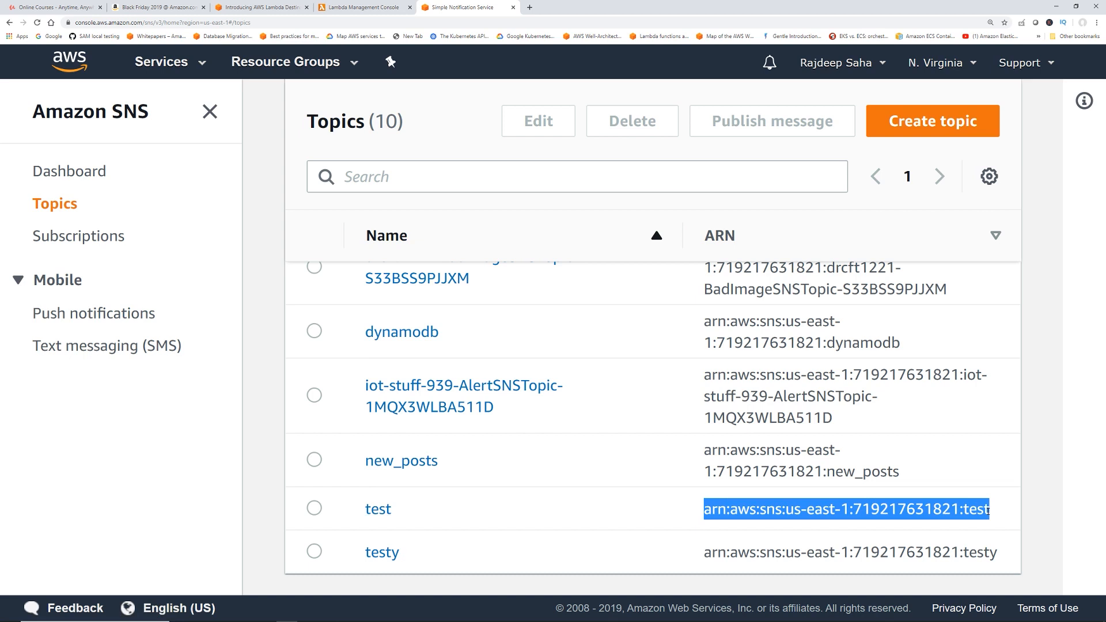
click(378, 509)
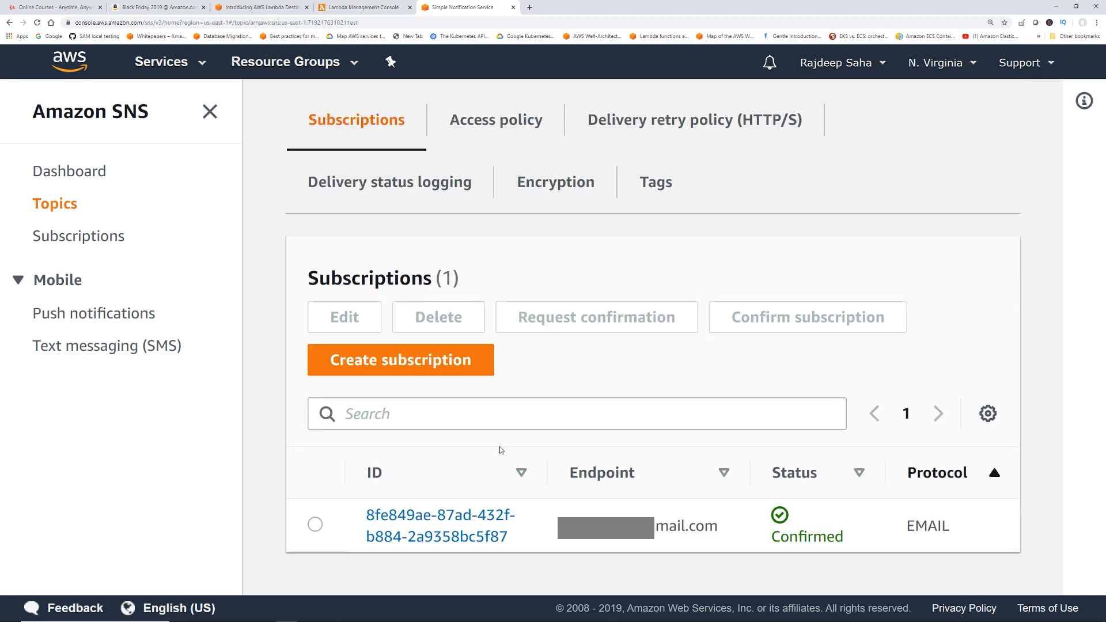
click(363, 7)
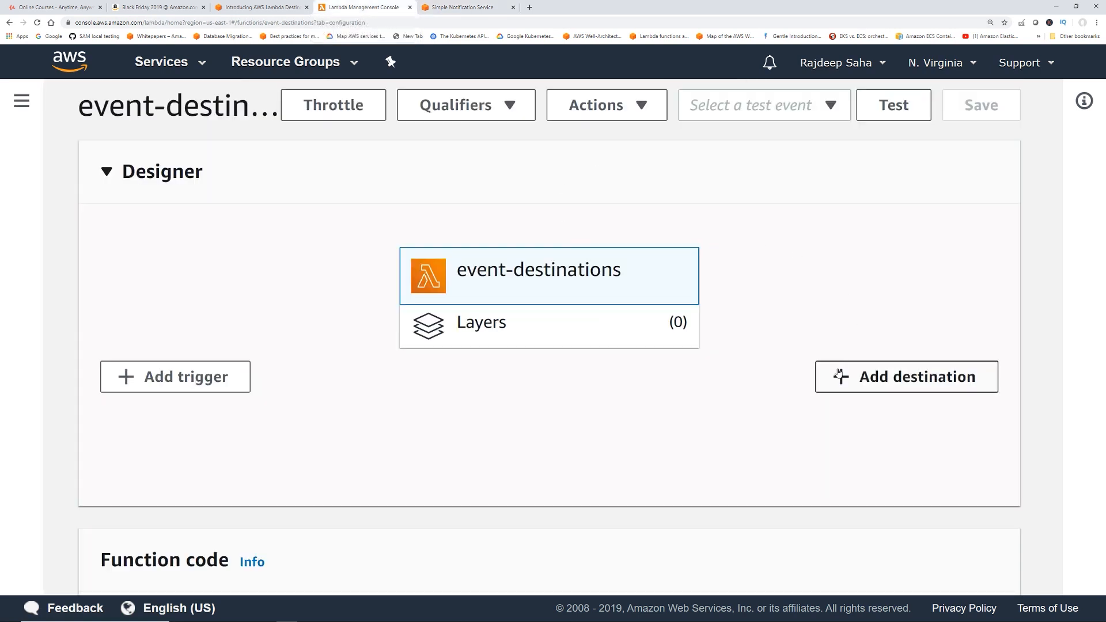
click(906, 376)
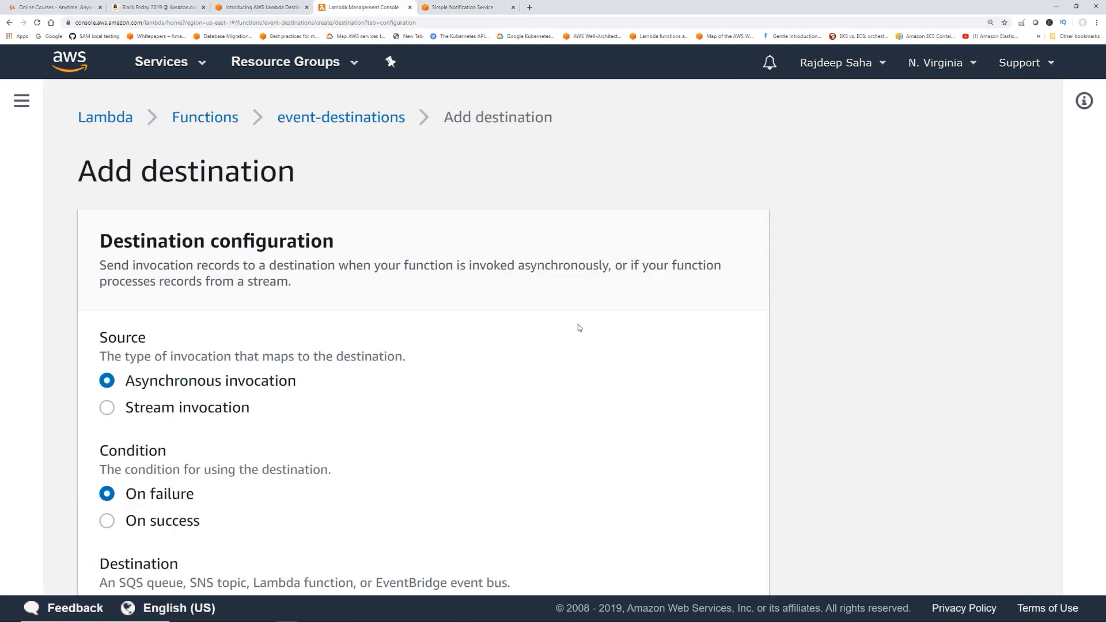
scroll(down, 3)
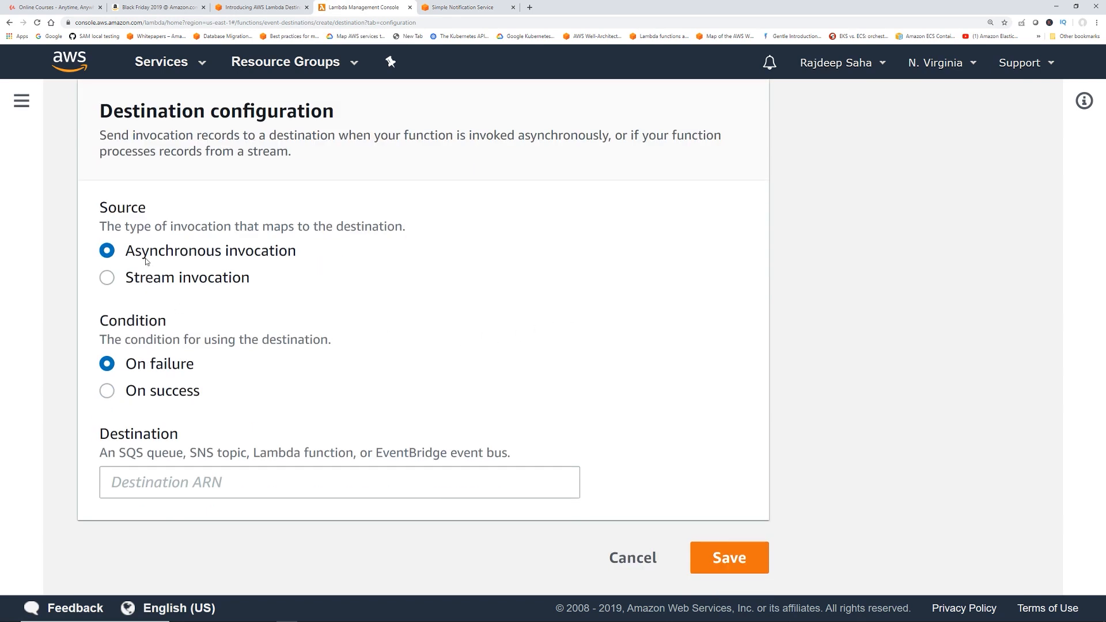
mouse_move(205, 289)
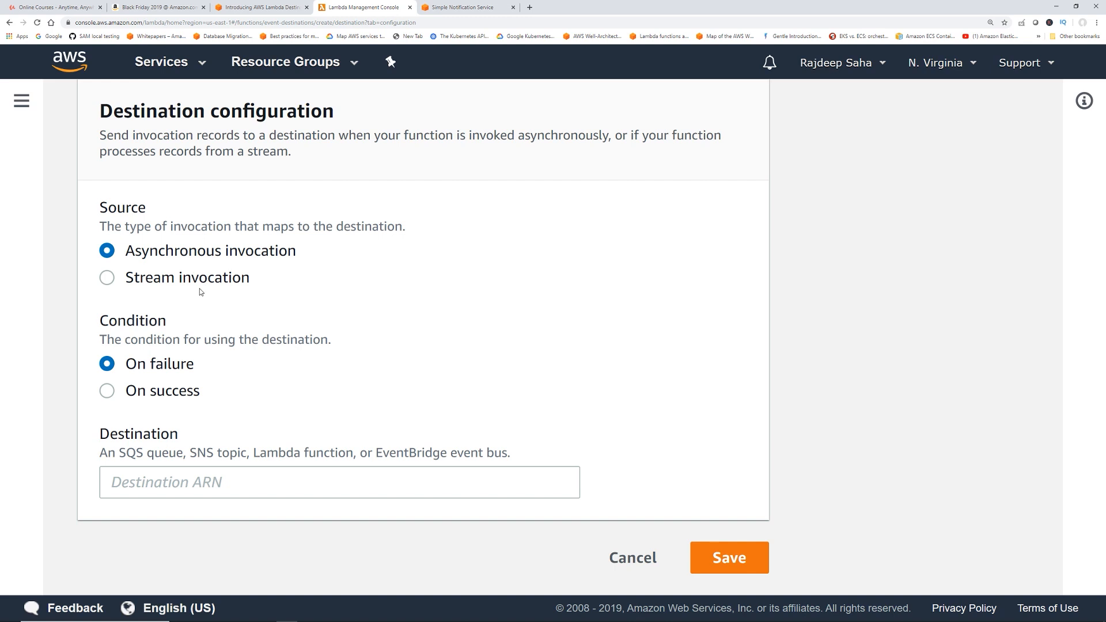
mouse_move(165, 256)
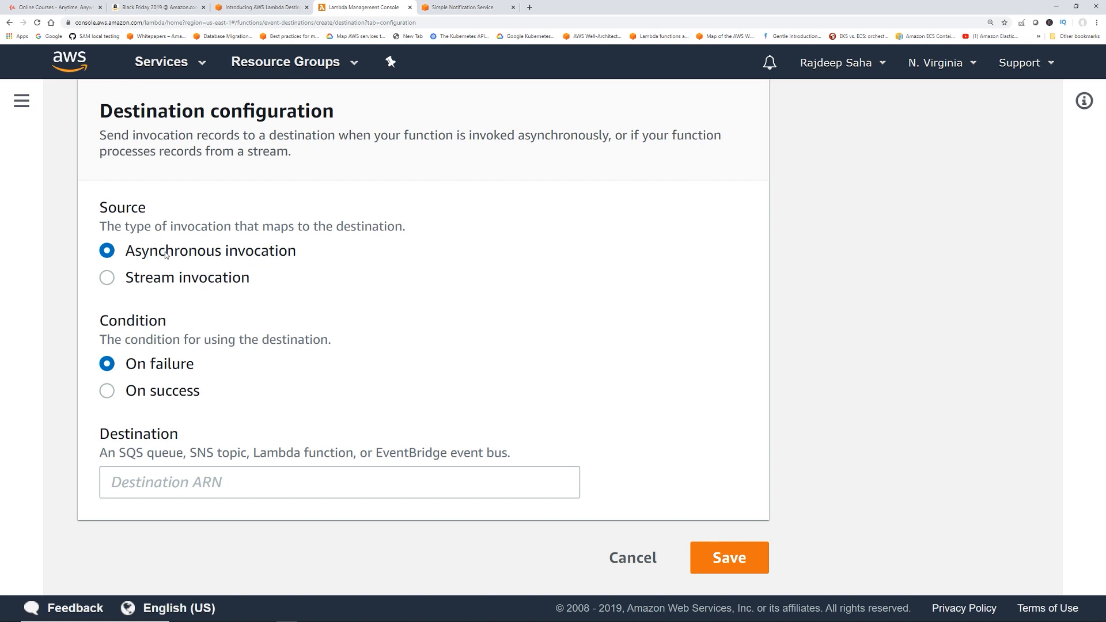
mouse_move(129, 415)
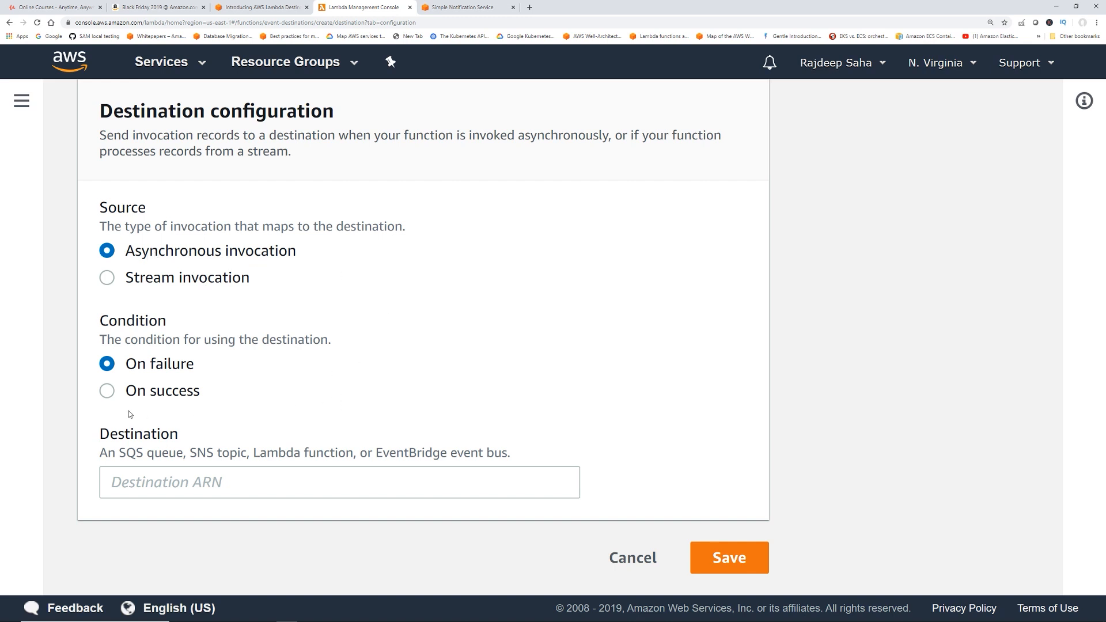
click(107, 390)
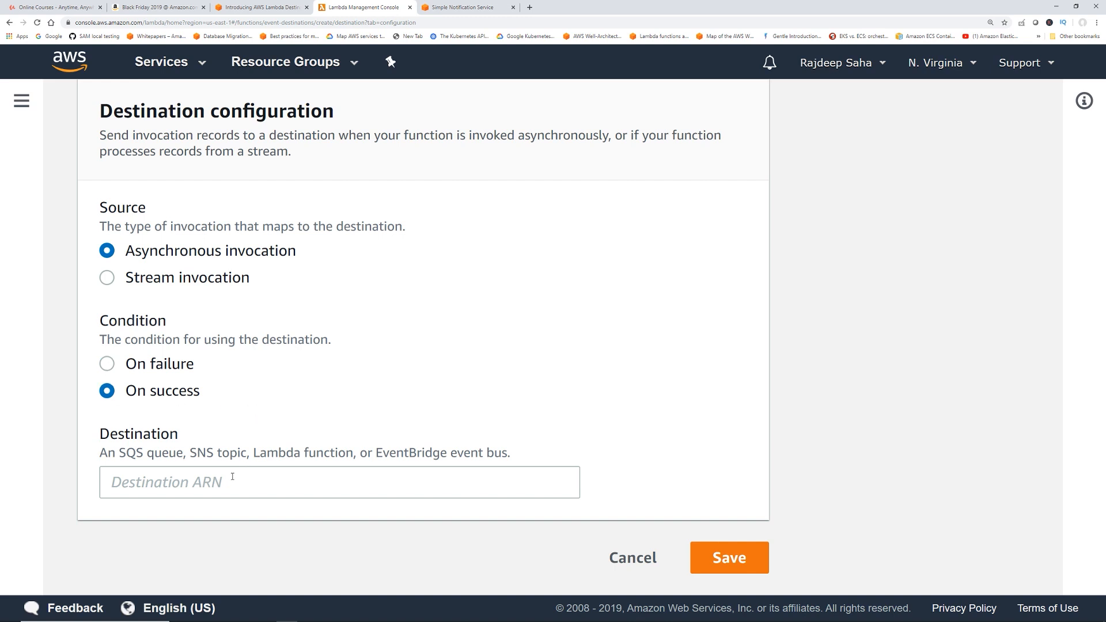
mouse_move(138, 466)
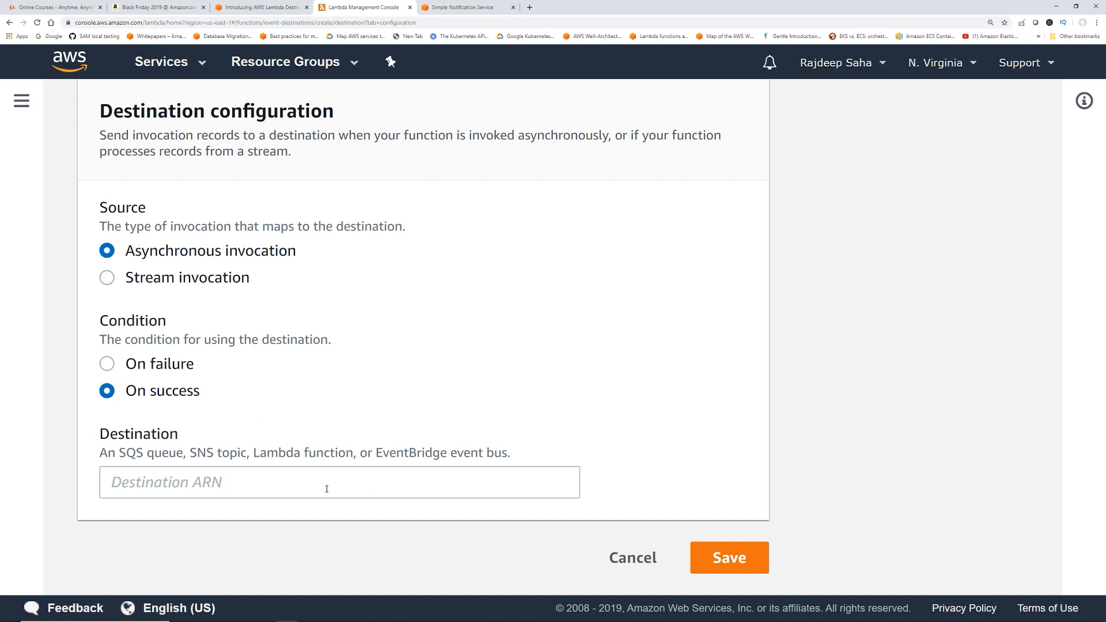
click(340, 482)
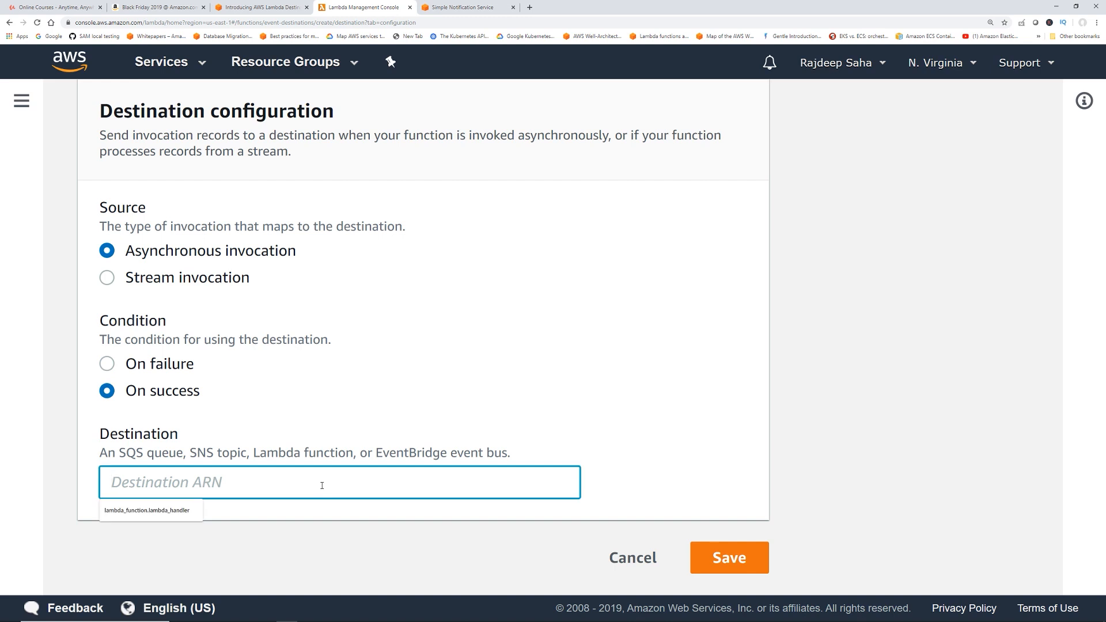
text(arn:aws:sns:us-east-1:719217631821:test)
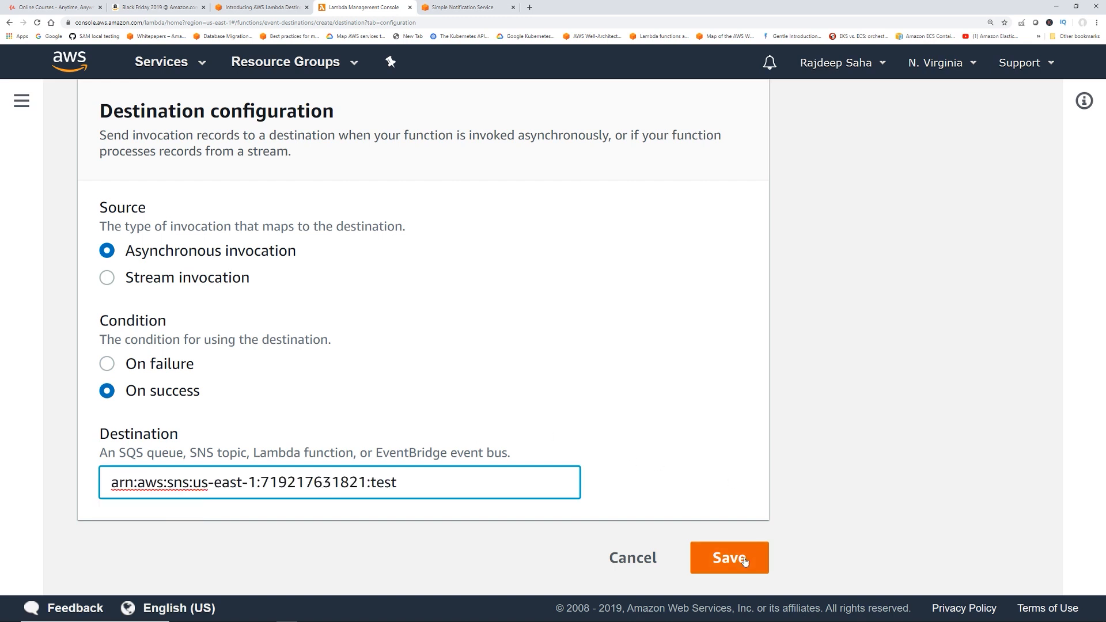
click(729, 558)
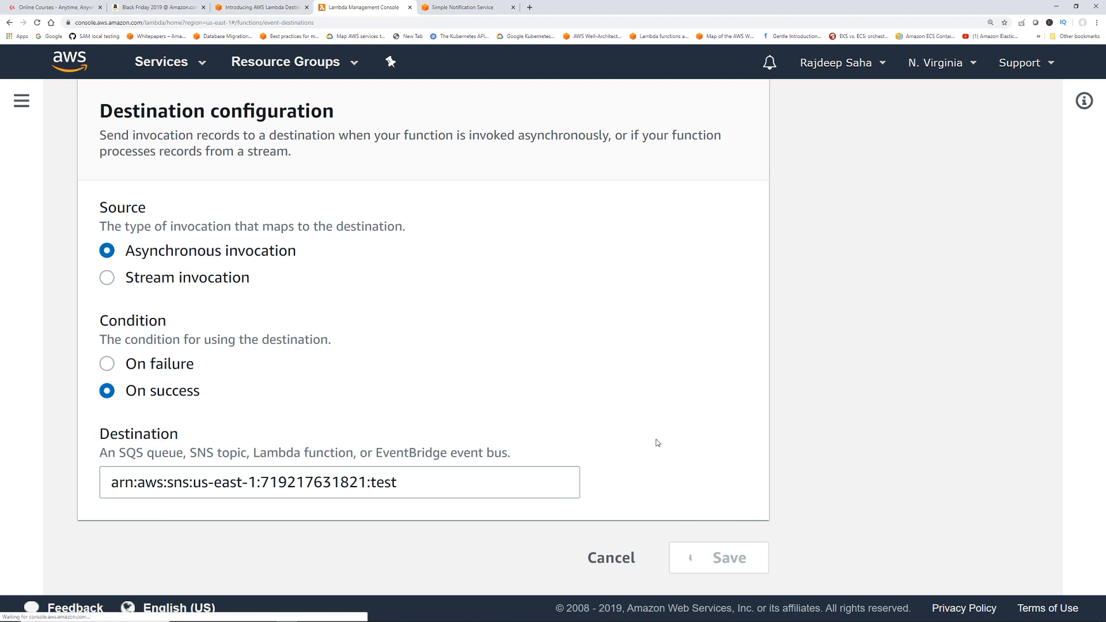
Step: Review the new SNS destination, then begin adding a second destination
click(729, 558)
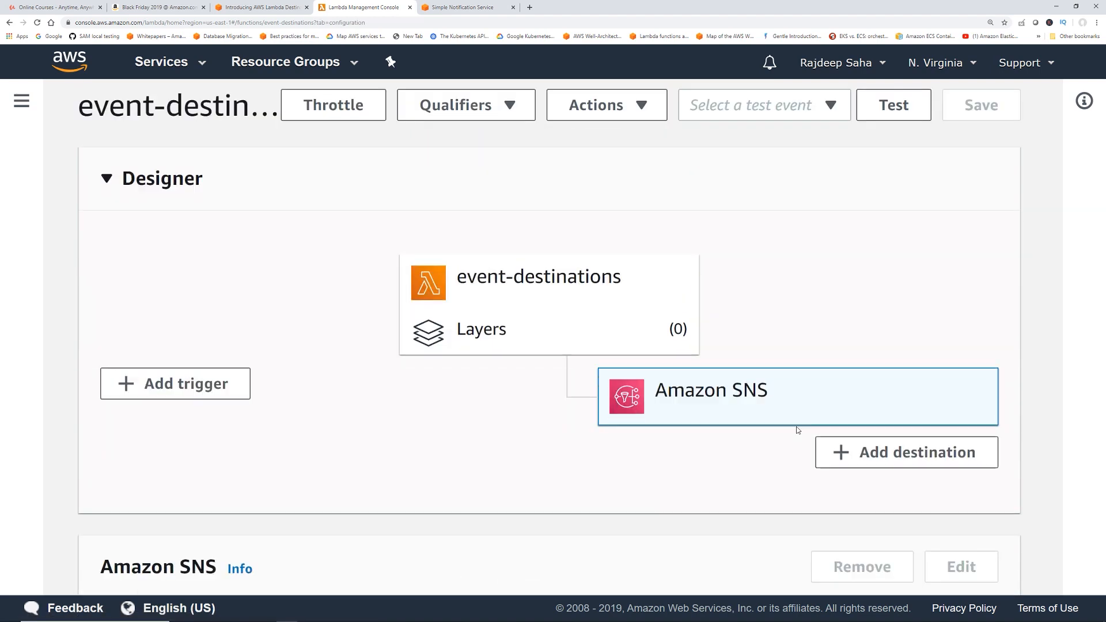
click(538, 277)
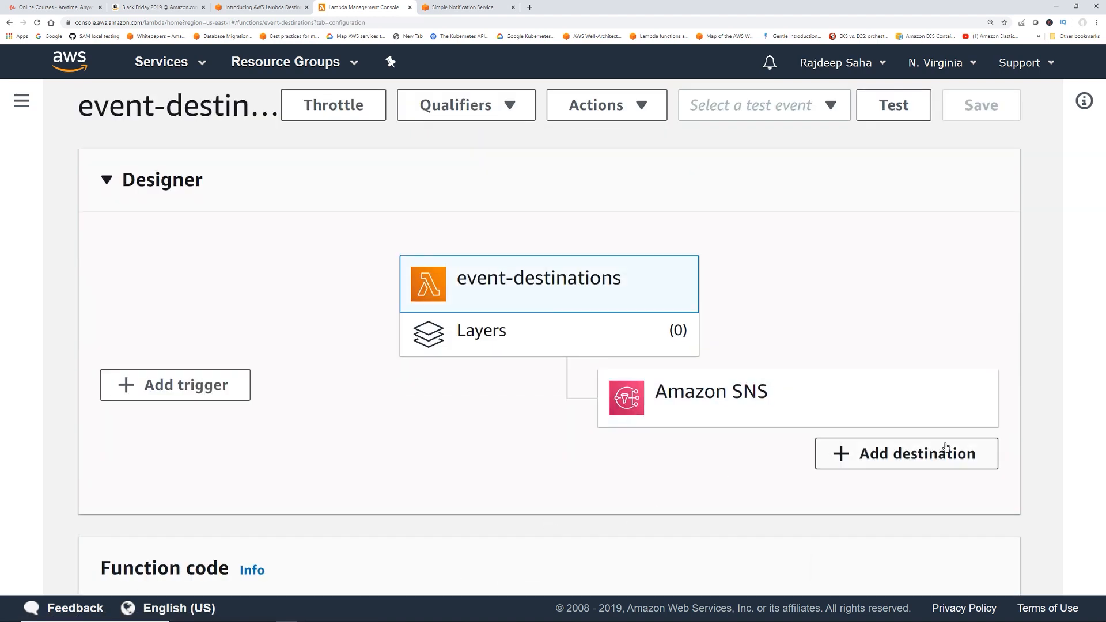
click(906, 453)
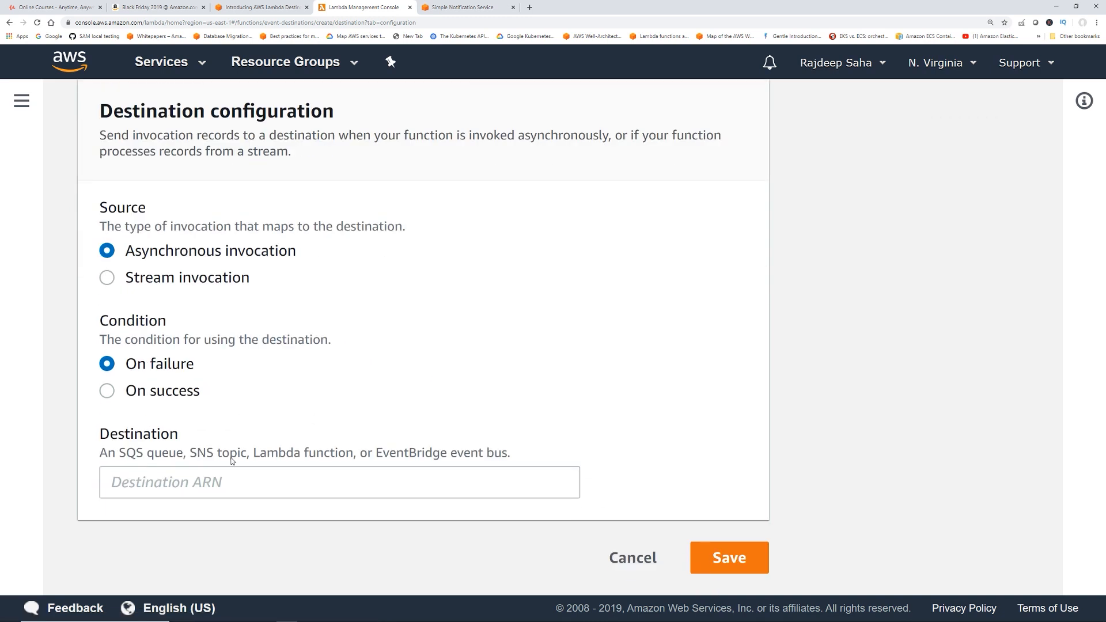
mouse_move(600, 279)
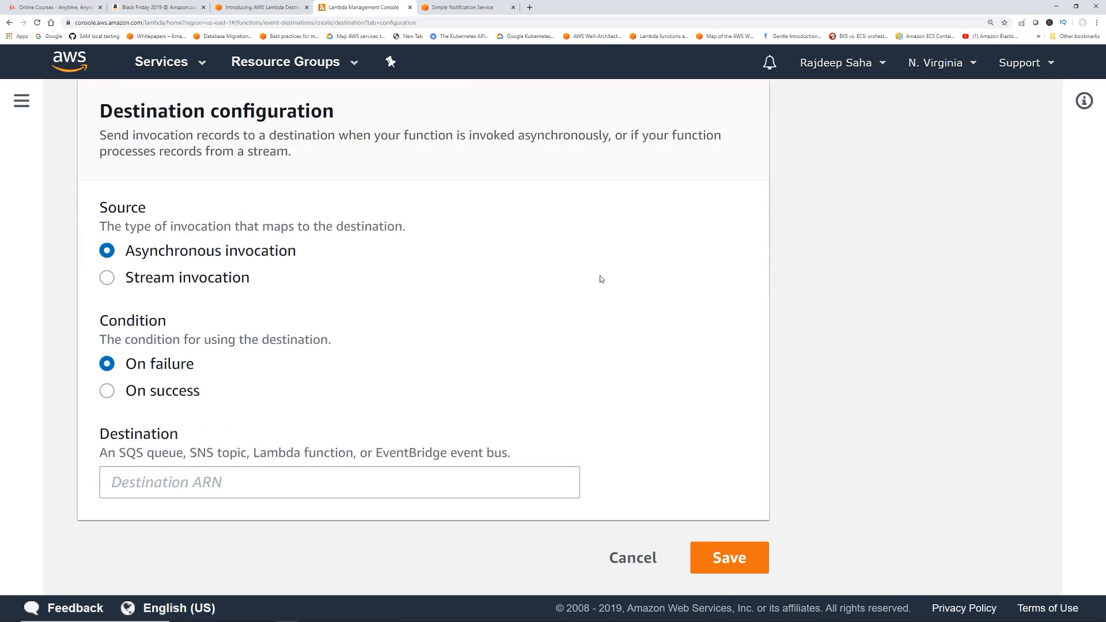
mouse_move(632, 557)
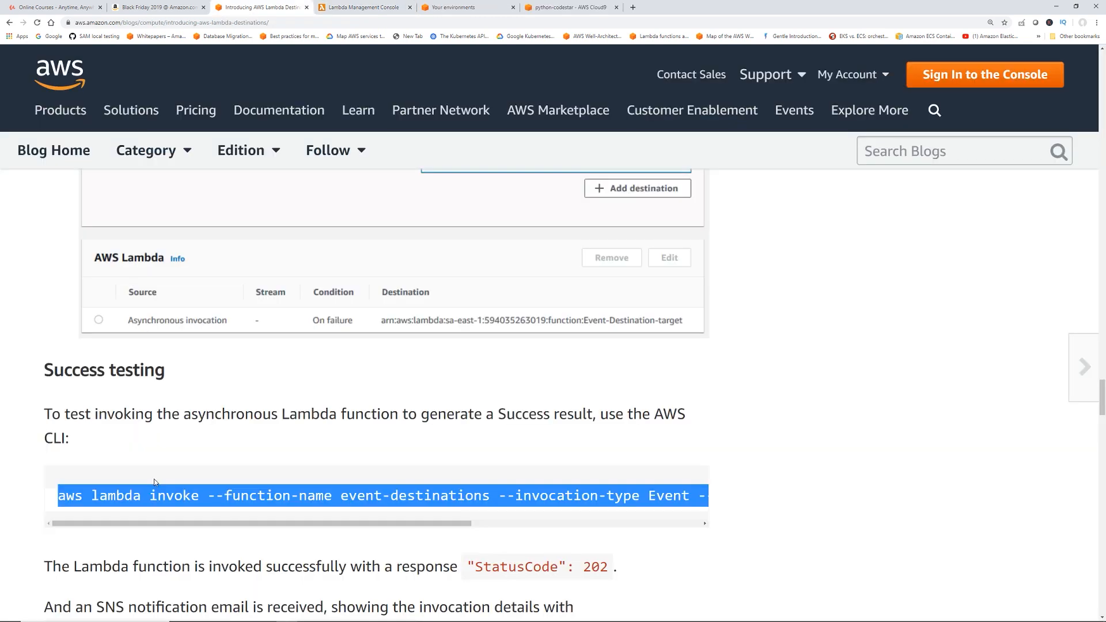
mouse_move(588, 357)
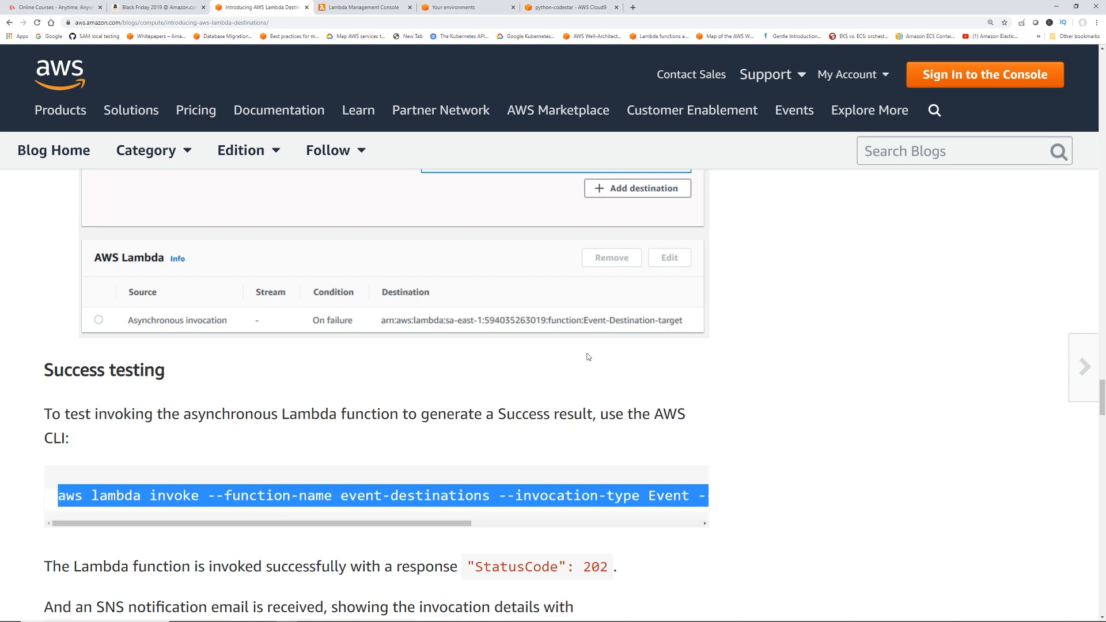
Step: Run aws lambda invoke on event-destinations as an Event with a Success-true payload to response.json
click(572, 7)
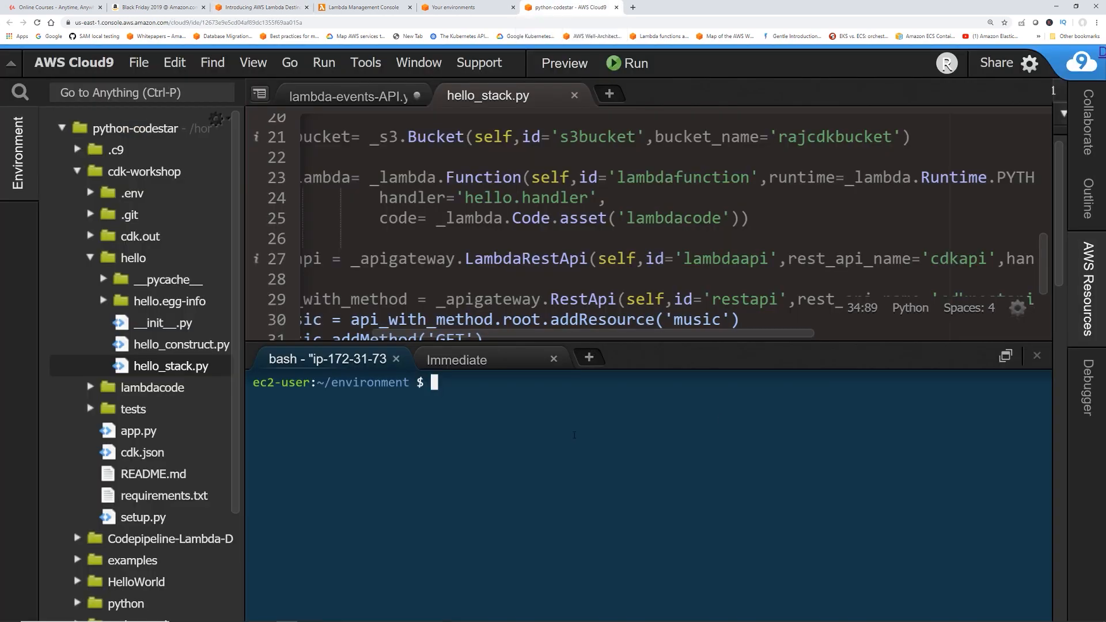
text(aws lambda invoke --function-name event-destinations --invocation-type Event --payload '{ "Success": true }' response.json)
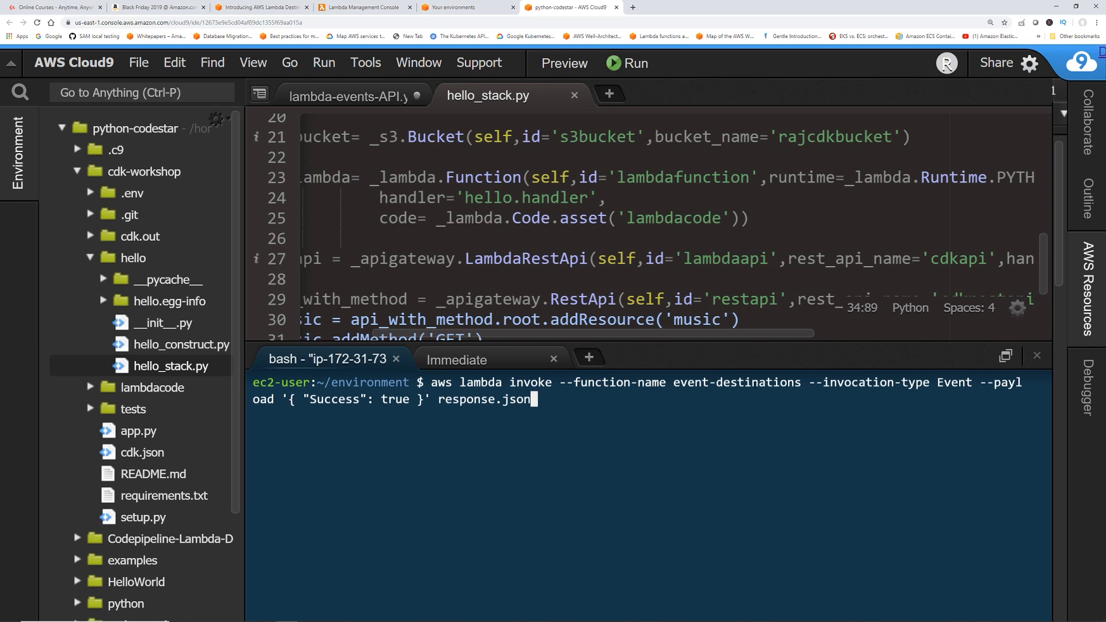
key(Return)
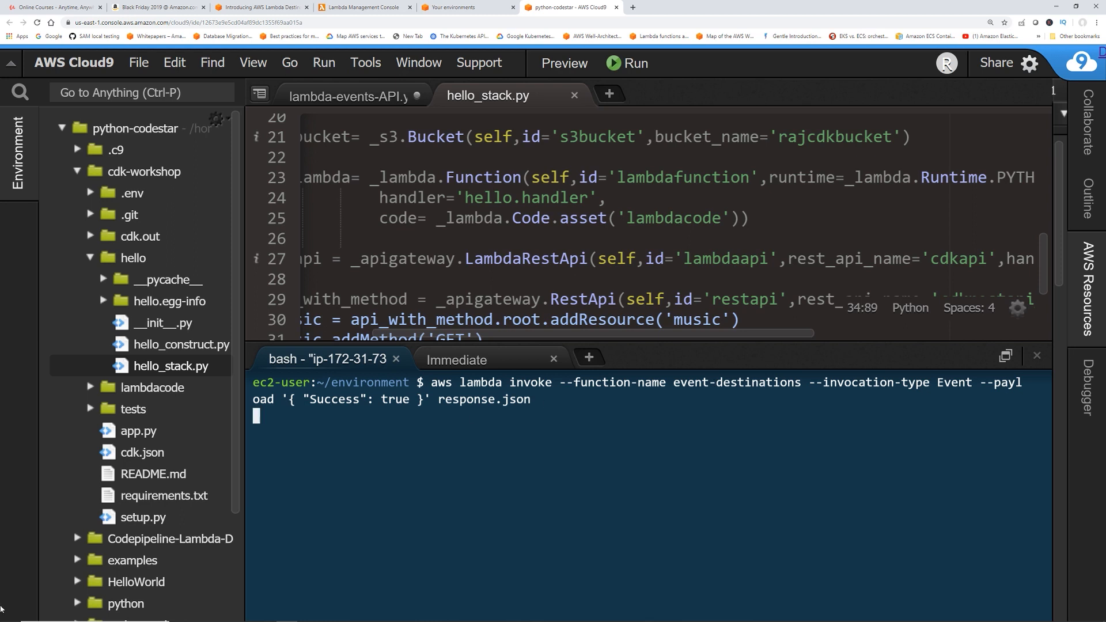
key(Return)
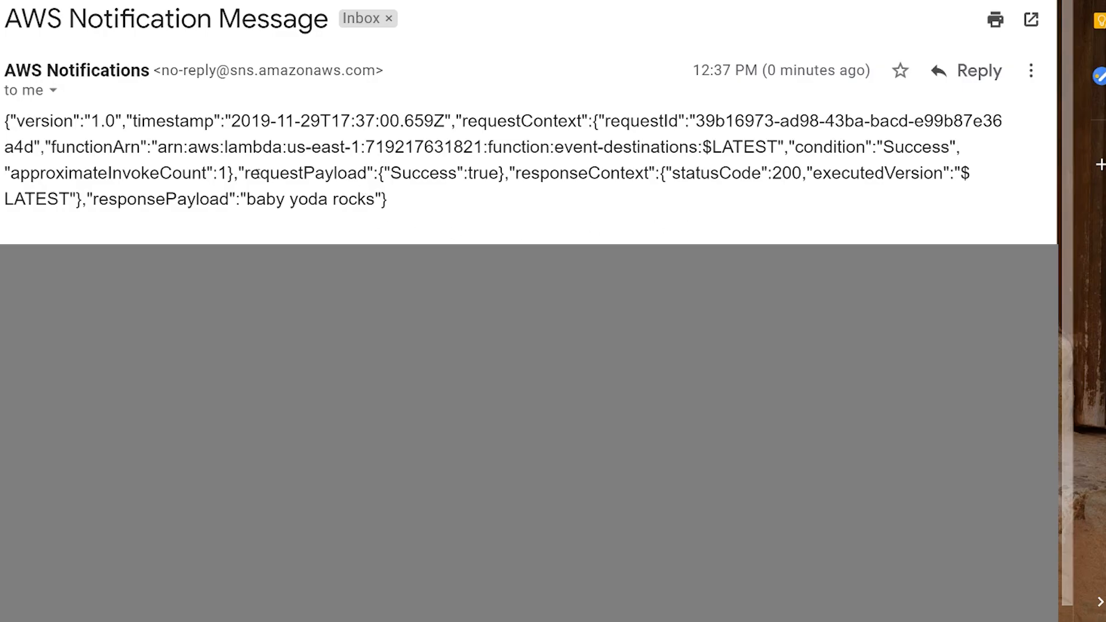
Step: Confirm the SNS email's responsePayload reads 'baby yoda rocks', then return to event-destinations
drag(242, 174, 487, 174)
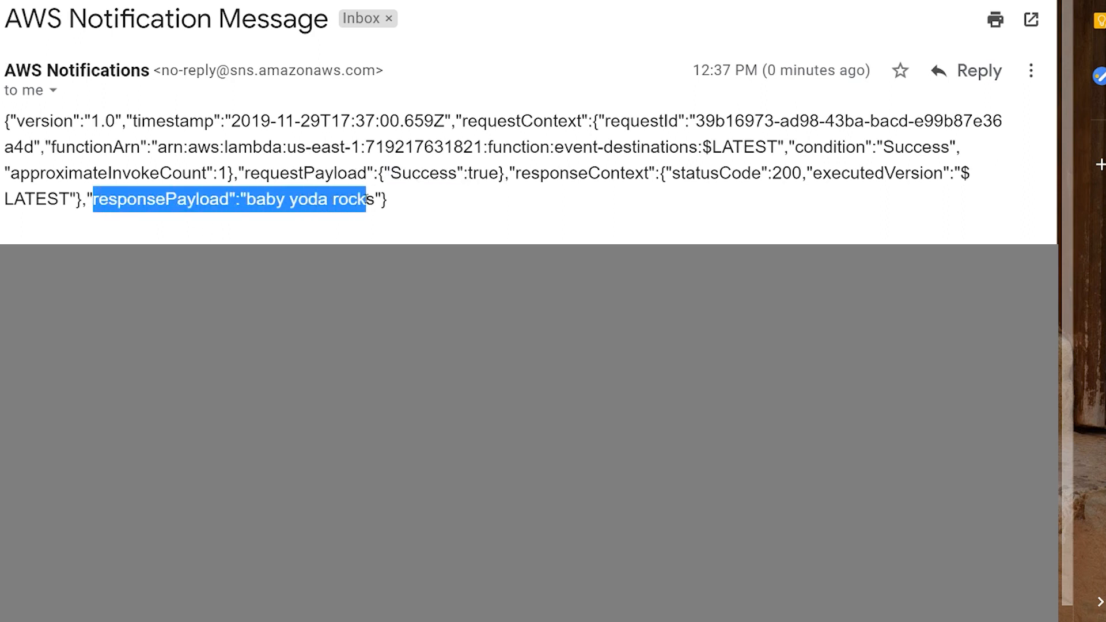
click(427, 207)
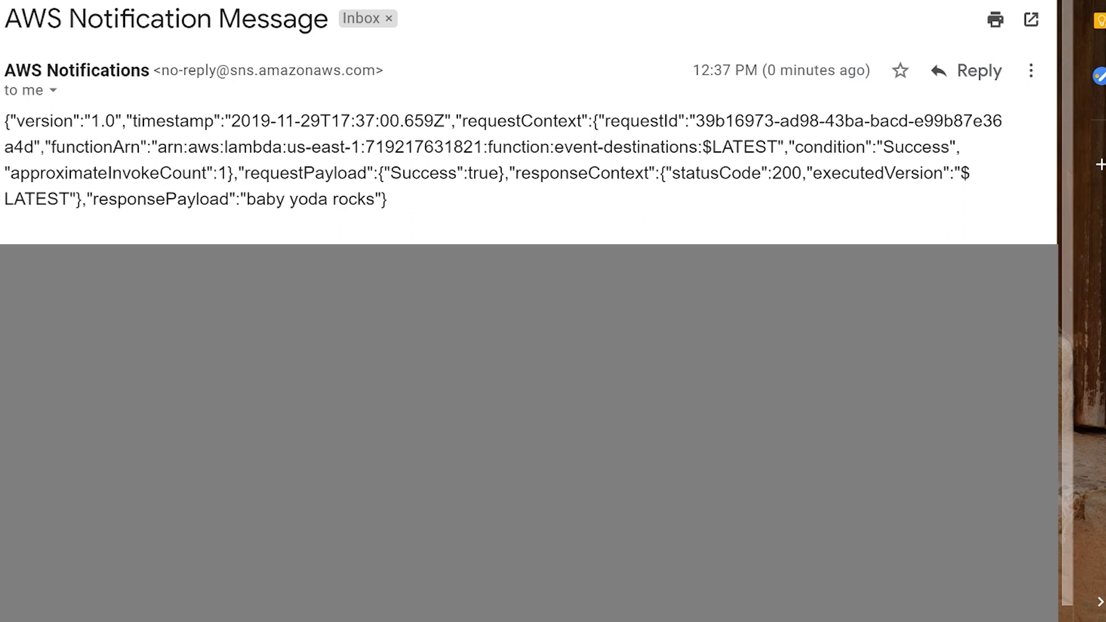
click(362, 7)
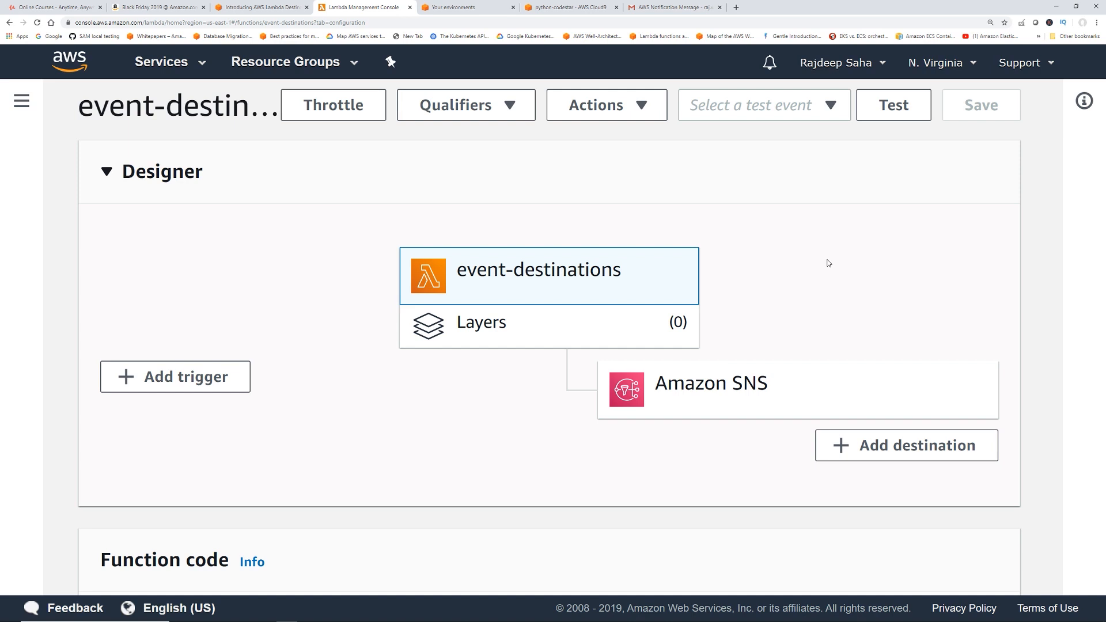